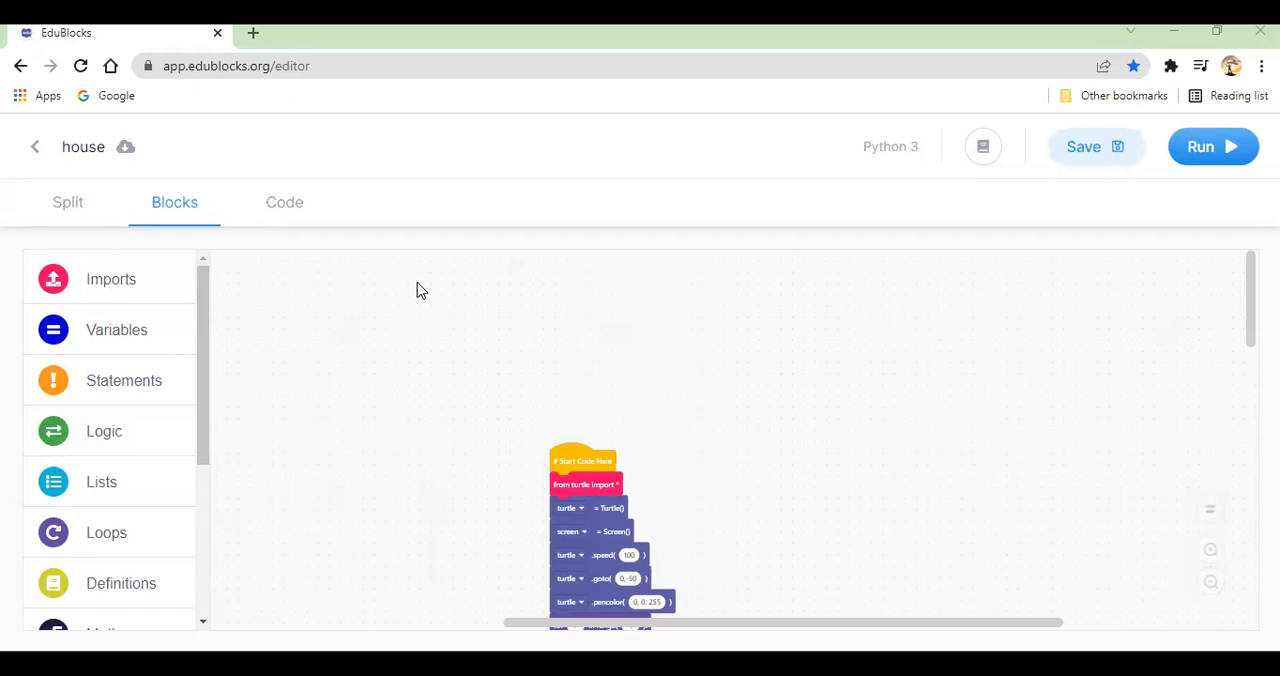
mouse_move(448, 371)
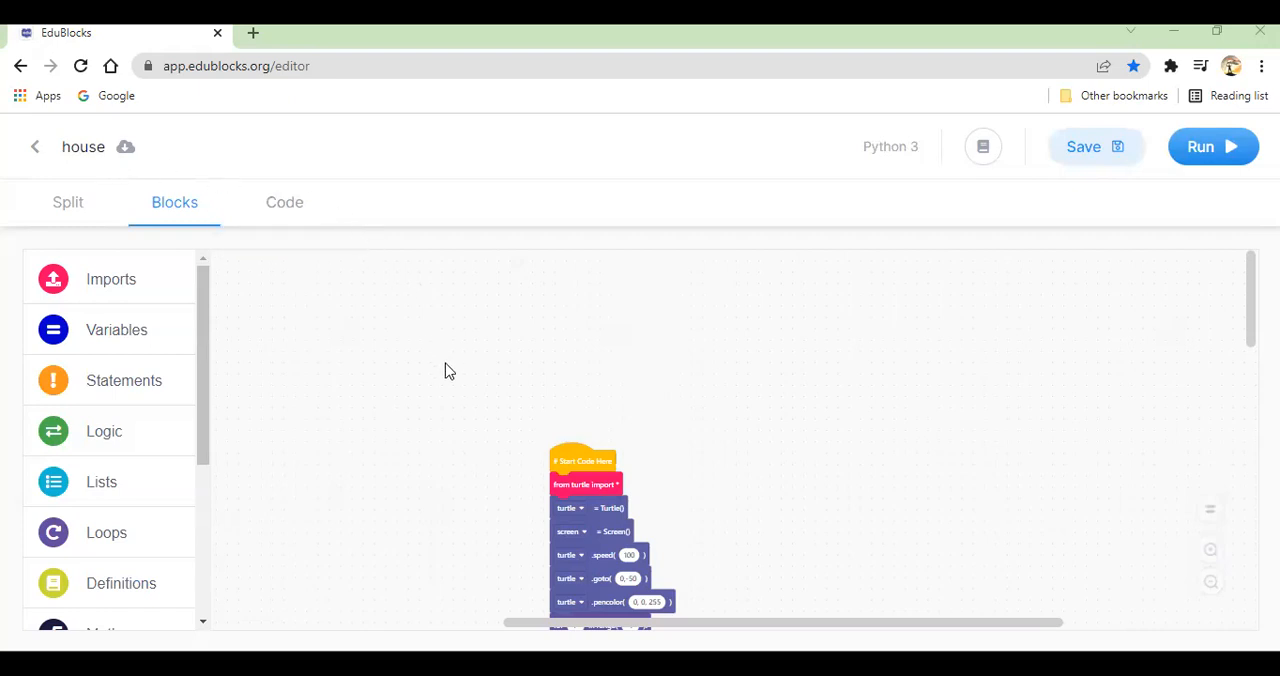
mouse_move(531, 286)
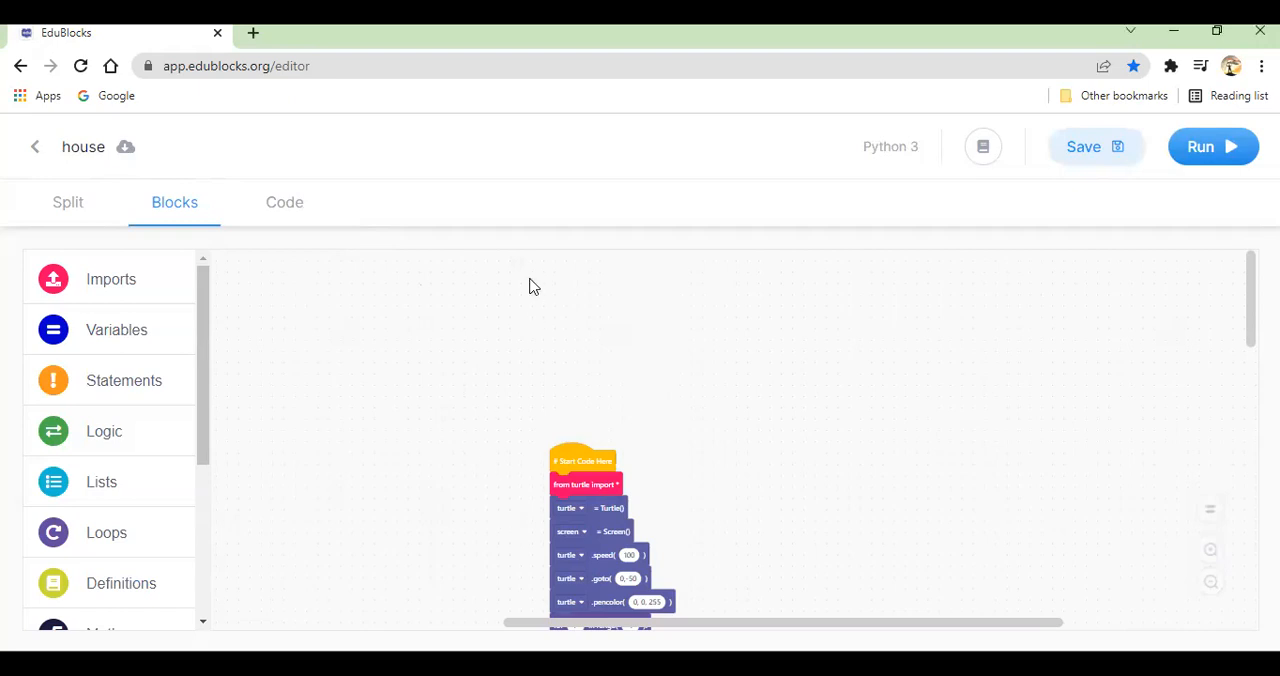
Step: Run the program to draw the blue house with red door, green roof and red star
scroll(down, 3)
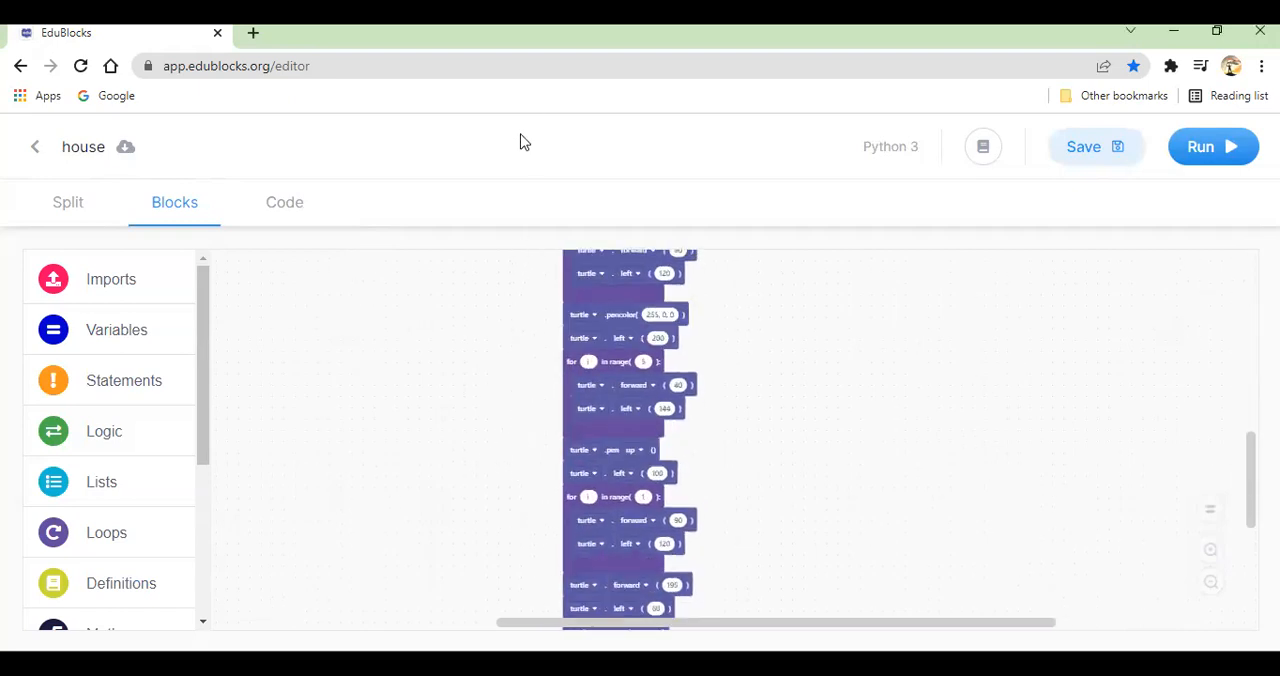
scroll(down, 3)
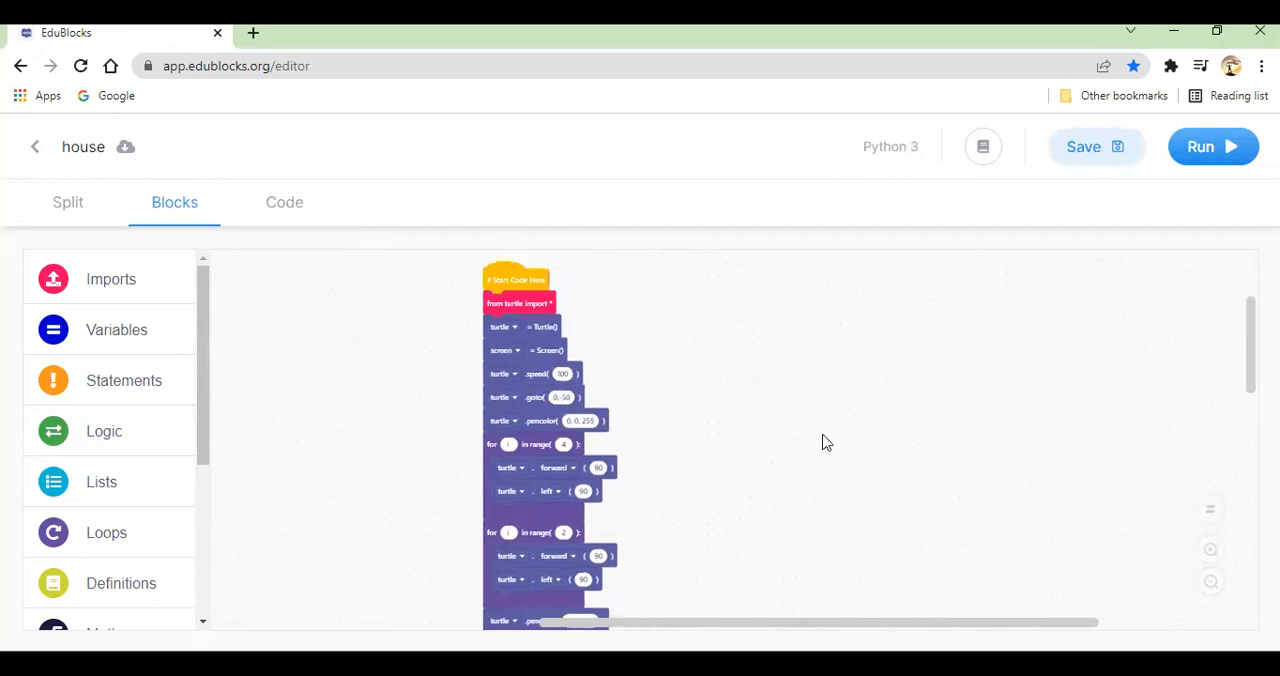
mouse_move(867, 307)
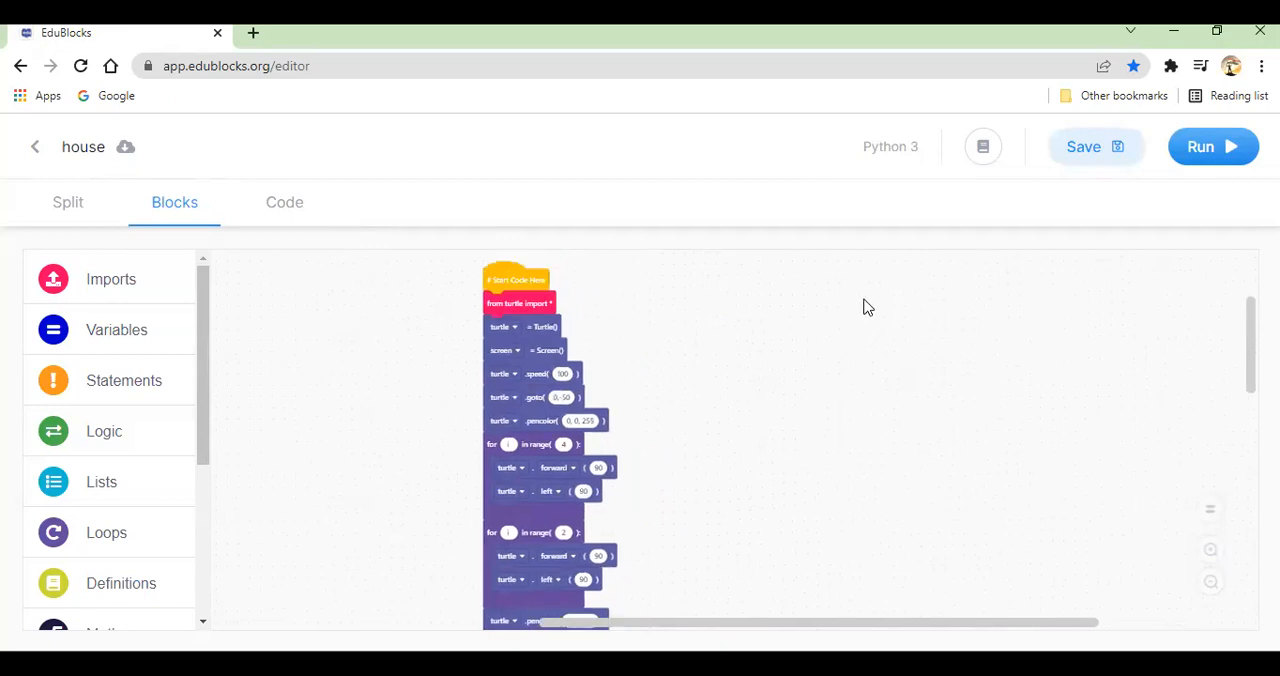
click(1213, 146)
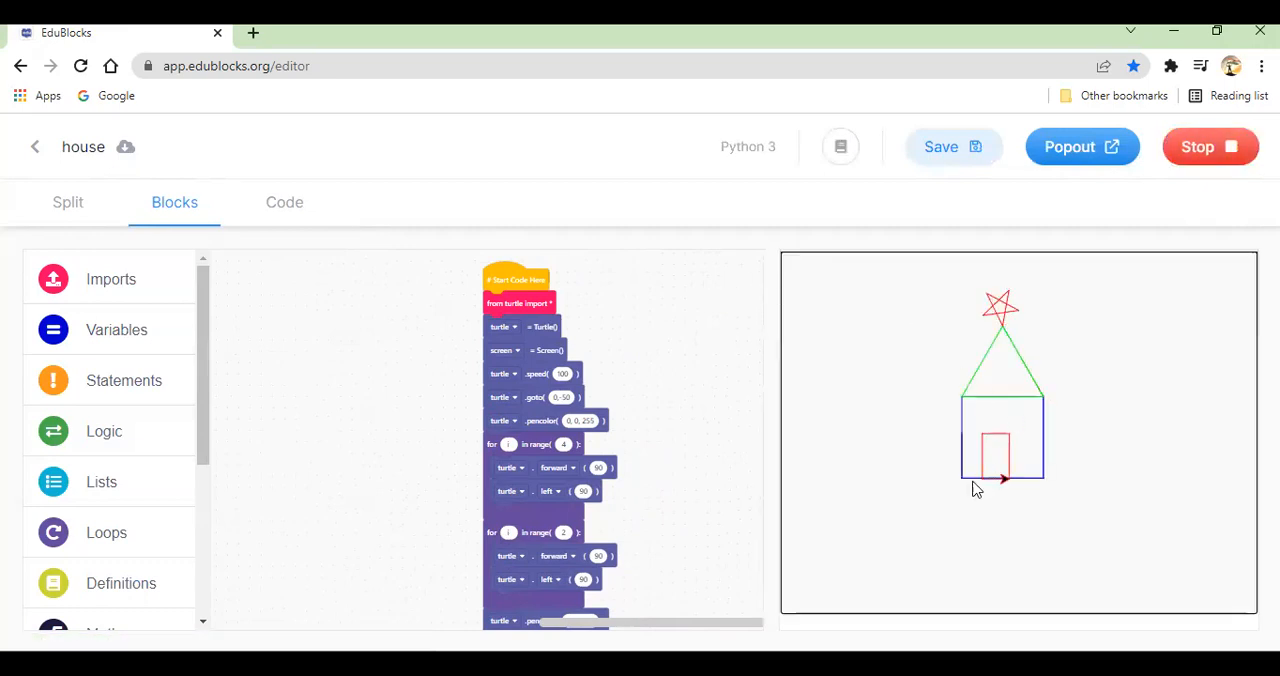
mouse_move(982, 328)
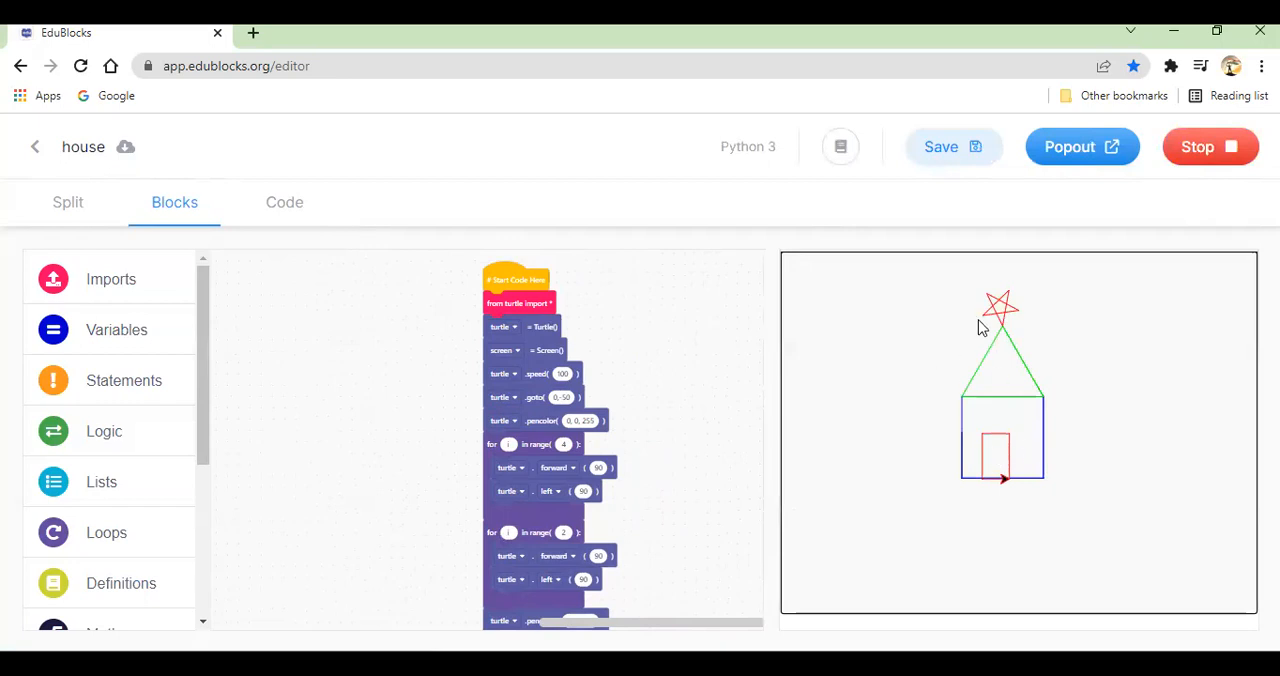
mouse_move(965, 410)
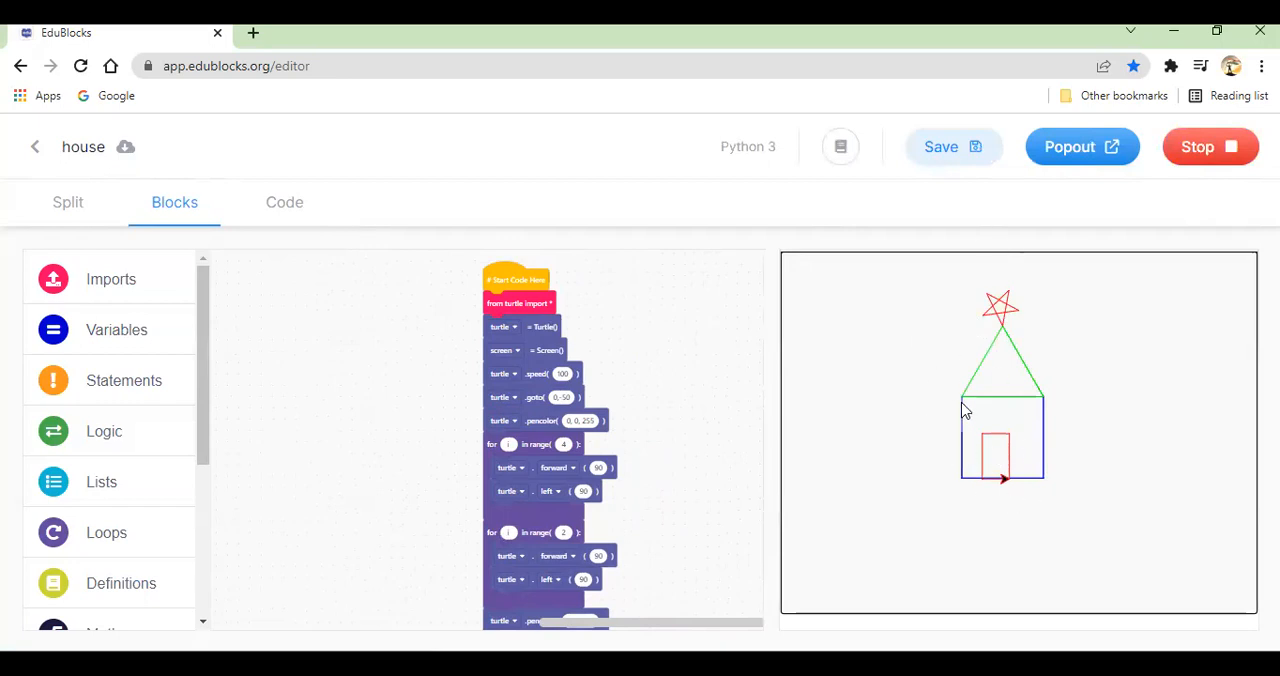
mouse_move(1045, 403)
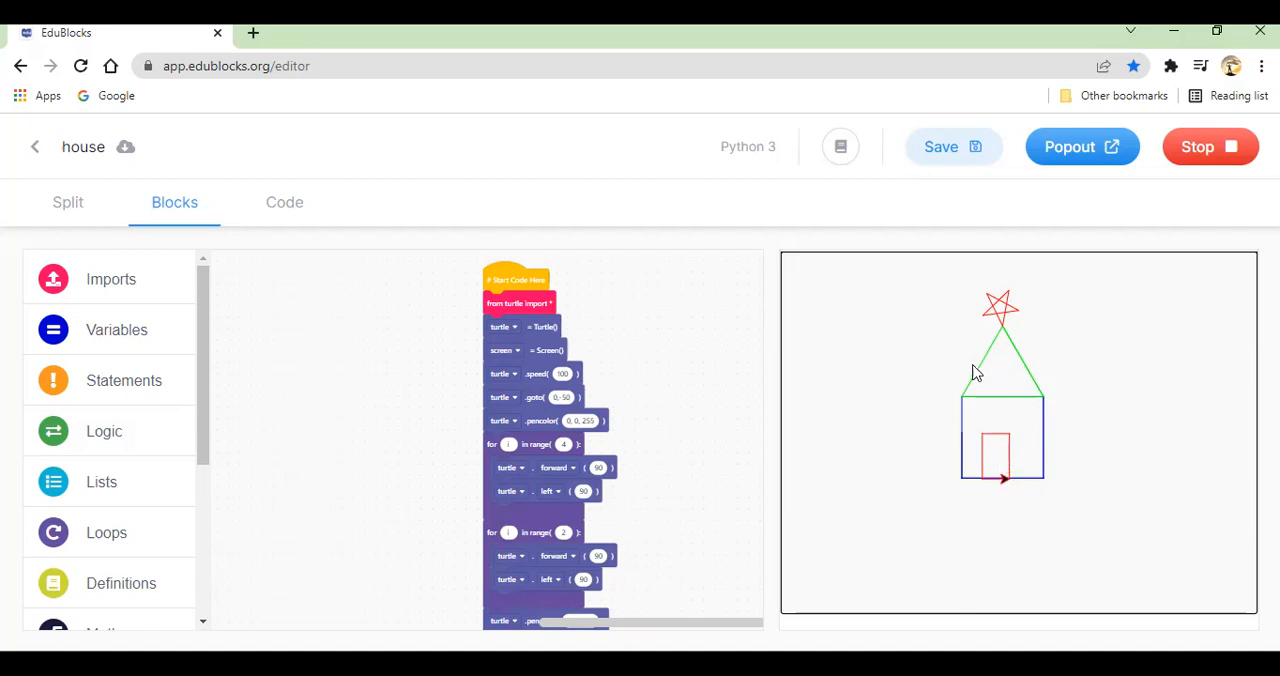
mouse_move(997, 335)
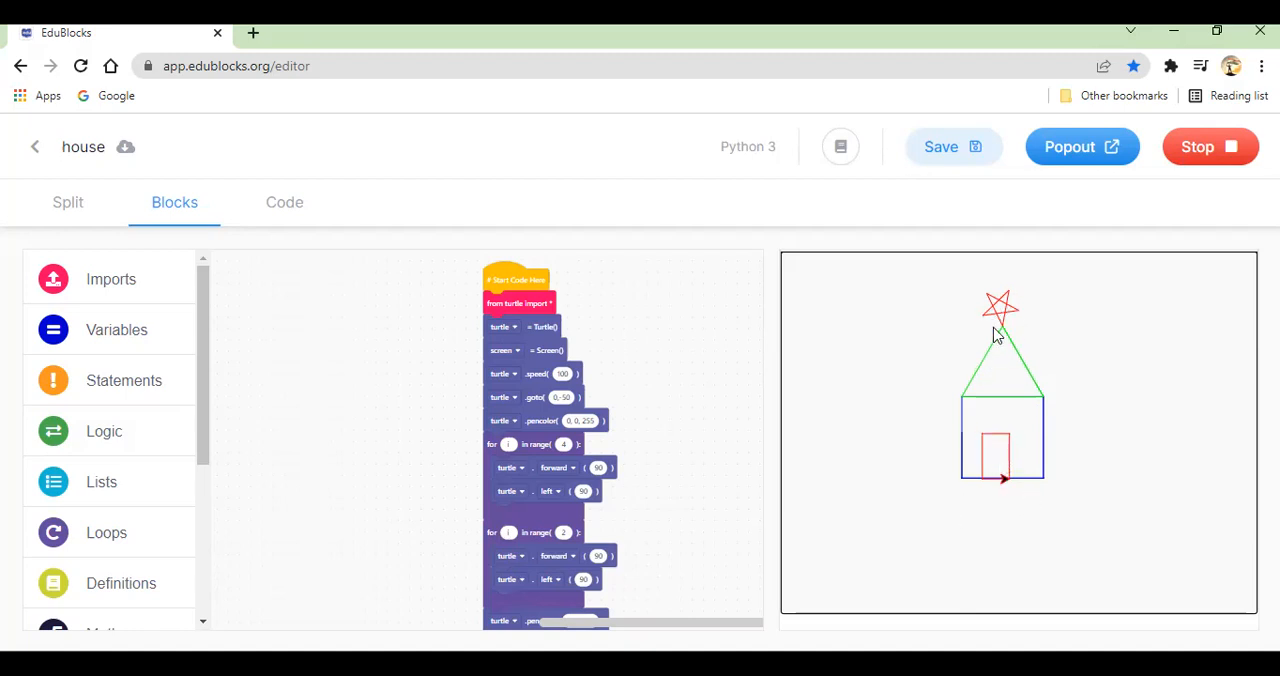
mouse_move(864, 247)
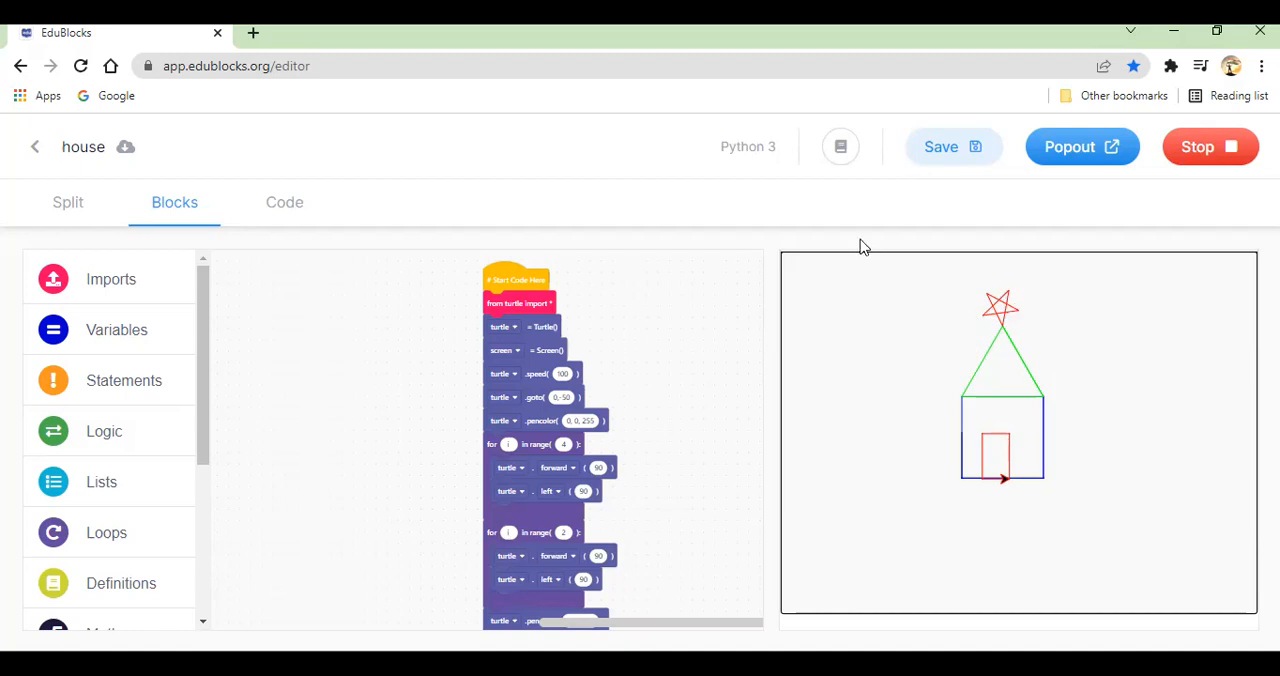
mouse_move(520, 250)
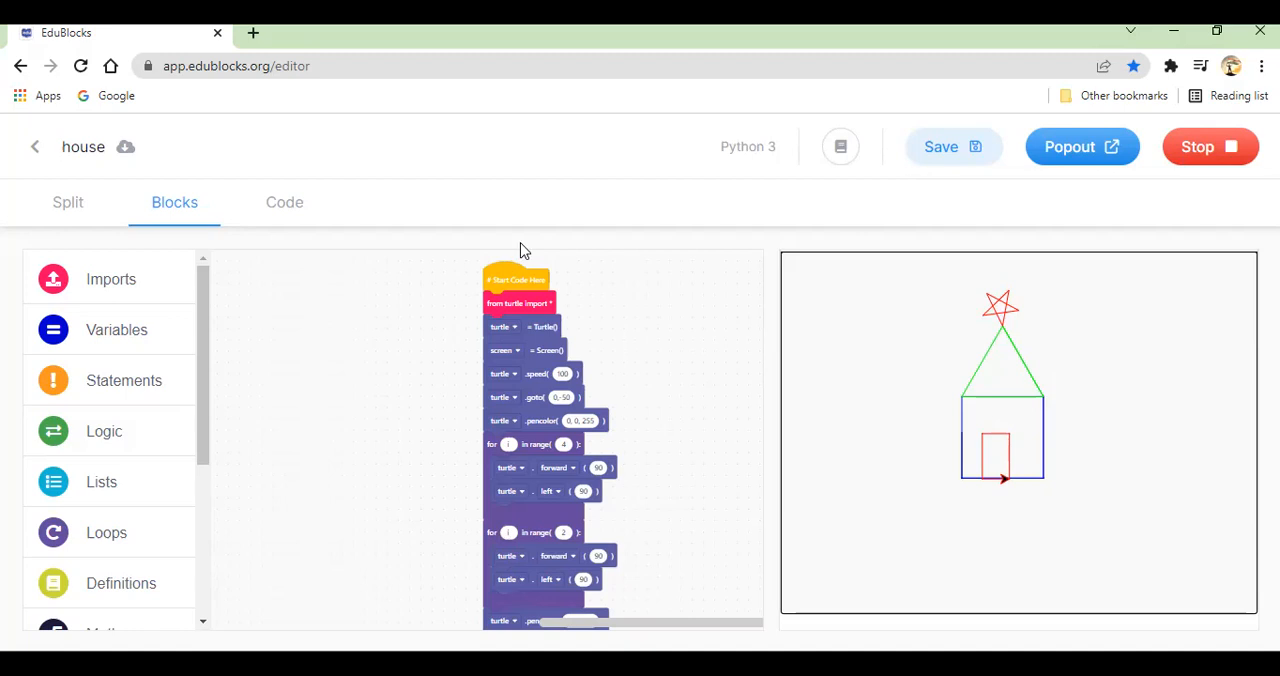
Step: Leave the current project and create a Python 3 project with filename 'House'
click(35, 146)
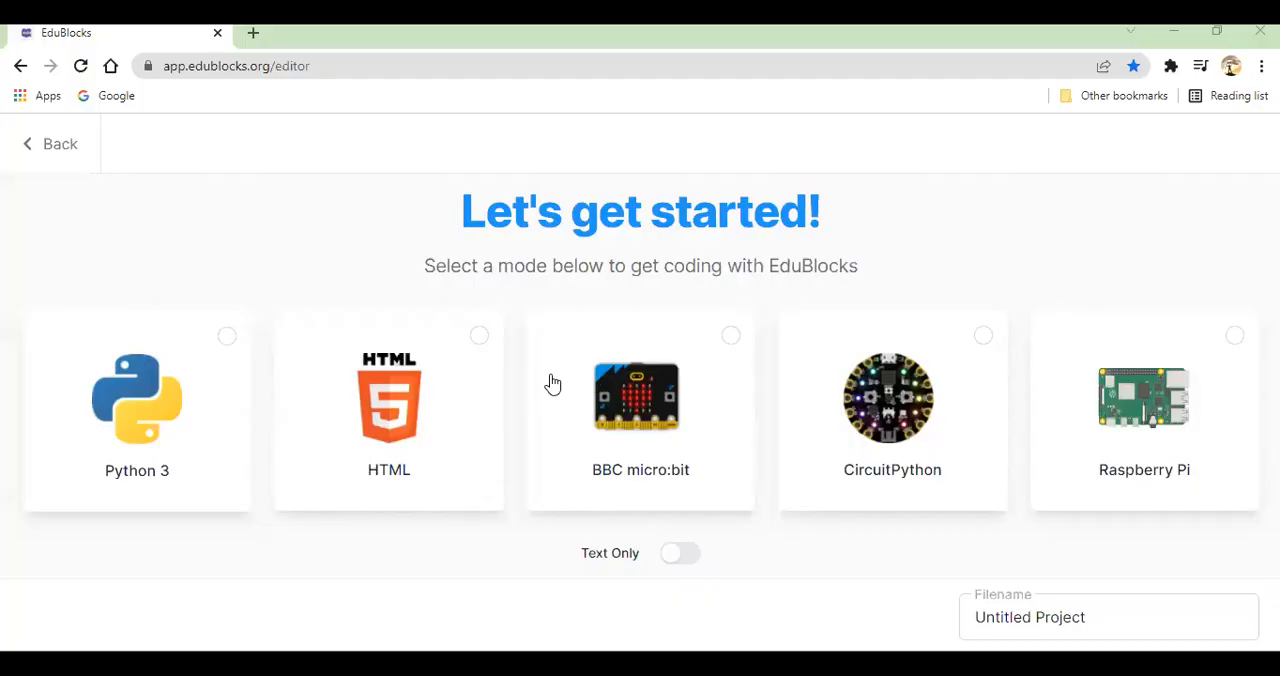
mouse_move(168, 393)
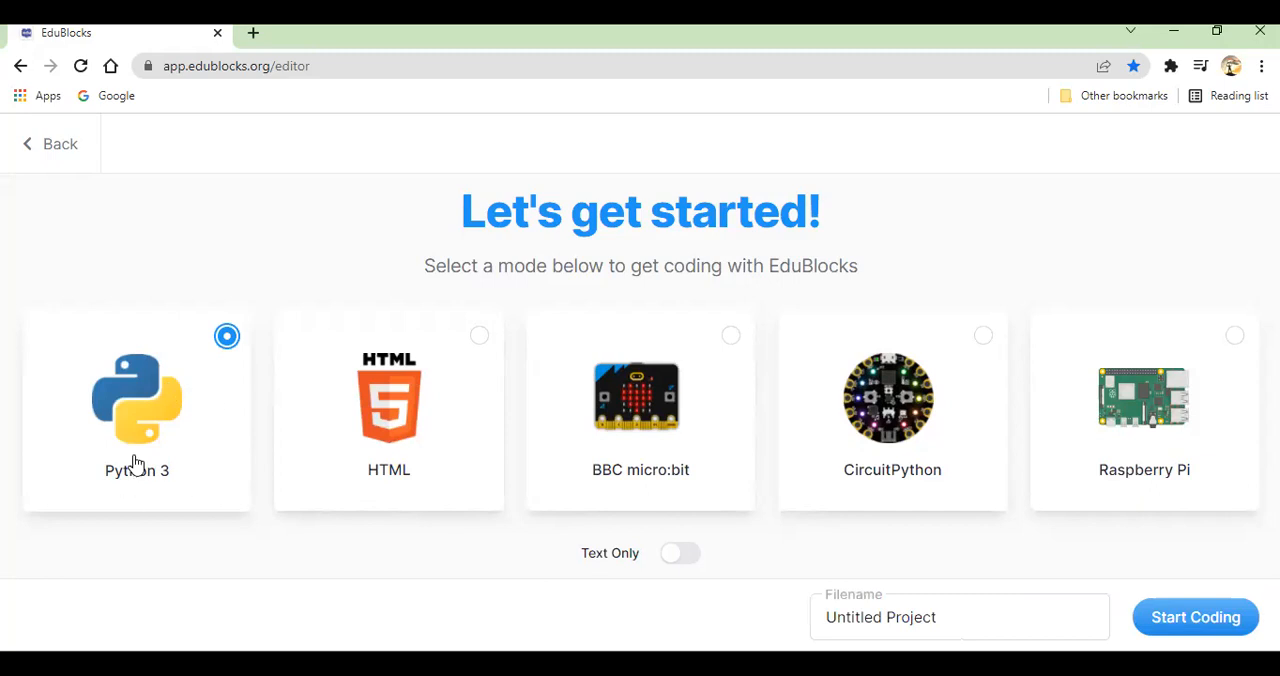
click(958, 616)
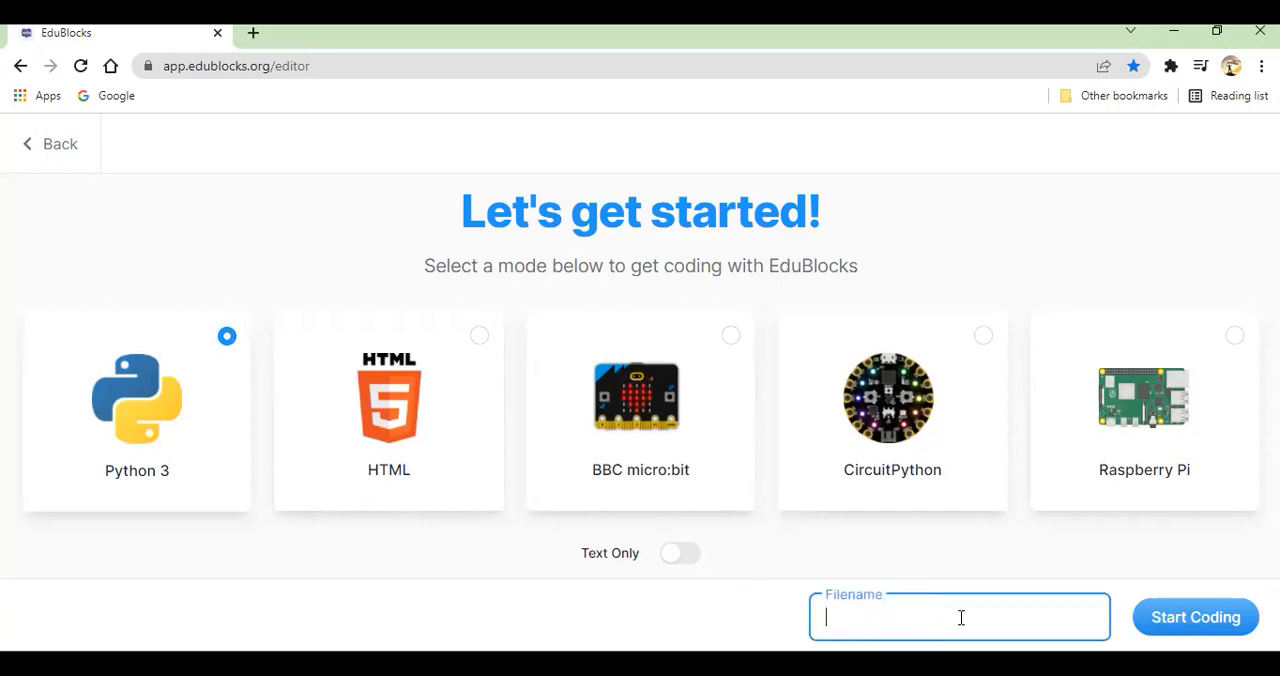
text(House)
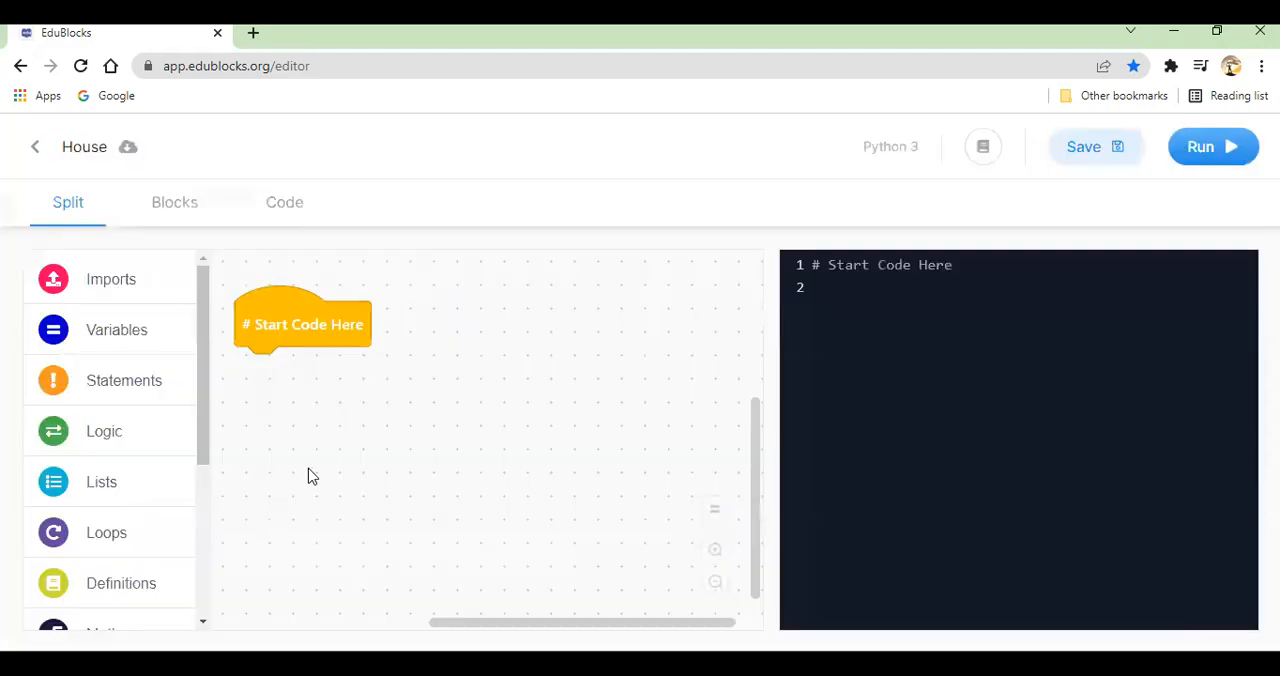
Step: Attach 'from turtle import *' under the Start Code Here block
drag(302, 324, 391, 300)
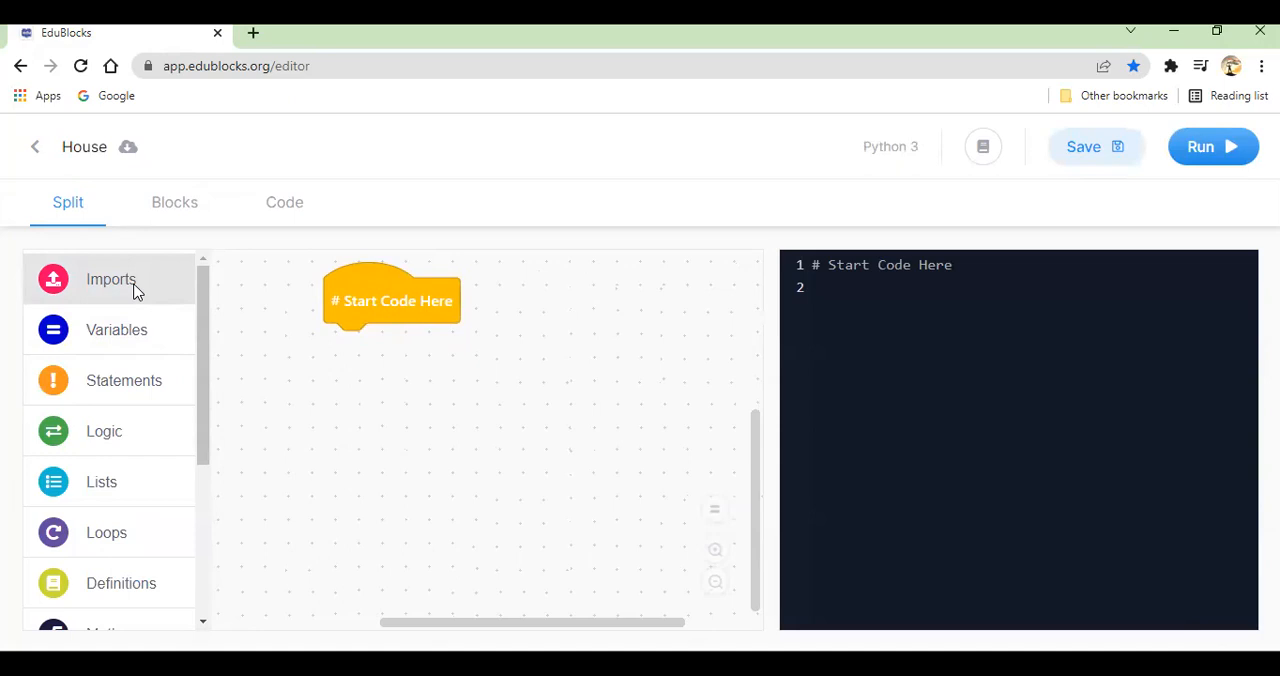
click(111, 279)
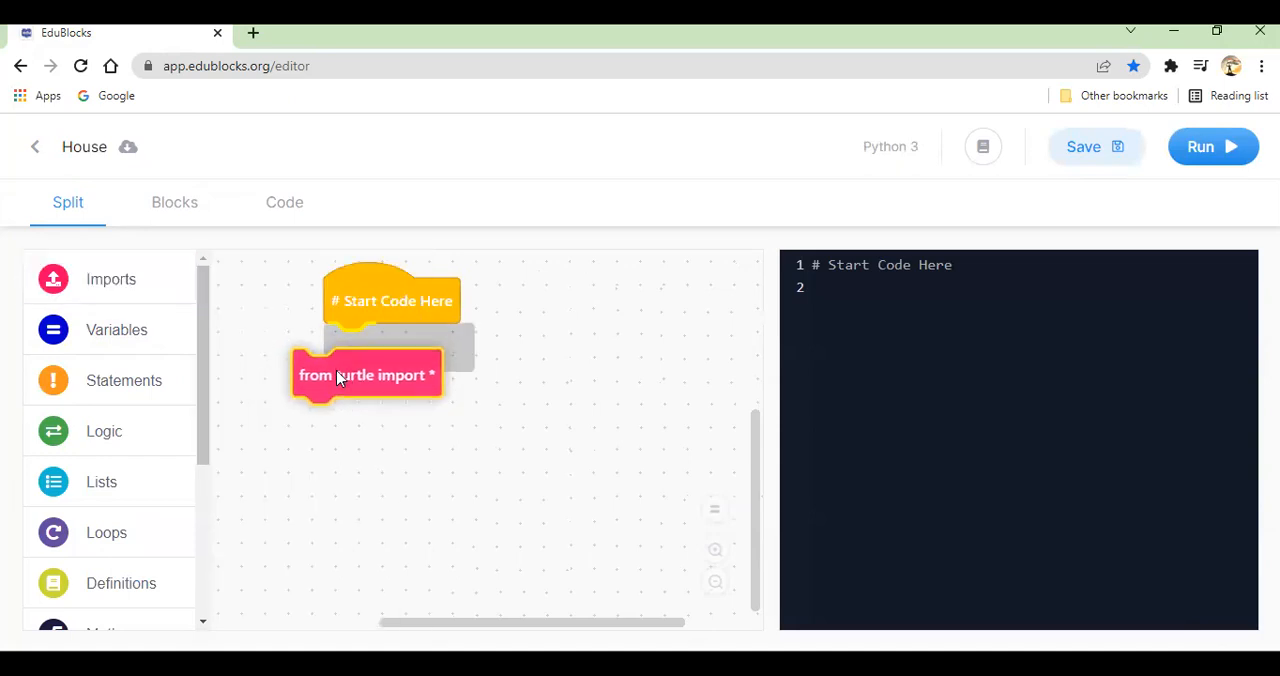
drag(365, 375, 398, 349)
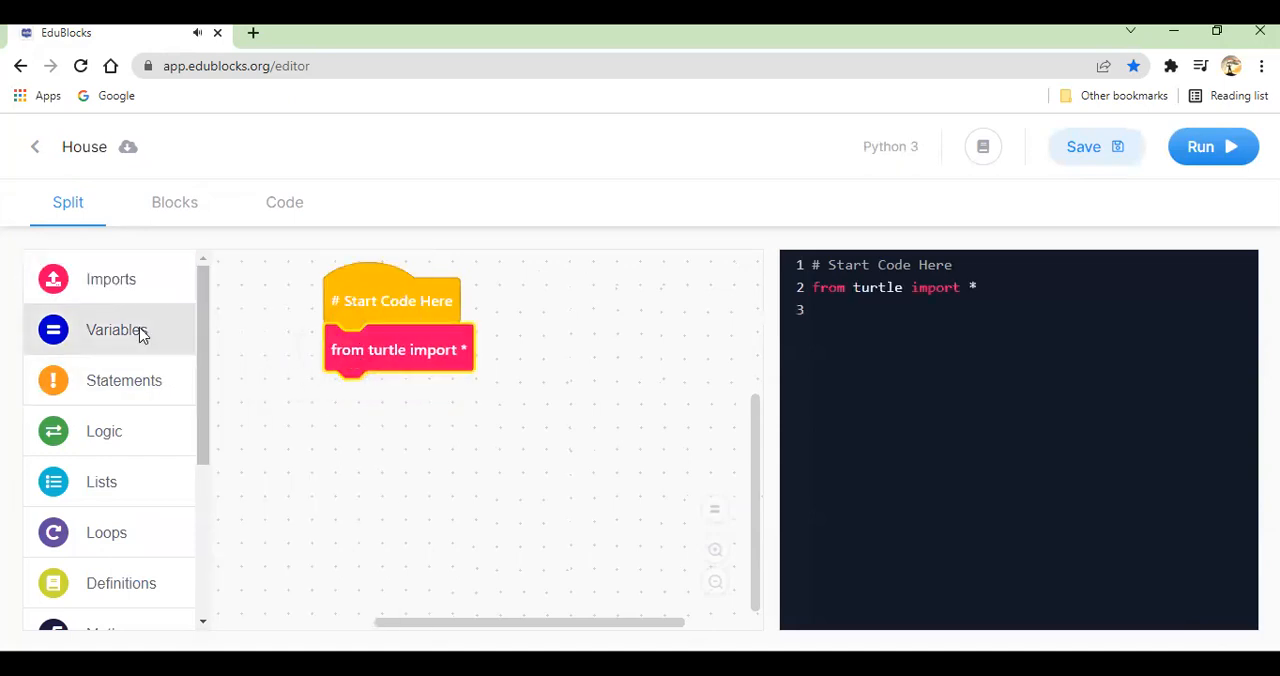
Step: Add turtle = Turtle(), screen = Screen() and turtle.speed(100) below the import
scroll(down, 3)
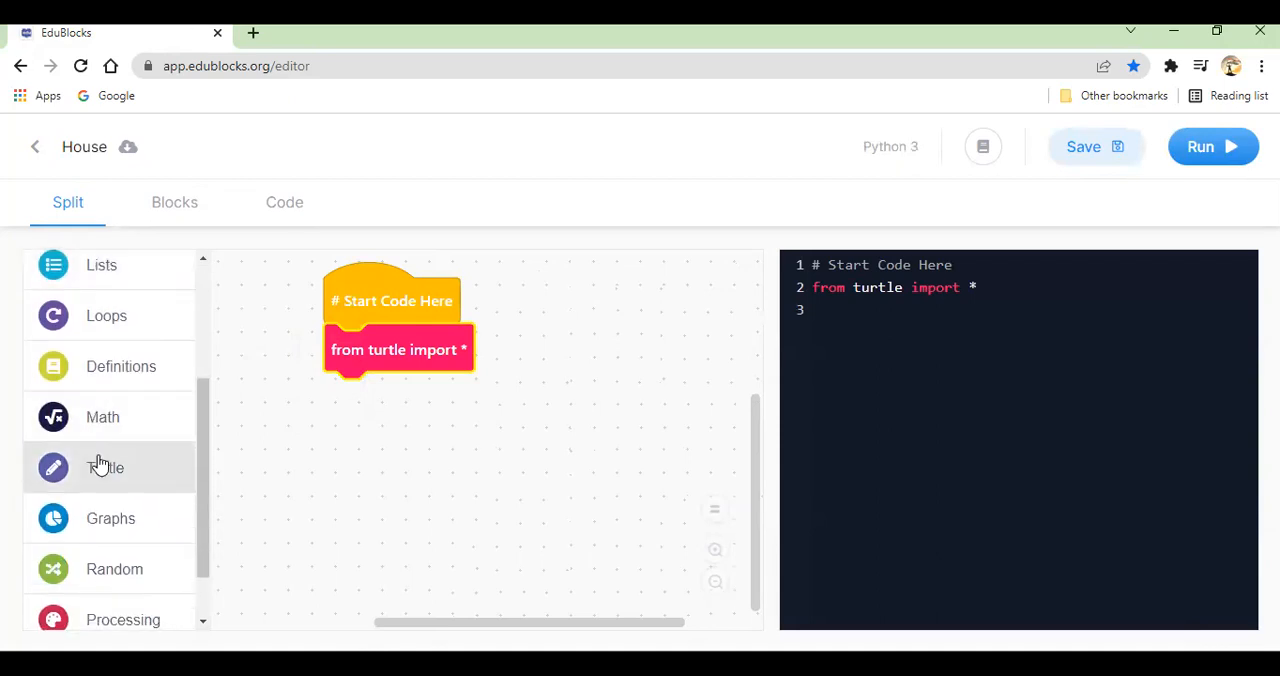
click(105, 467)
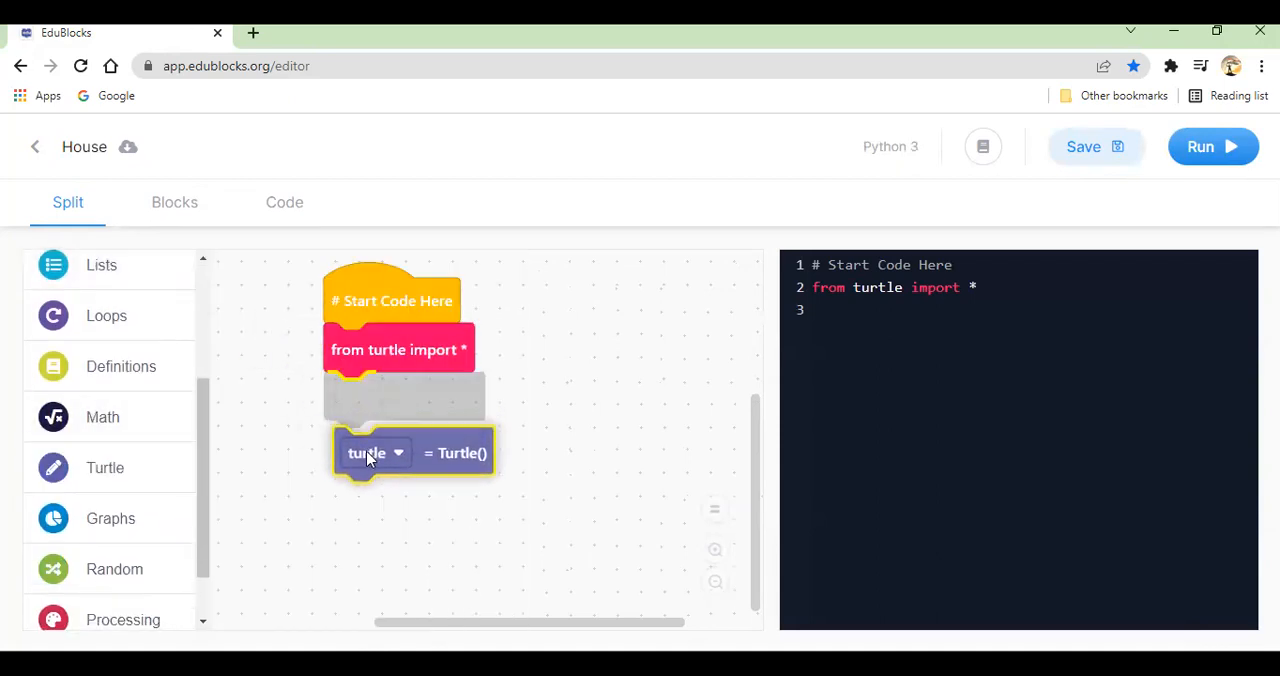
click(105, 467)
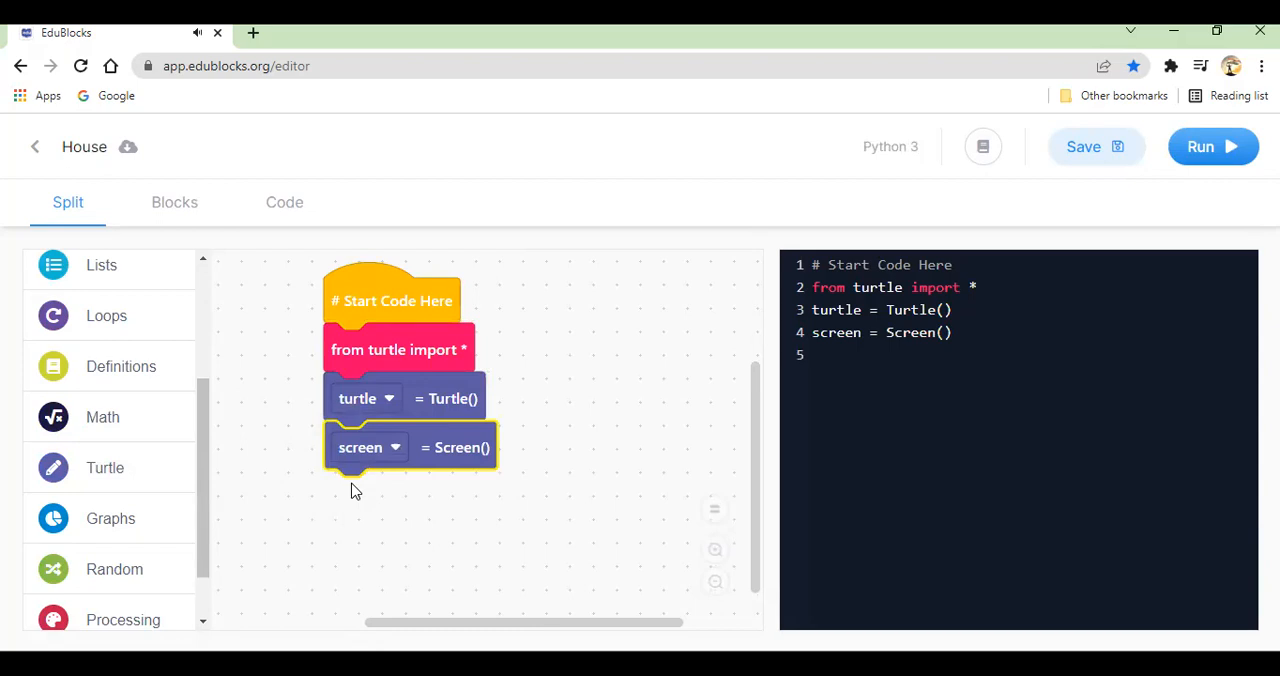
click(105, 467)
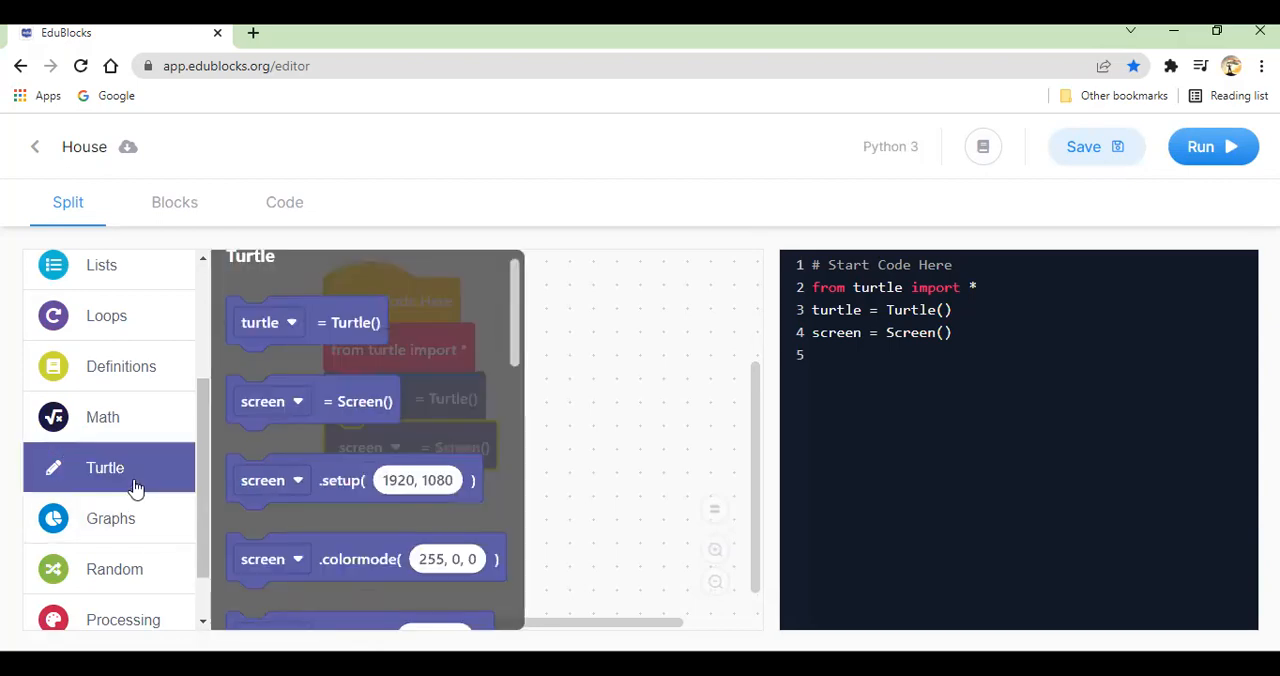
mouse_move(350, 520)
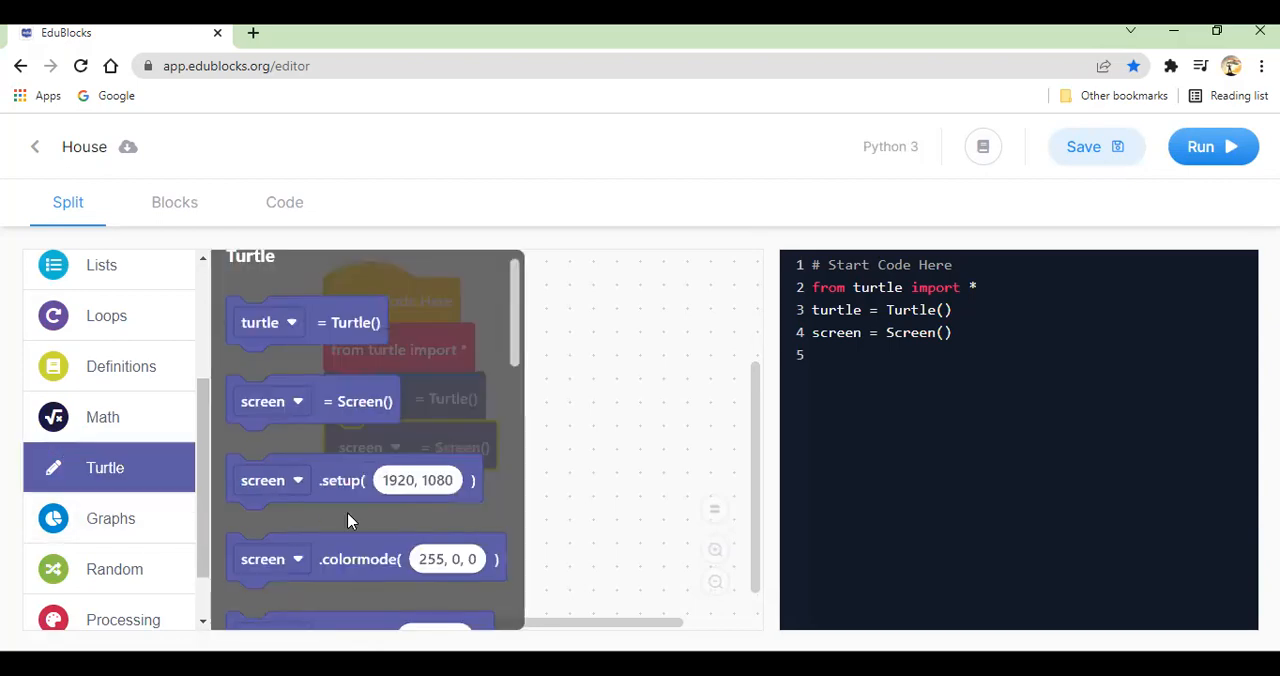
scroll(down, 3)
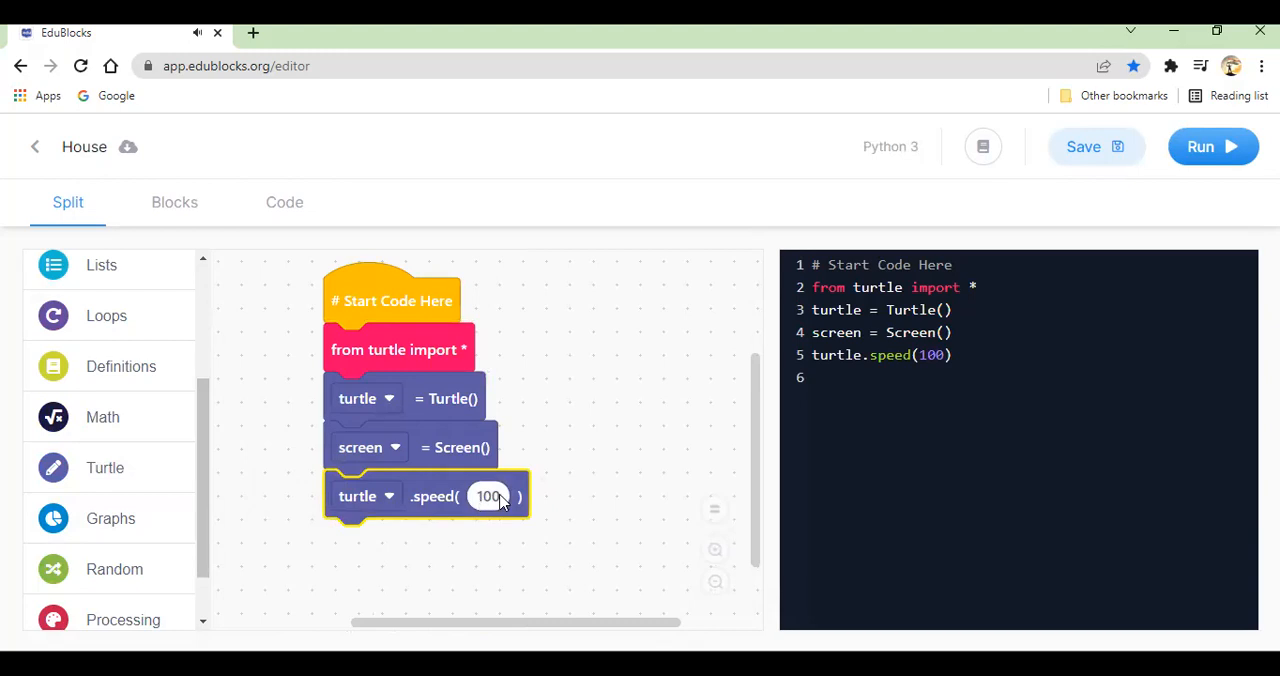
mouse_move(487, 496)
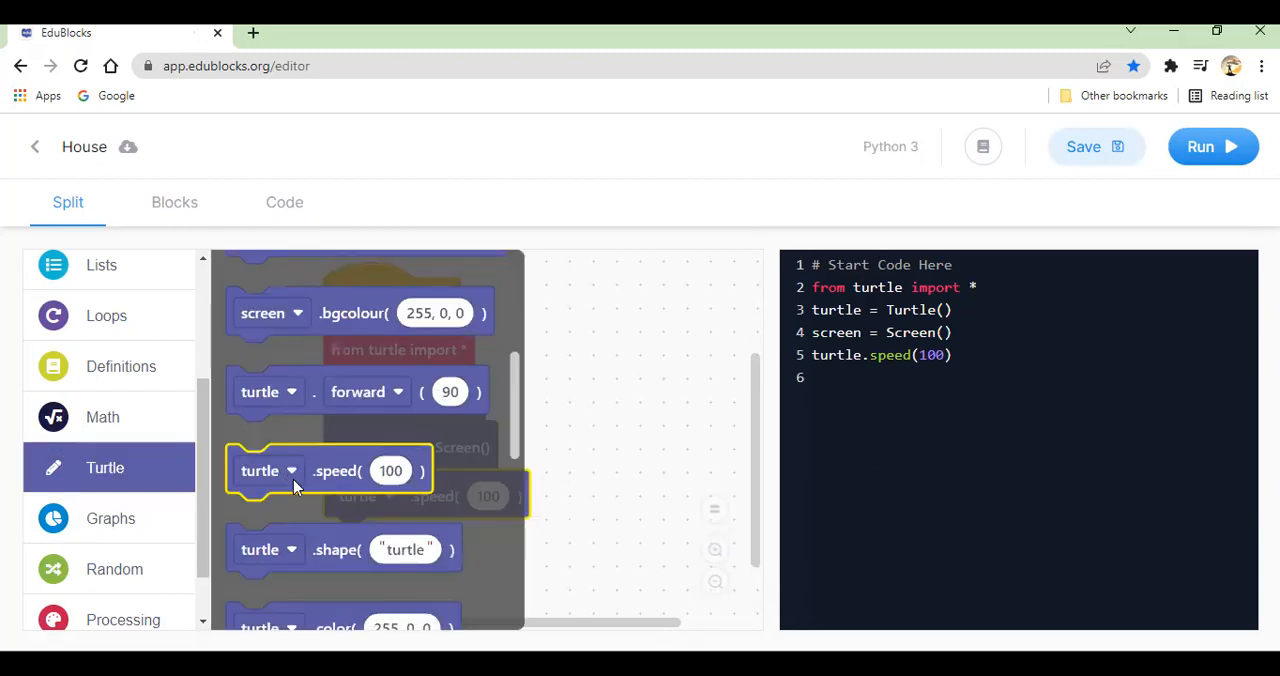
scroll(down, 3)
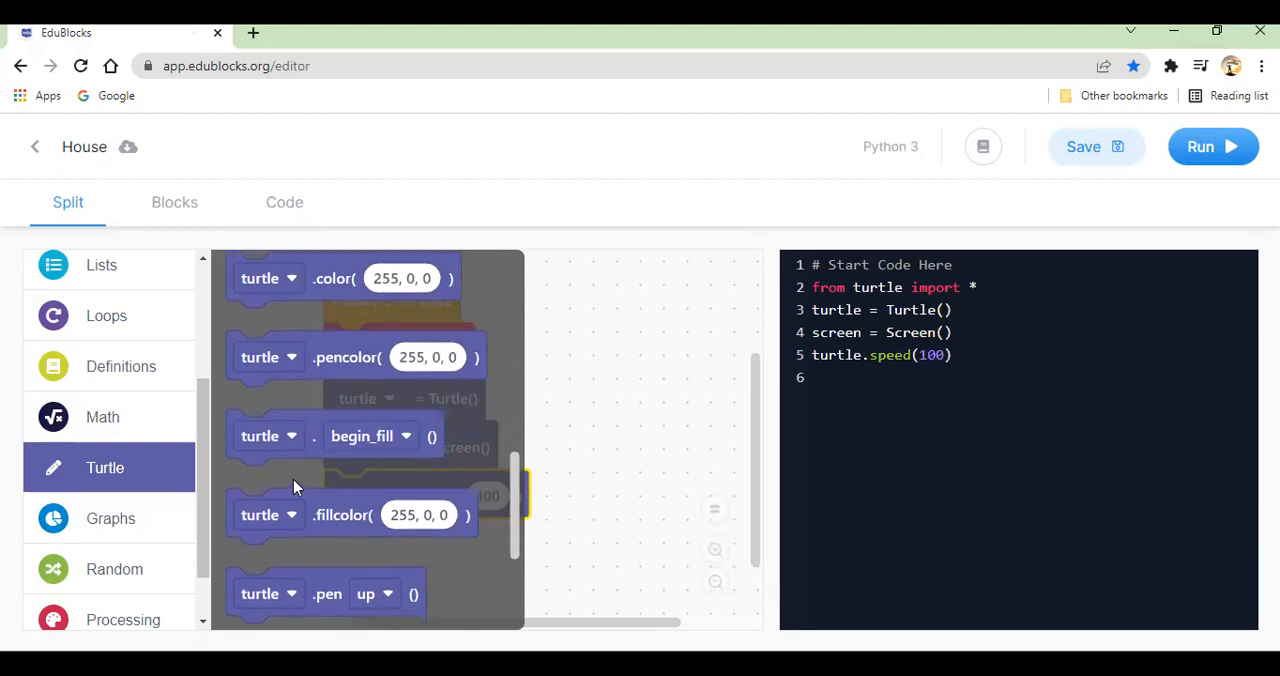
scroll(down, 3)
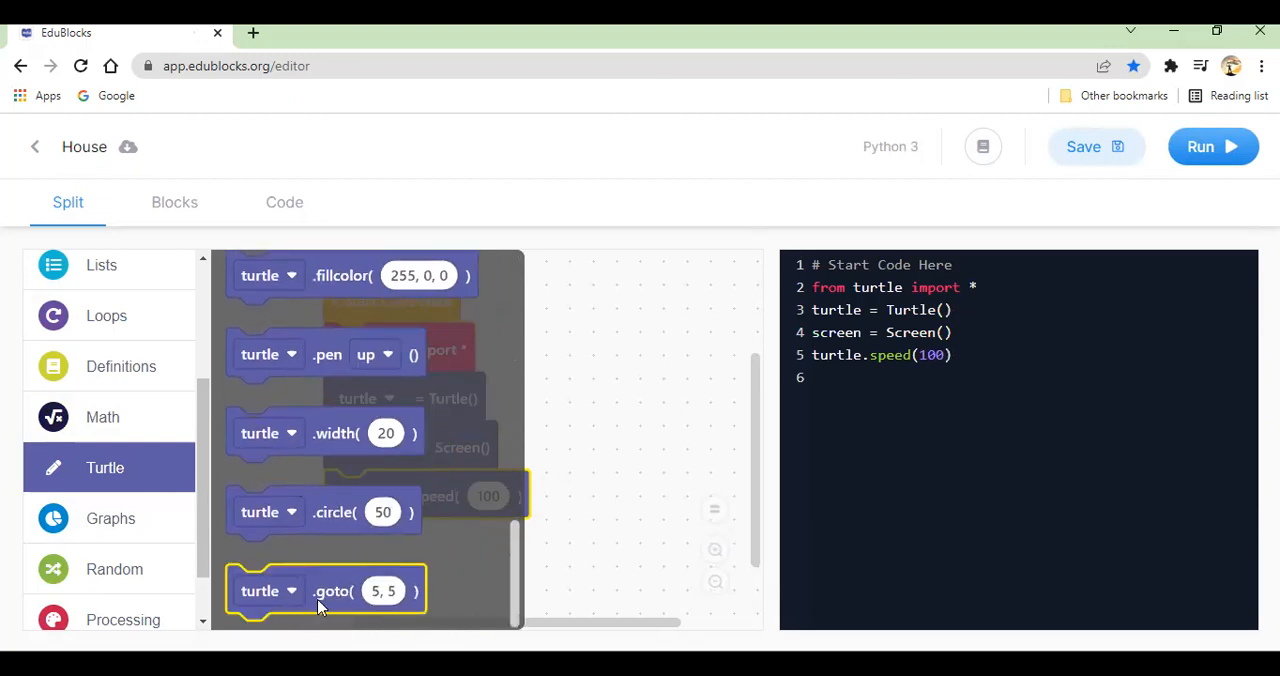
Step: Add a goto block sending the turtle to position (0, -50)
drag(325, 590, 420, 544)
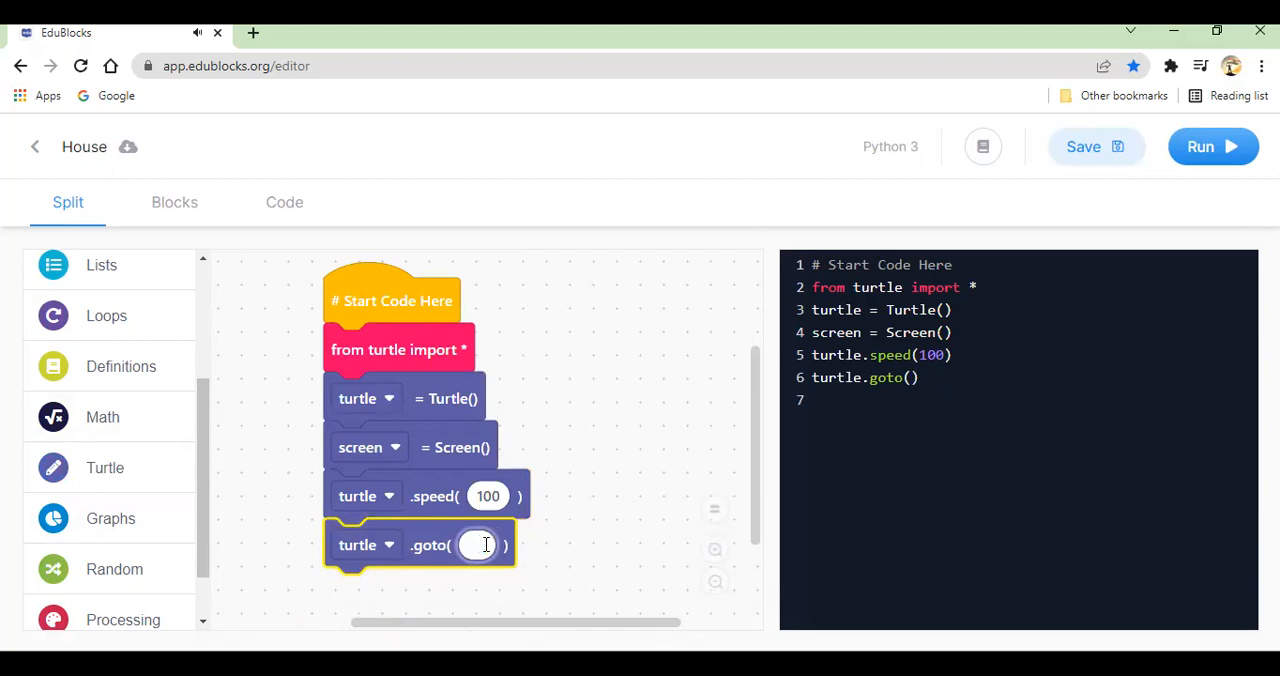
text(0,)
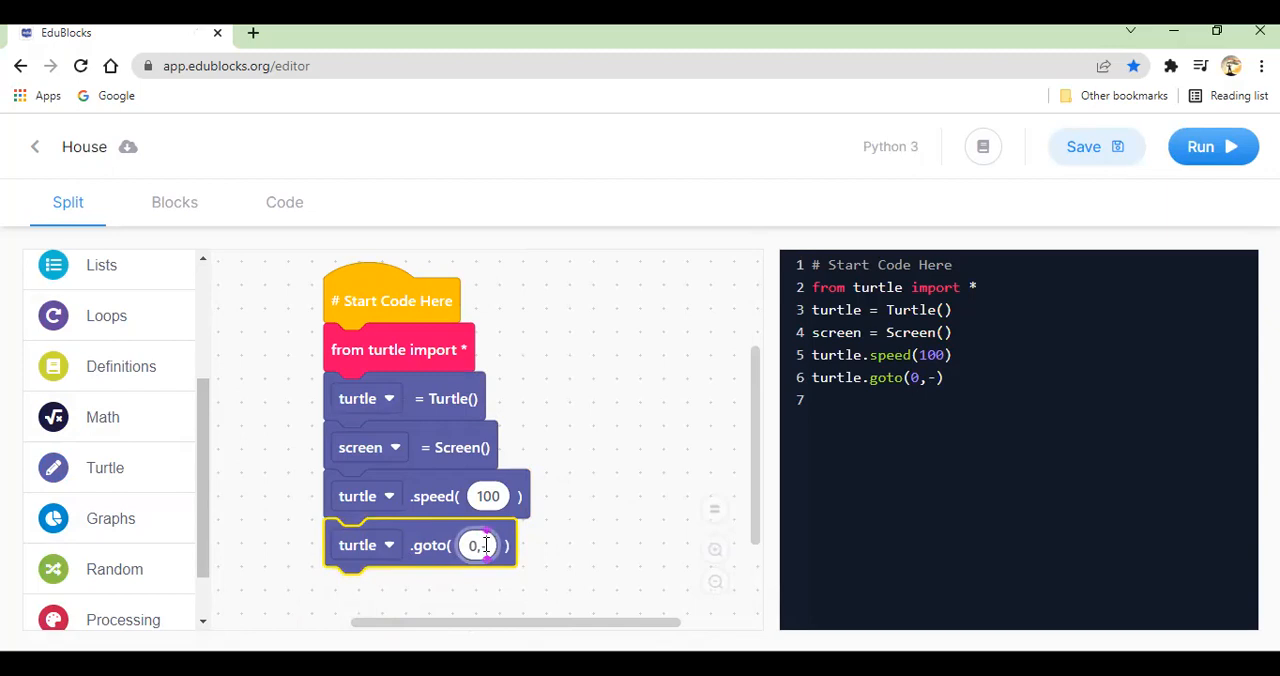
text(-50)
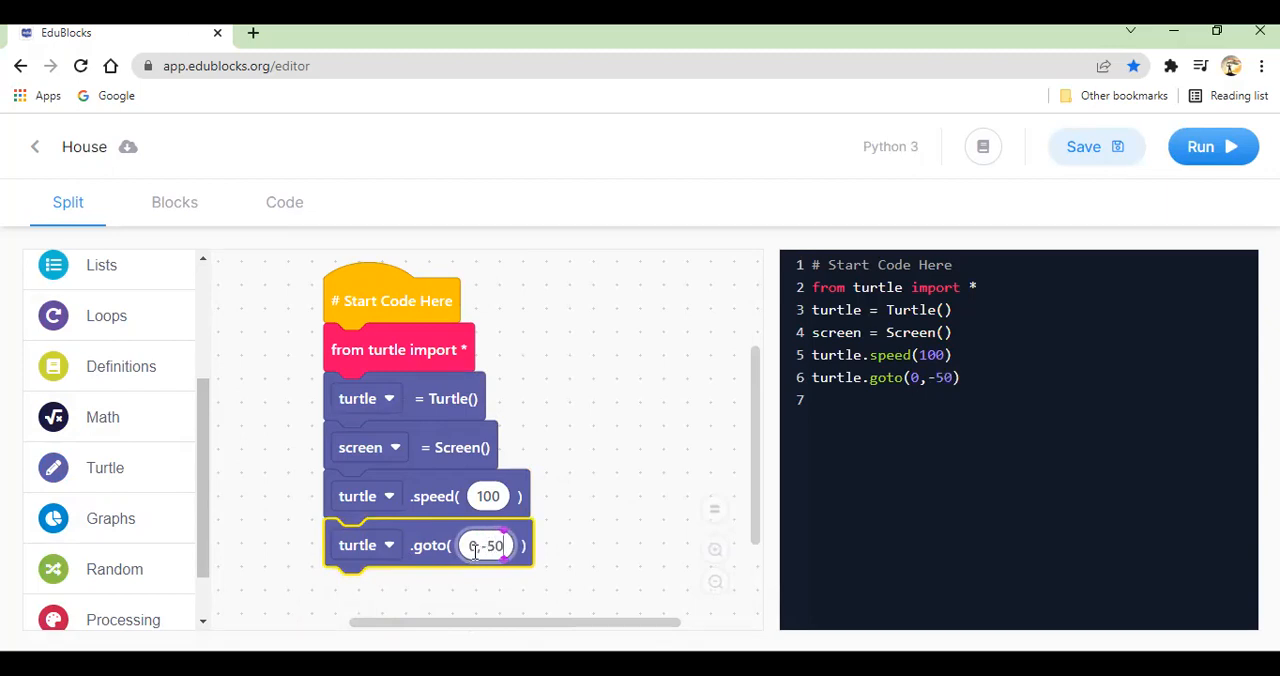
mouse_move(552, 543)
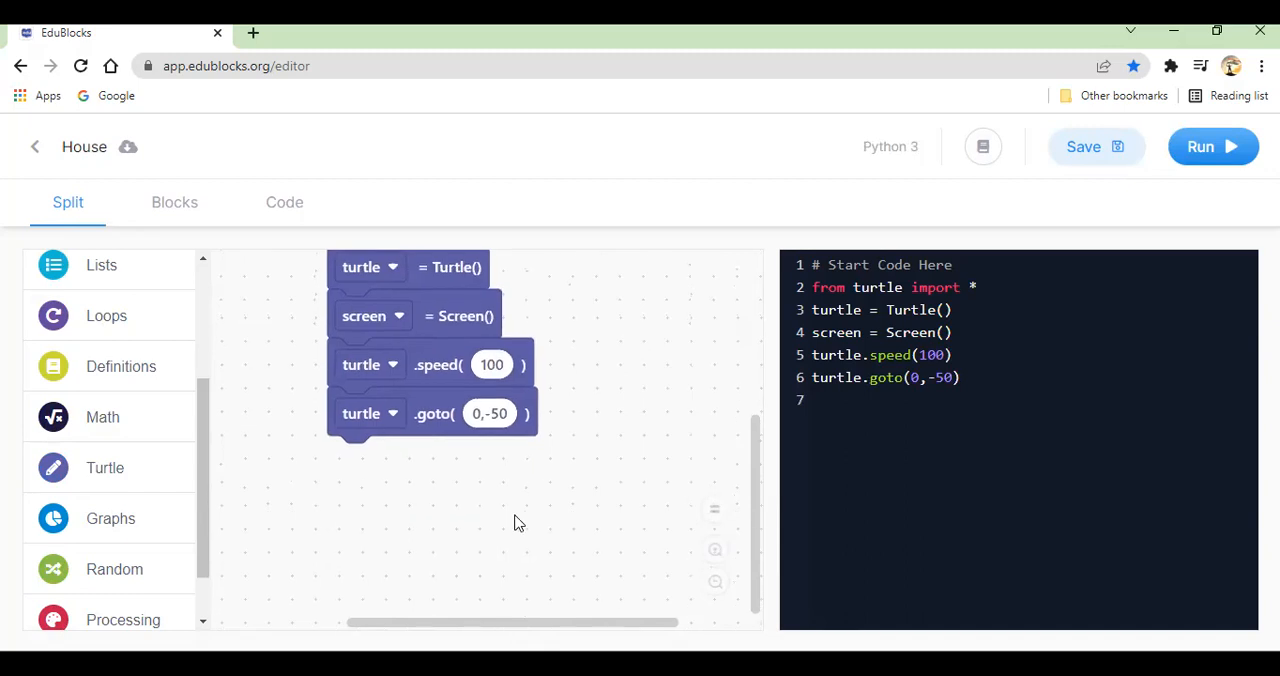
mouse_move(105, 467)
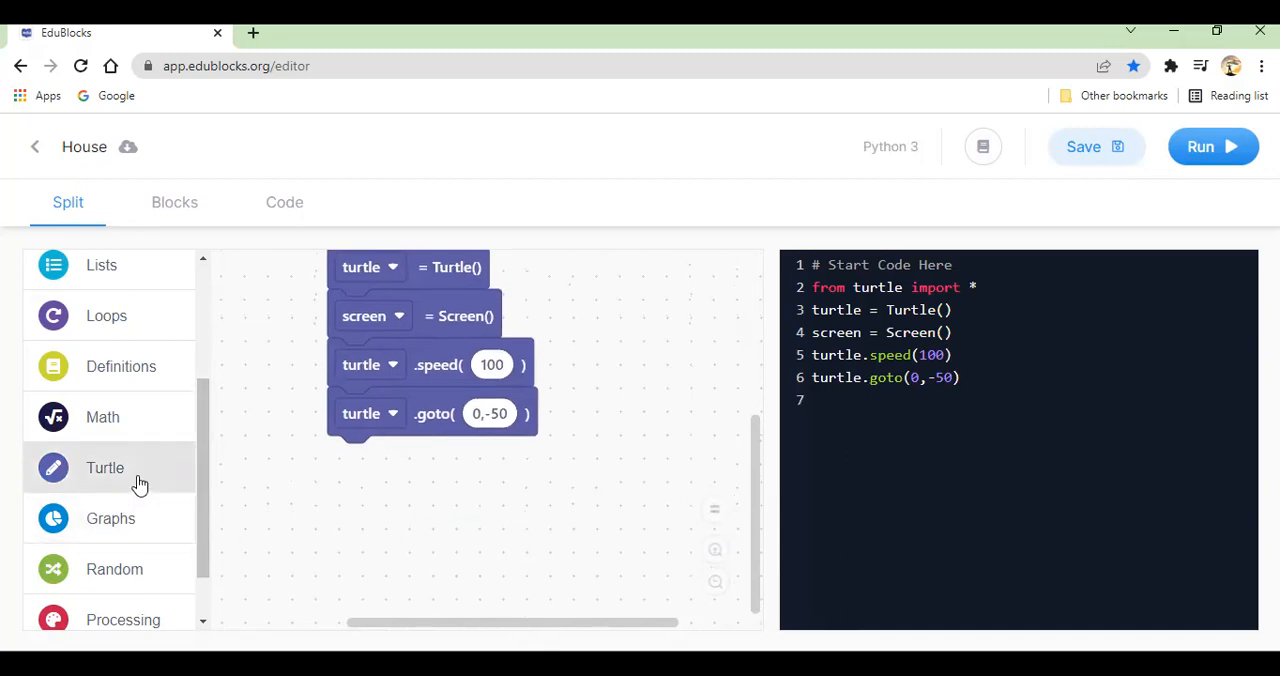
Step: Add a pencolor block below it, keeping red (255, 0, 0)
click(105, 467)
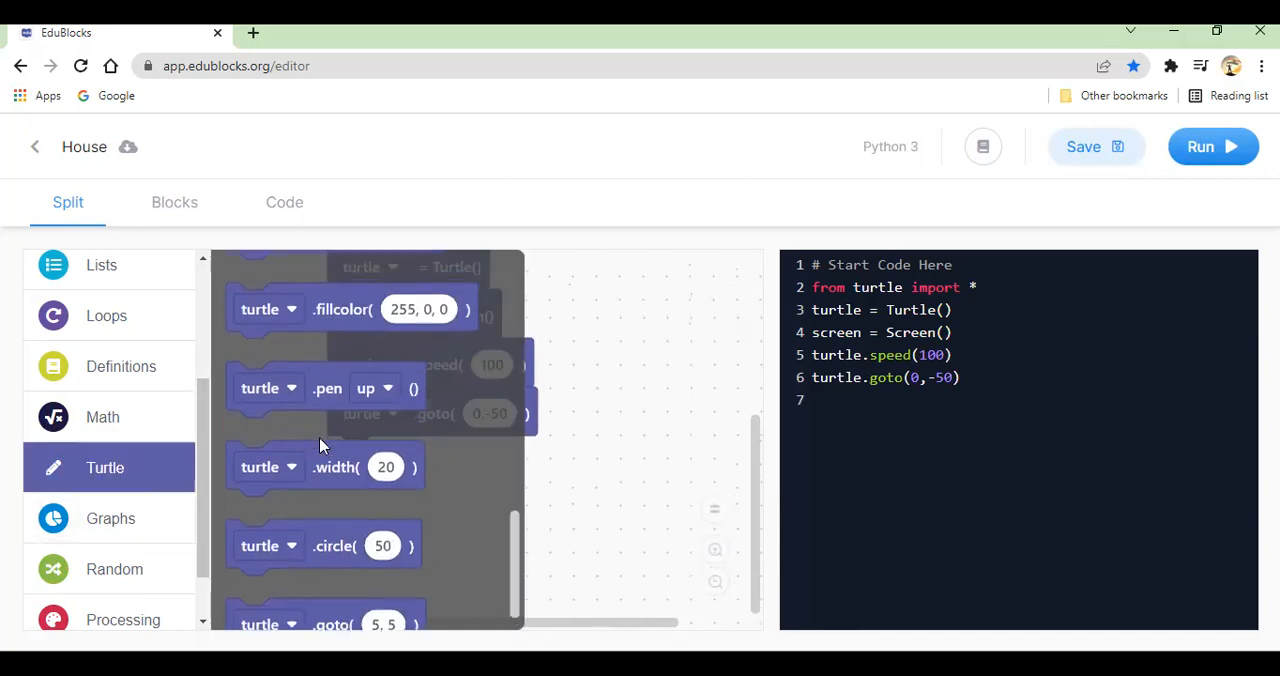
scroll(up, 3)
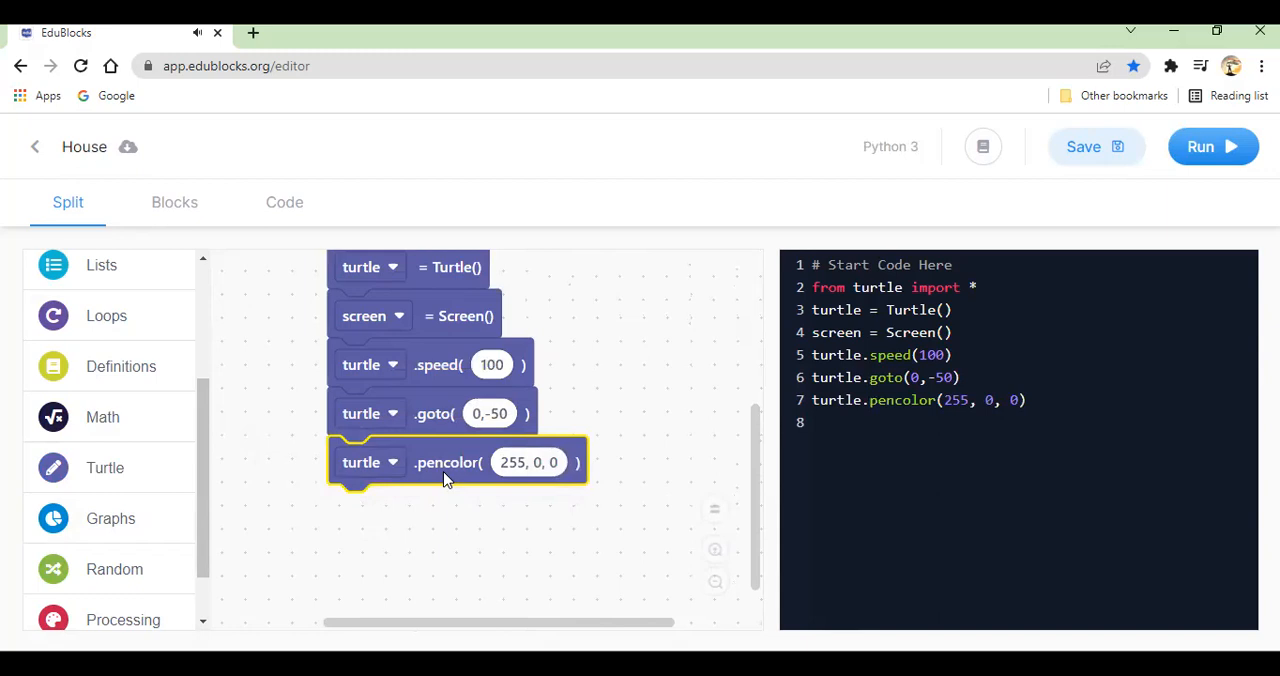
mouse_move(553, 462)
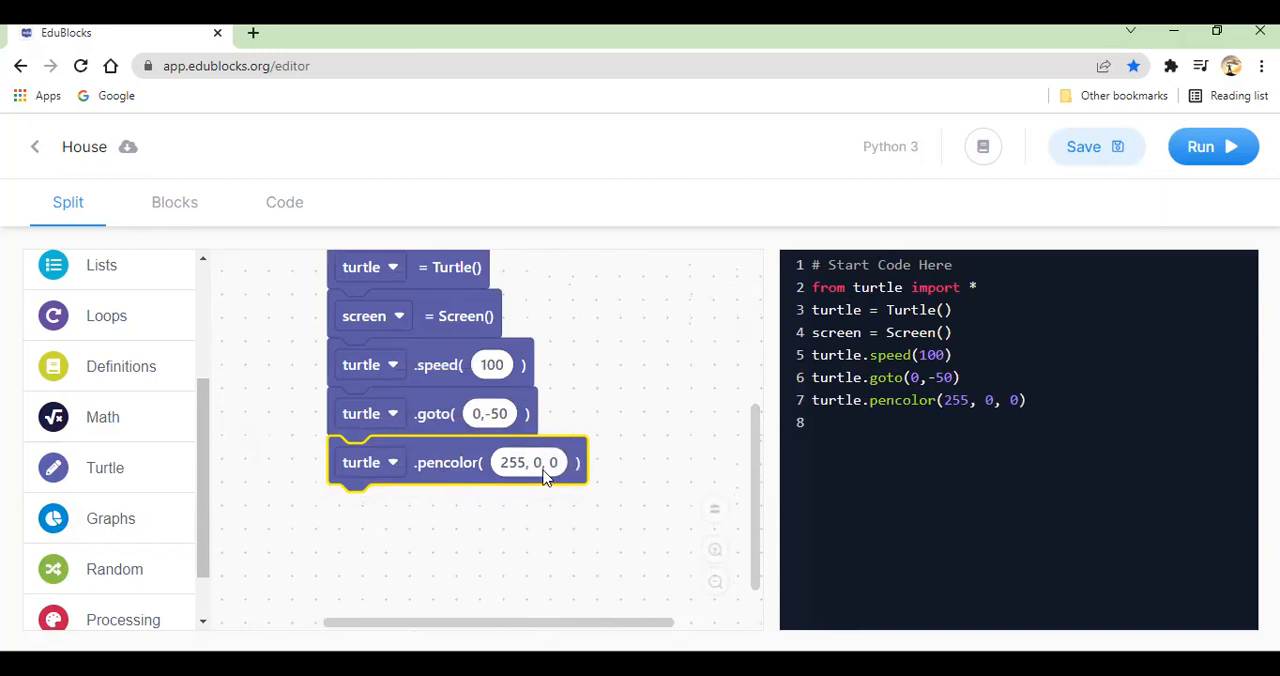
mouse_move(520, 478)
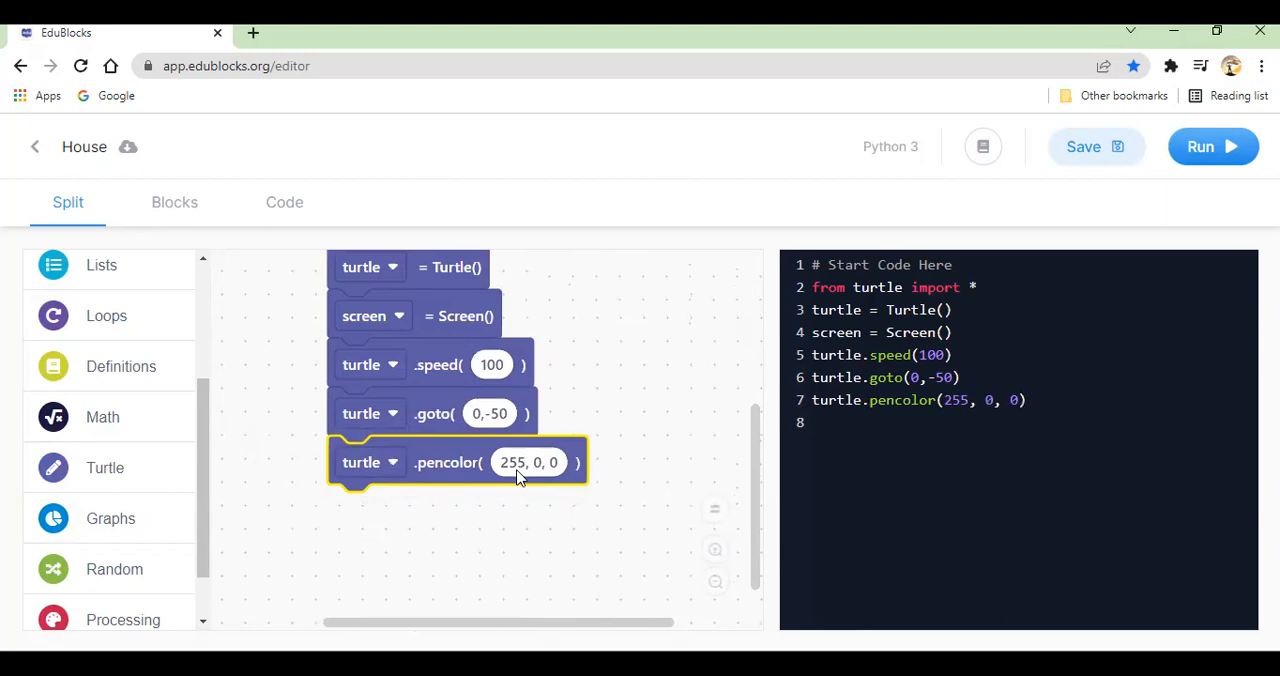
mouse_move(545, 470)
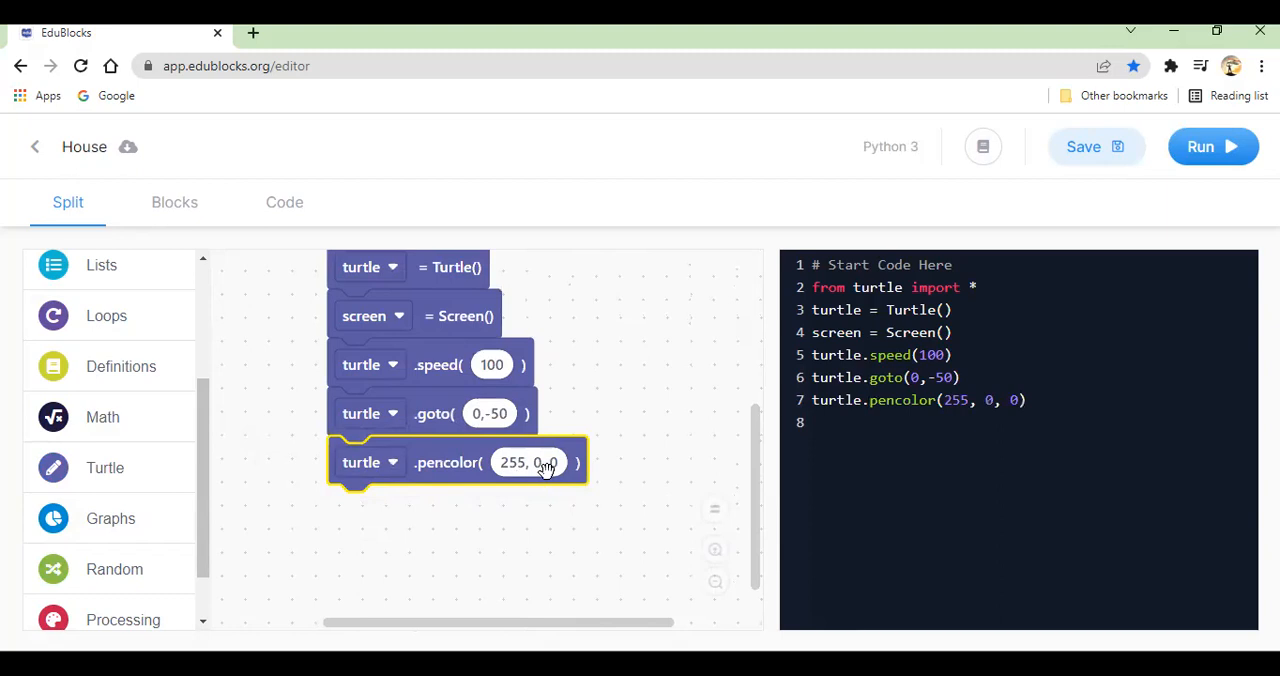
mouse_move(550, 463)
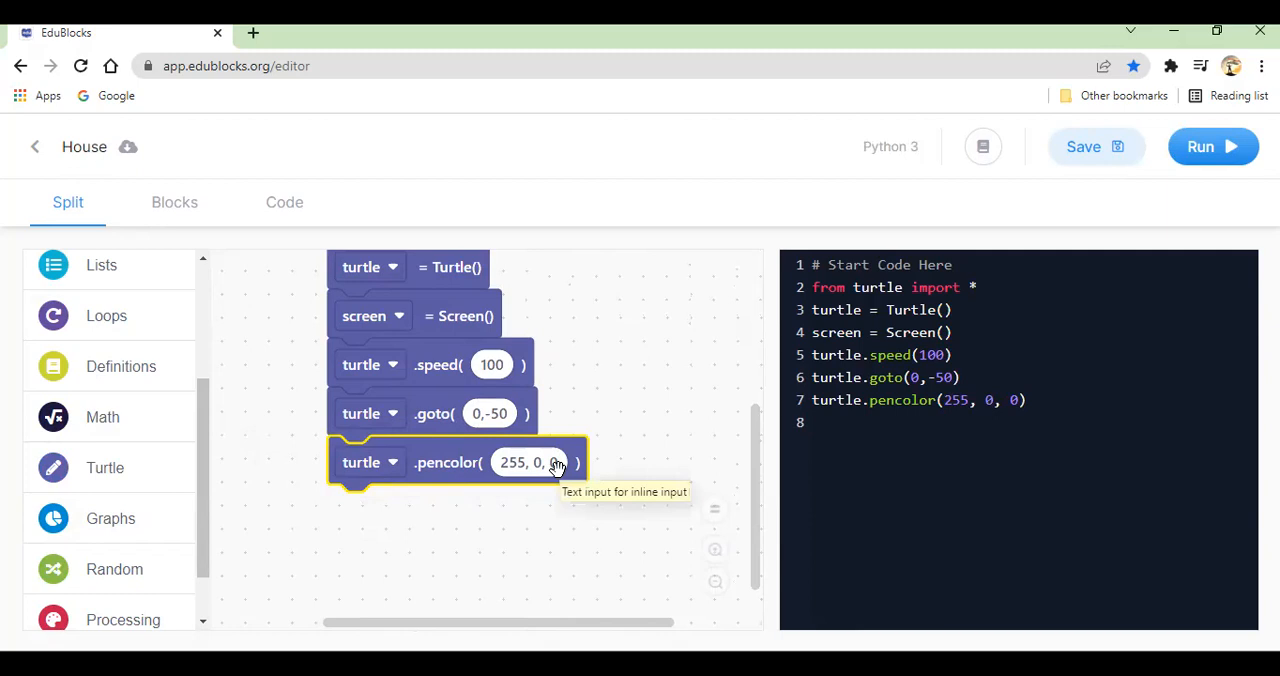
mouse_move(555, 468)
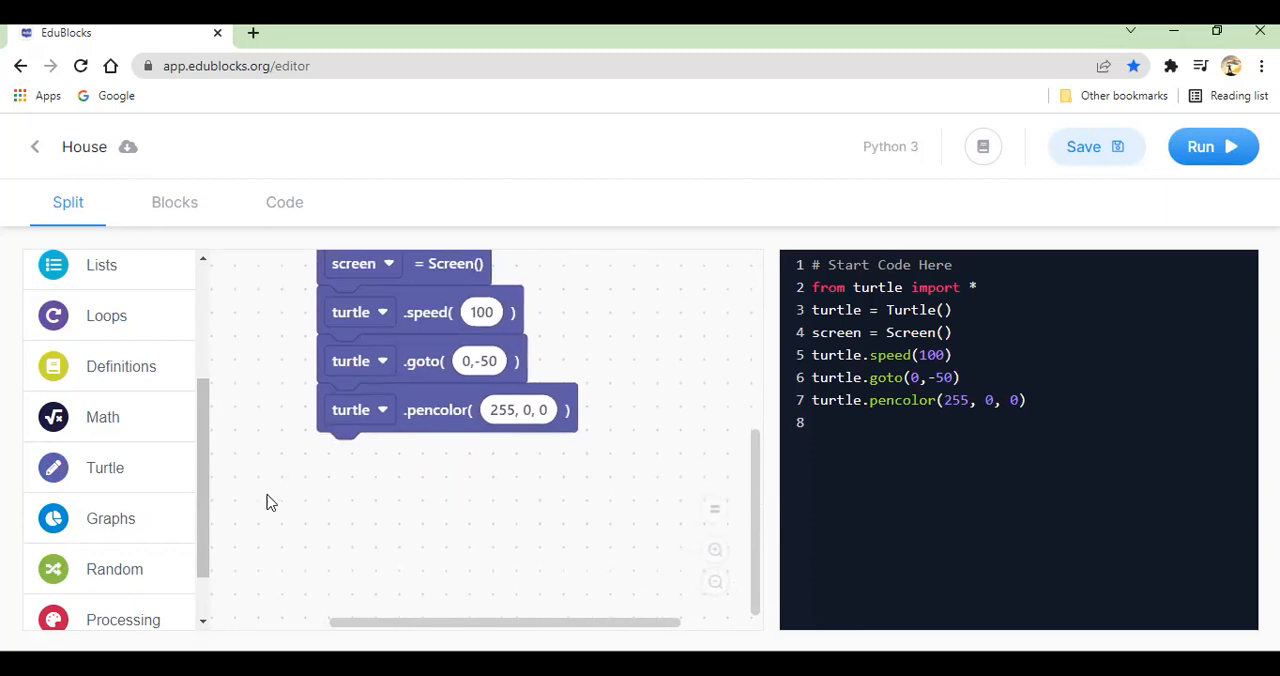
scroll(up, 3)
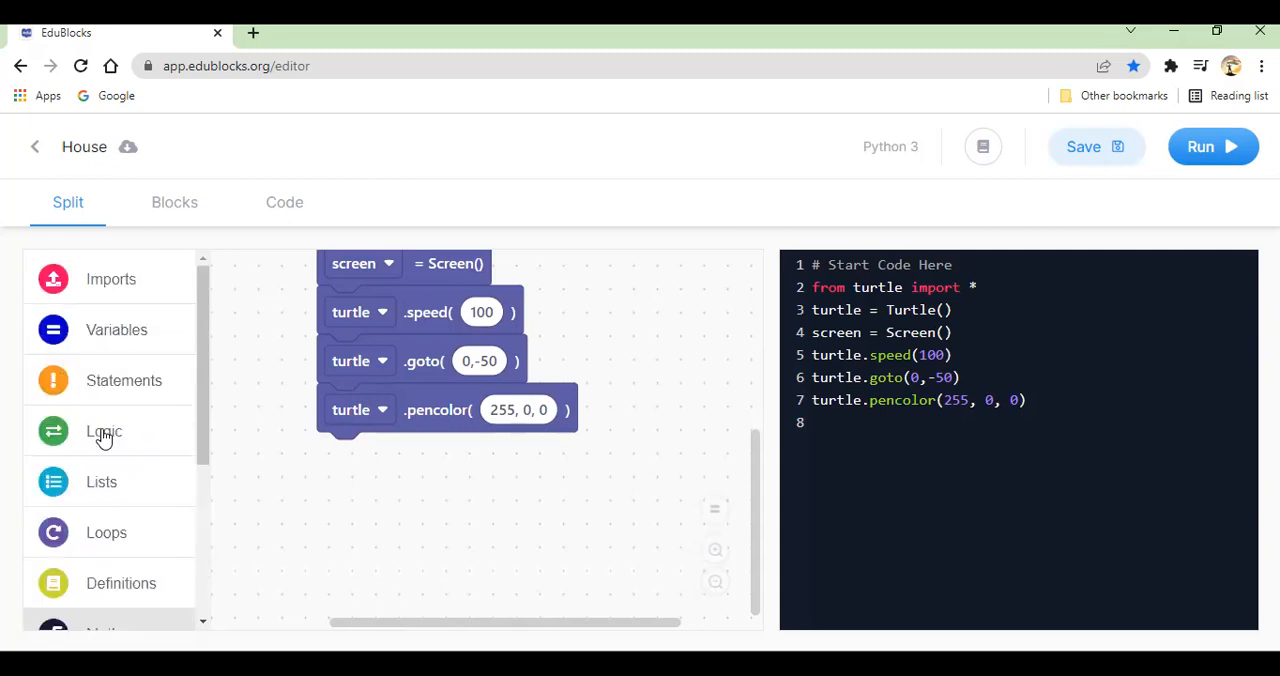
Step: Add a range(4) loop with forward 90 and left 90, then run it
click(106, 532)
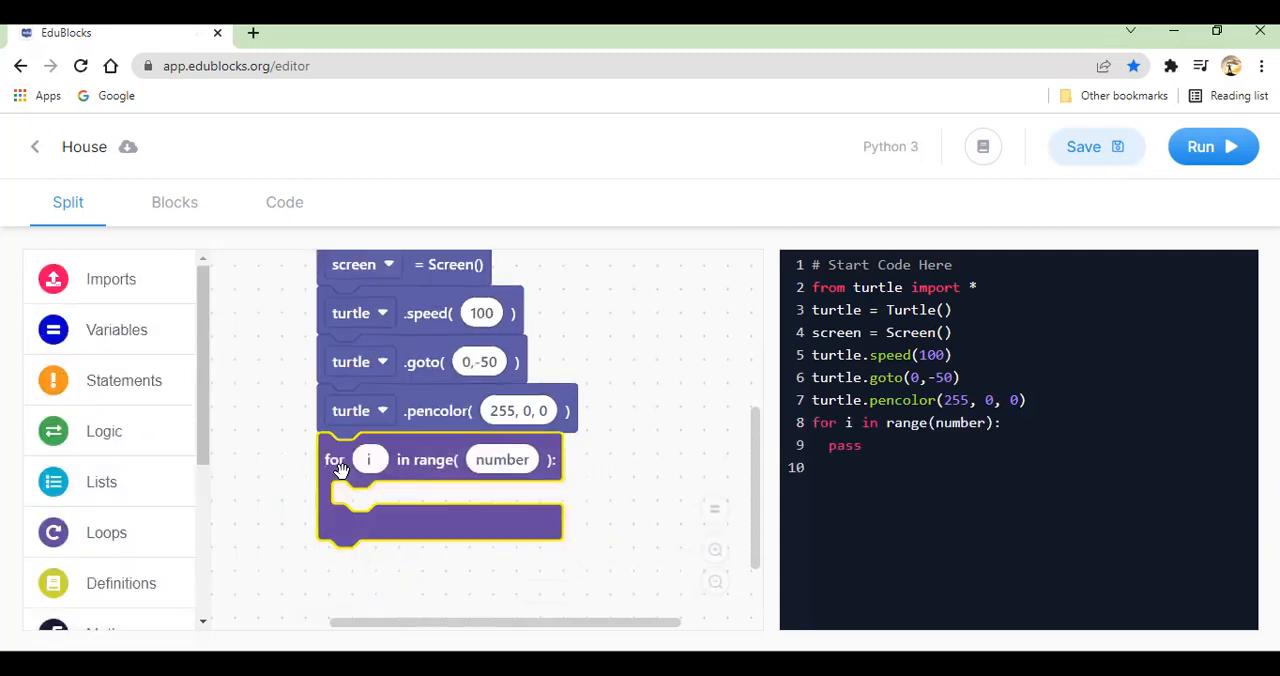
double_click(501, 459)
text(4)
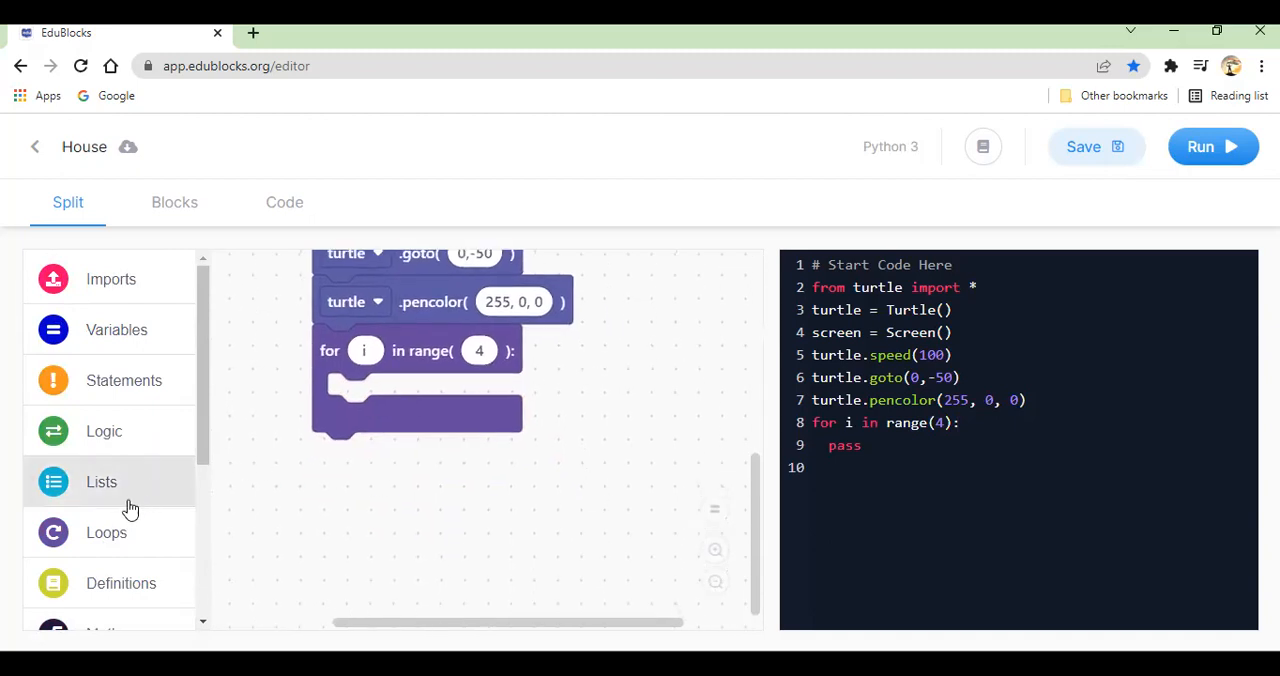
click(105, 423)
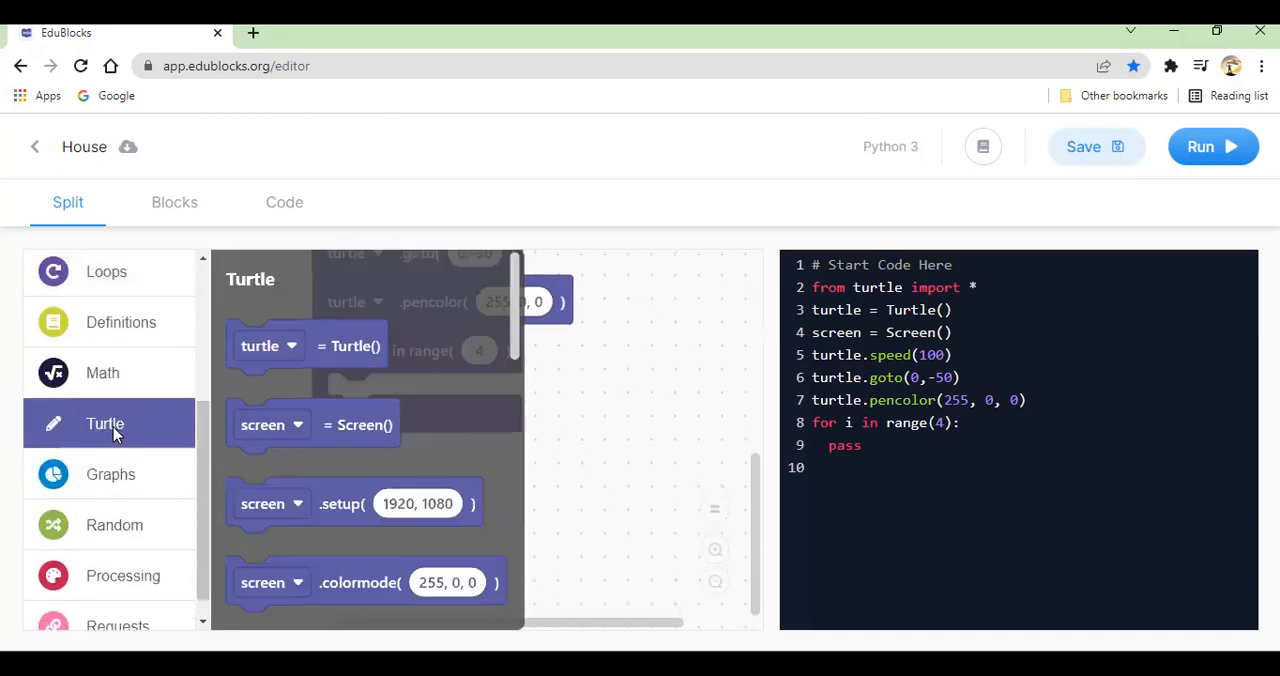
scroll(down, 3)
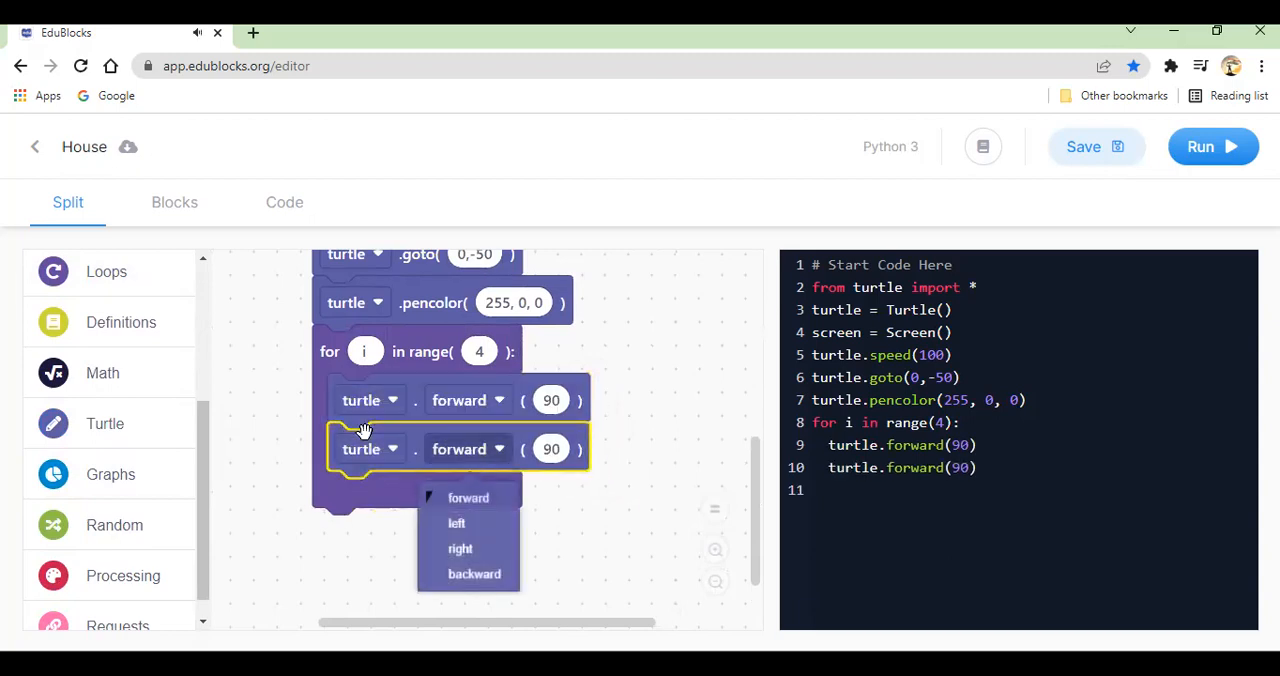
click(456, 522)
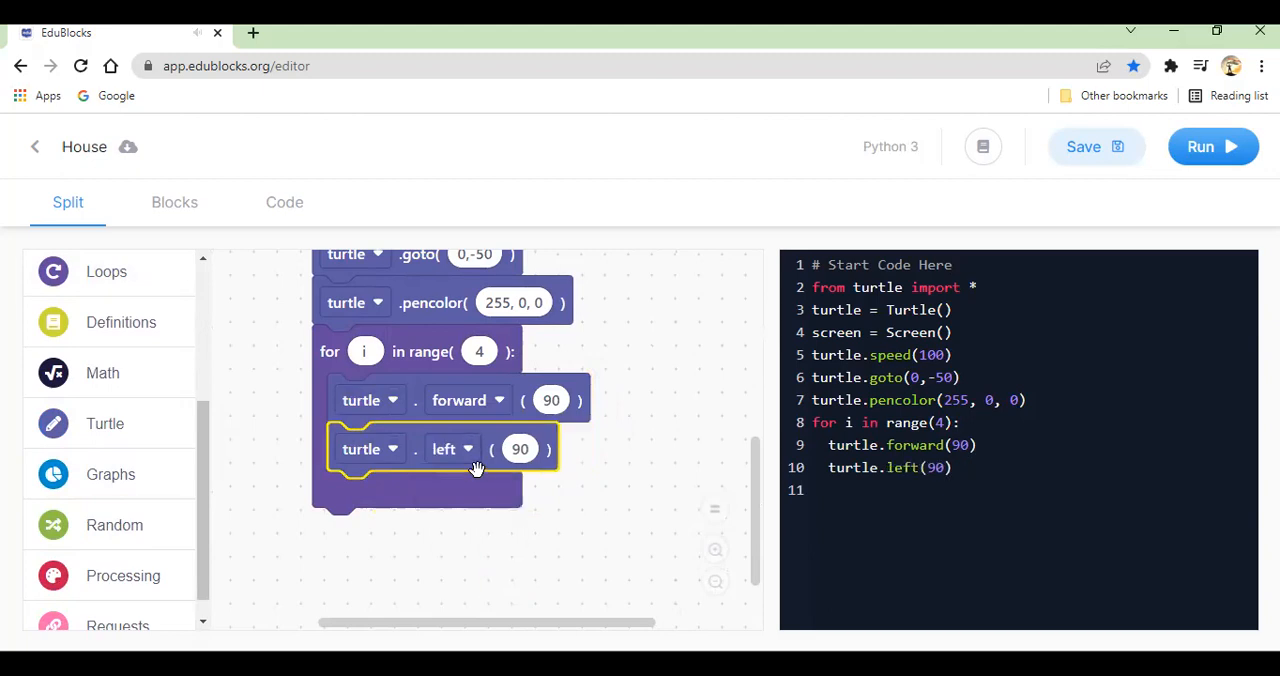
mouse_move(1213, 146)
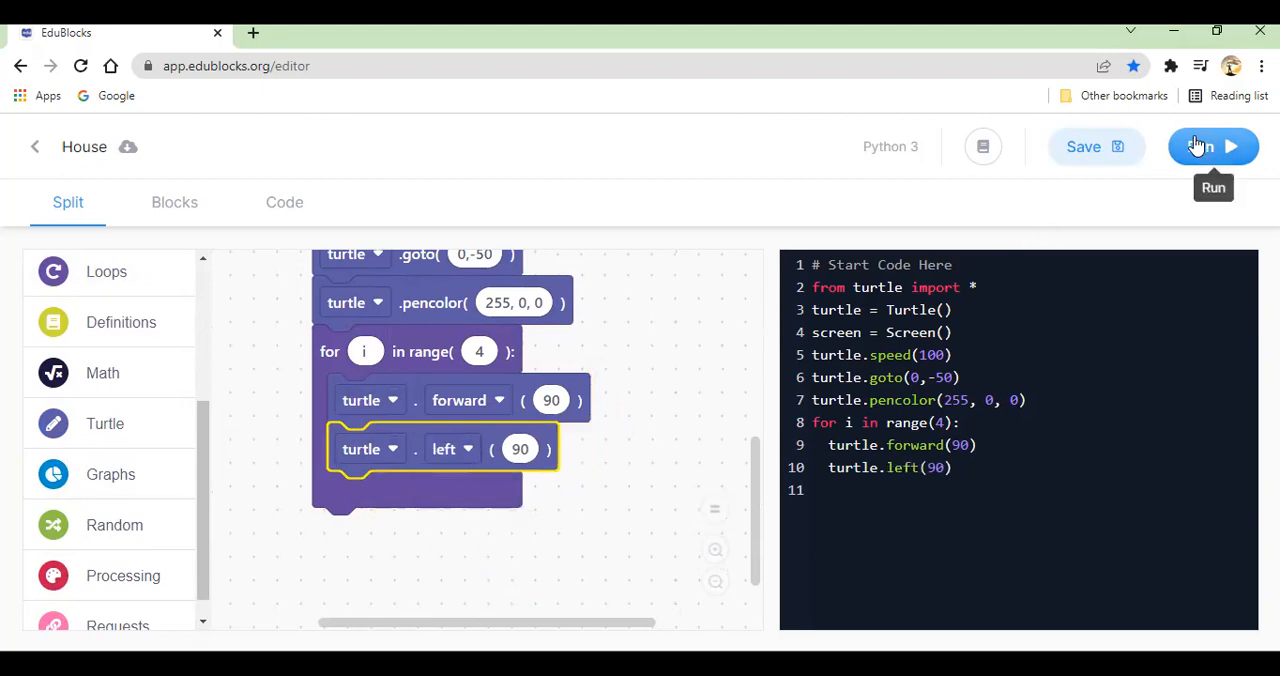
click(1213, 146)
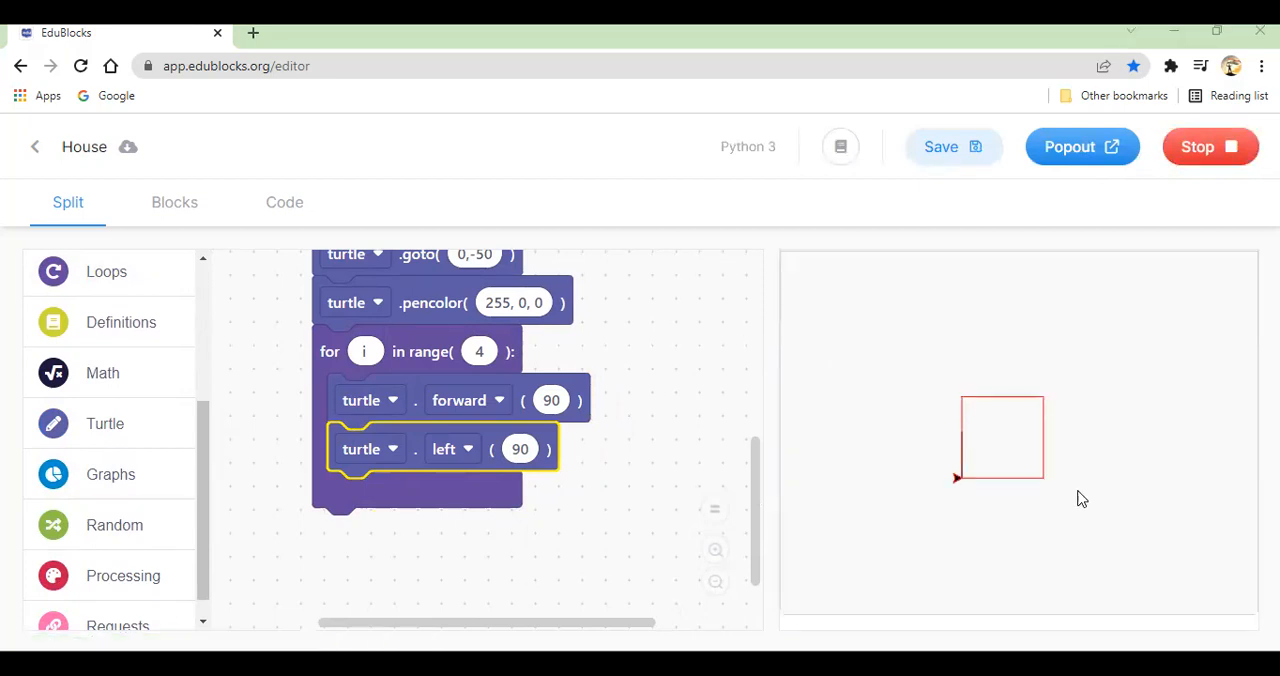
mouse_move(630, 528)
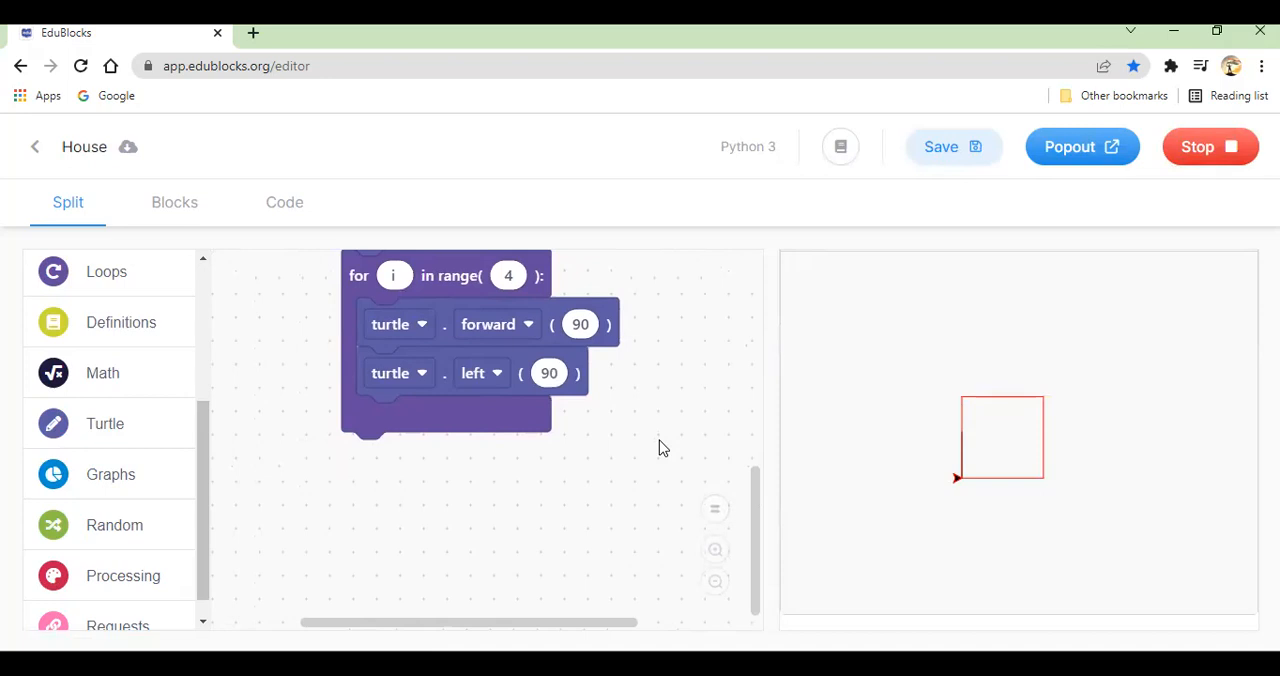
mouse_move(955, 485)
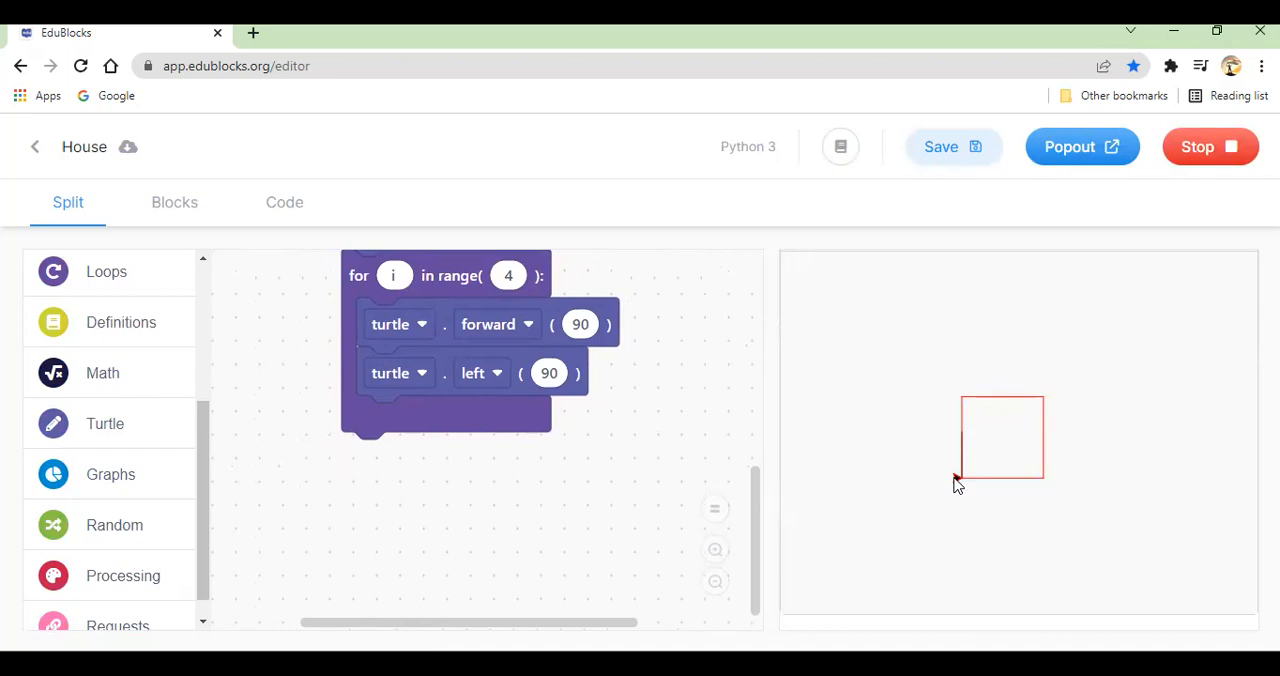
mouse_move(1048, 405)
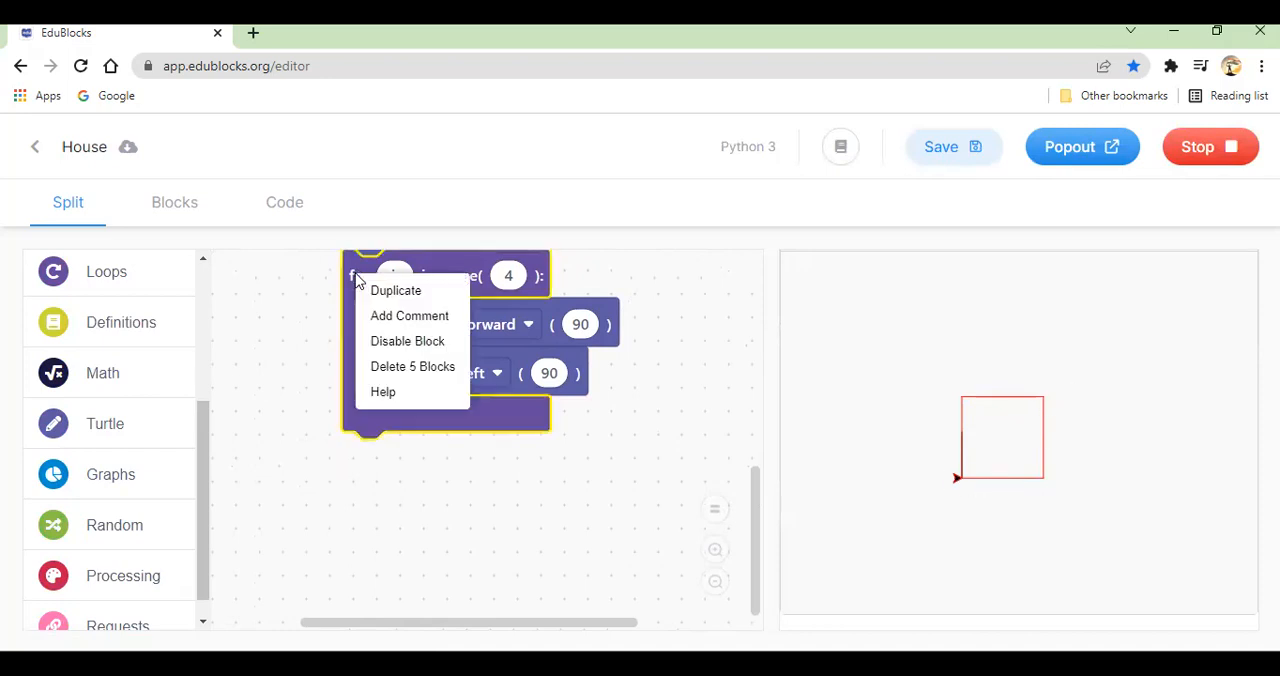
Step: Duplicate the square loop and attach the copy below with range 2
click(395, 290)
text(2)
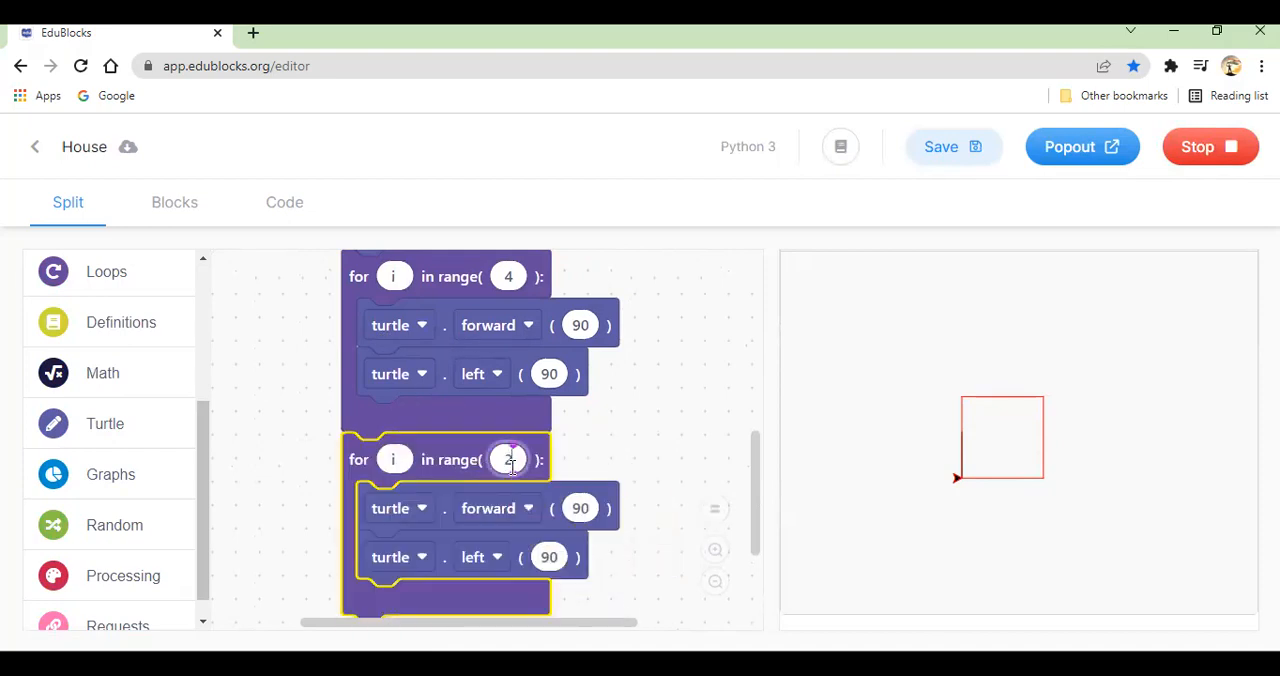
mouse_move(1210, 147)
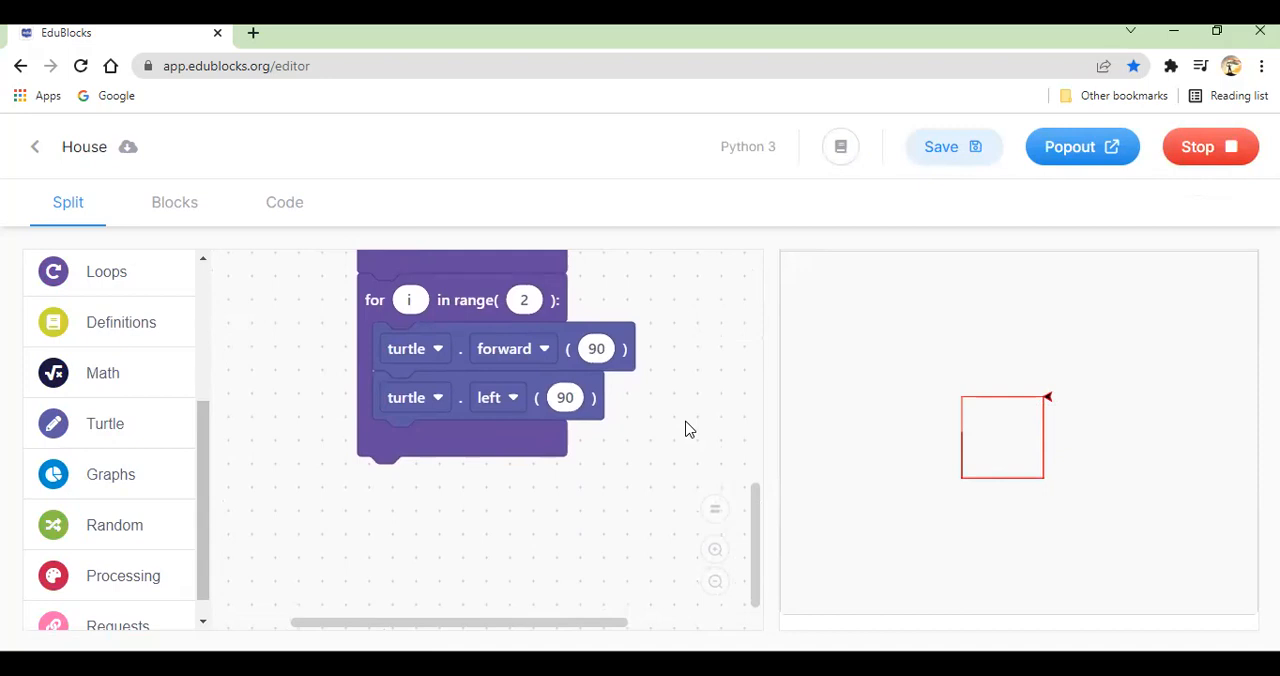
mouse_move(119, 575)
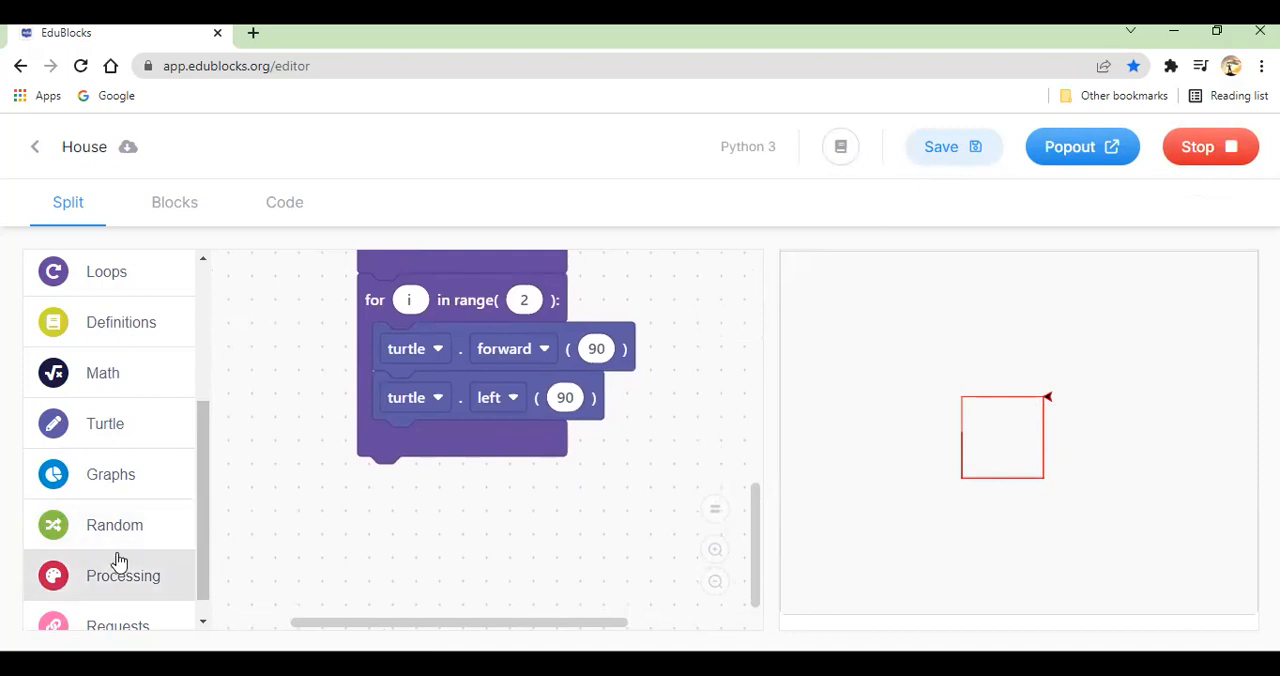
Step: Duplicate the left turn, change it to right 60 under pencolor, then stop
click(105, 423)
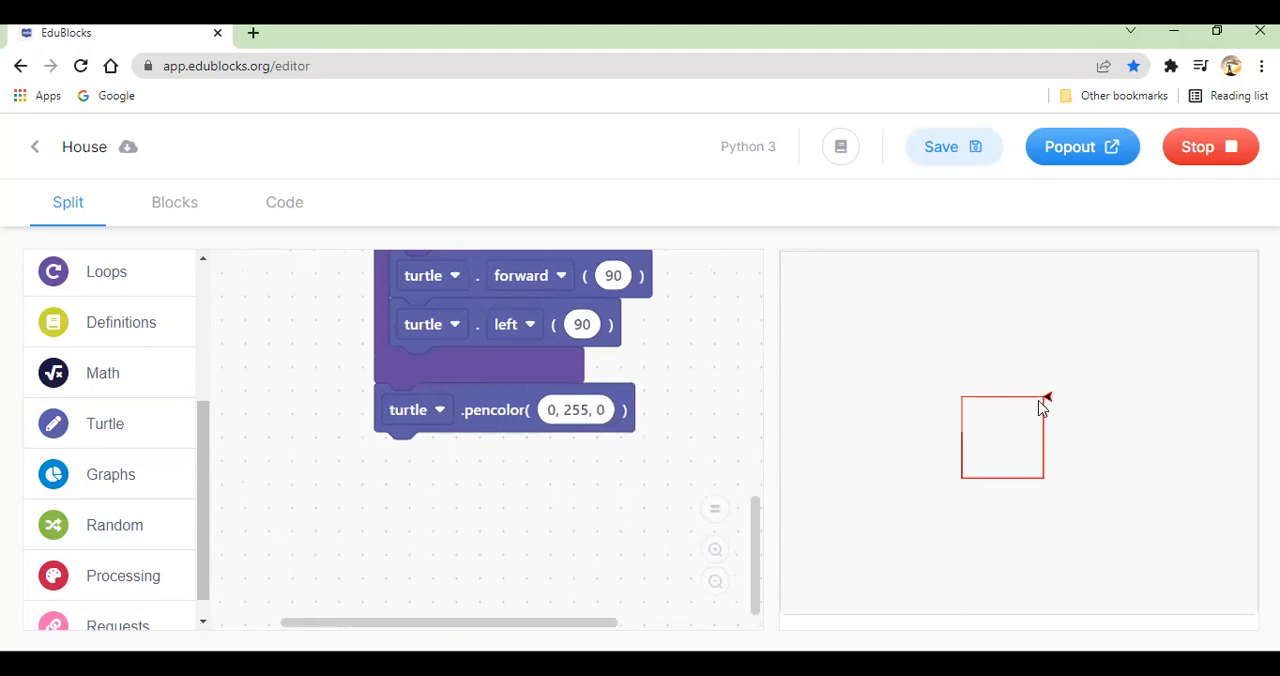
mouse_move(1050, 378)
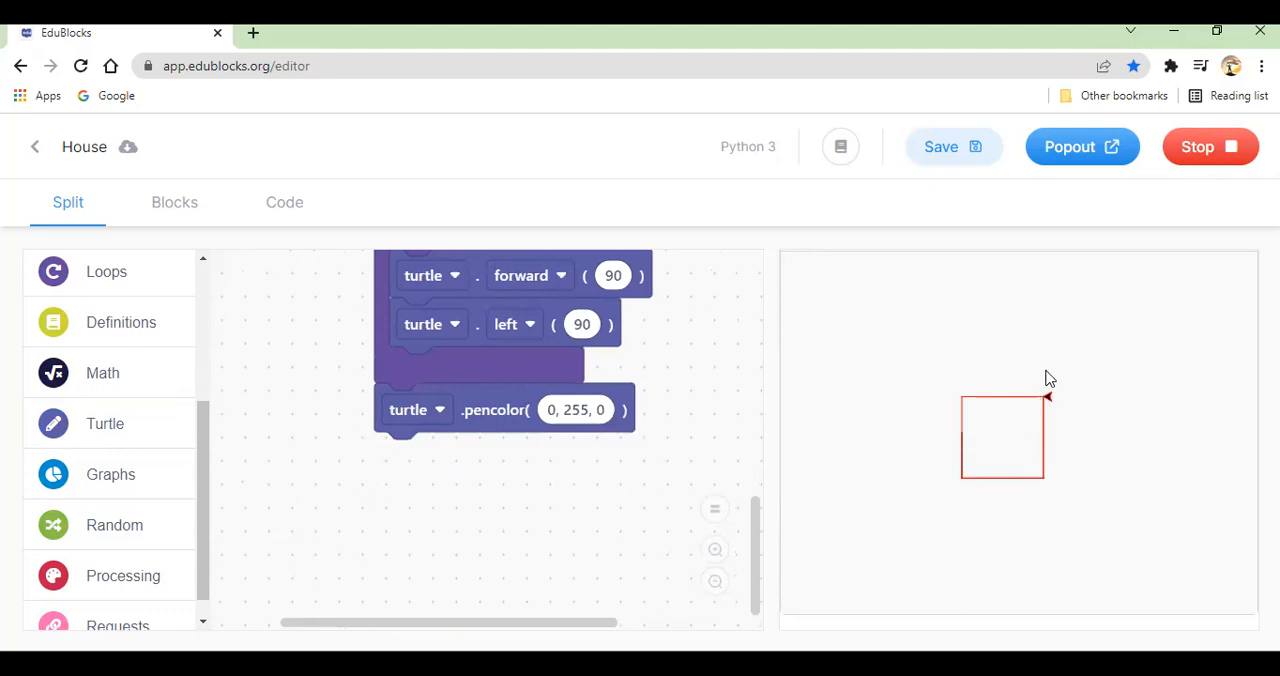
mouse_move(1040, 418)
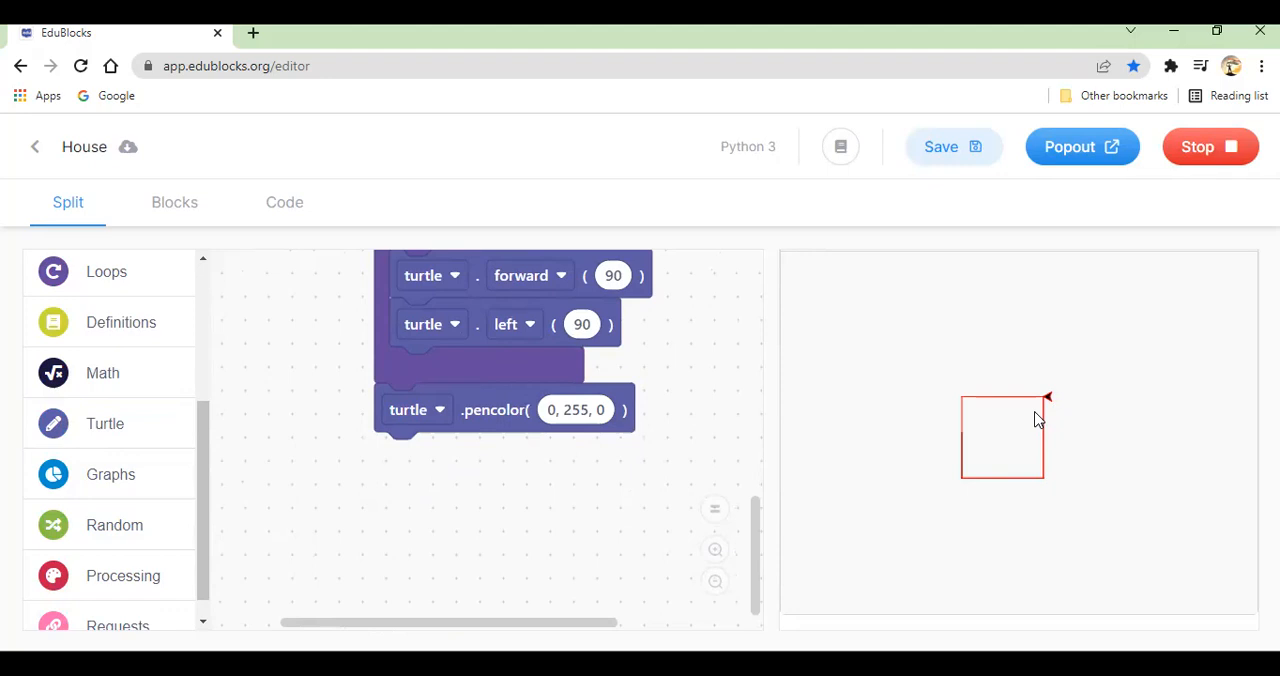
mouse_move(399, 517)
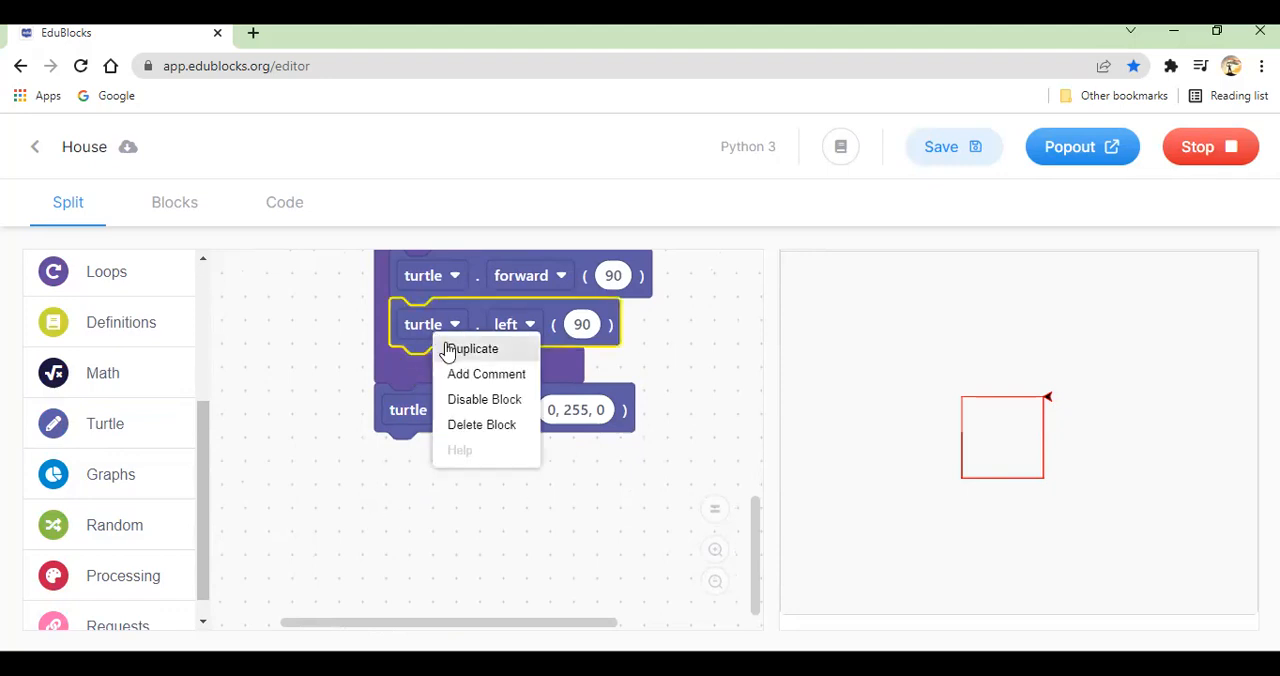
click(474, 348)
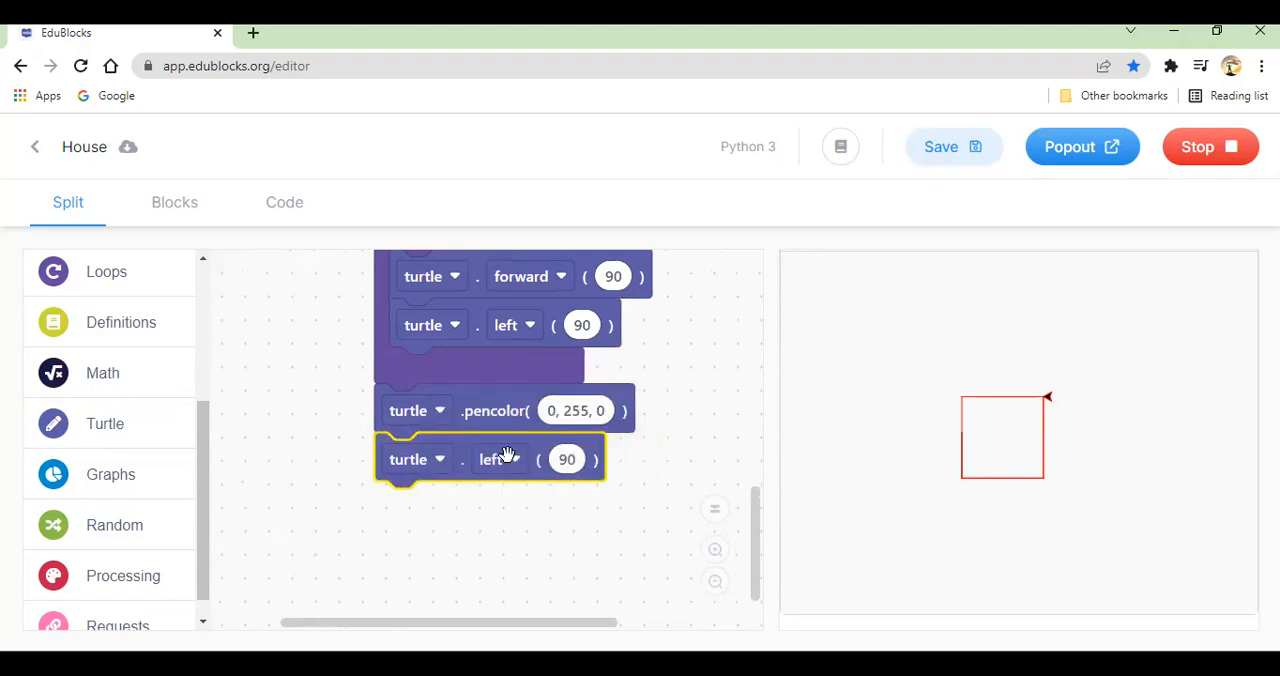
click(513, 459)
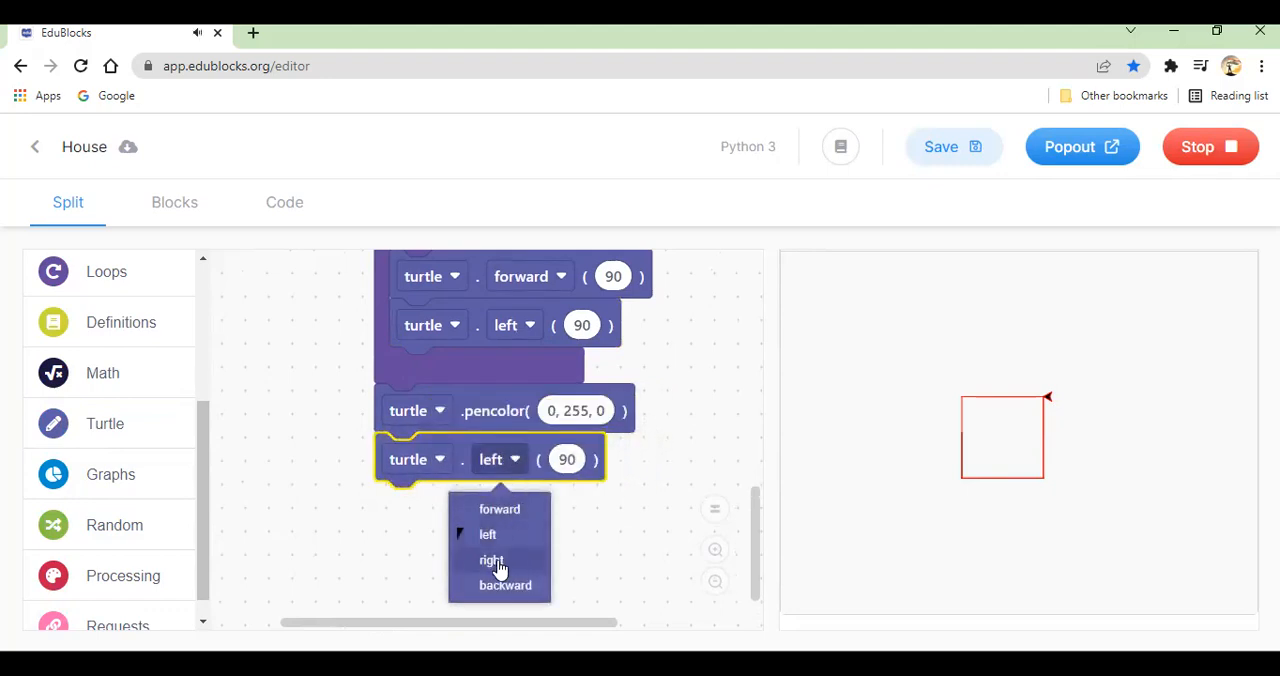
click(491, 560)
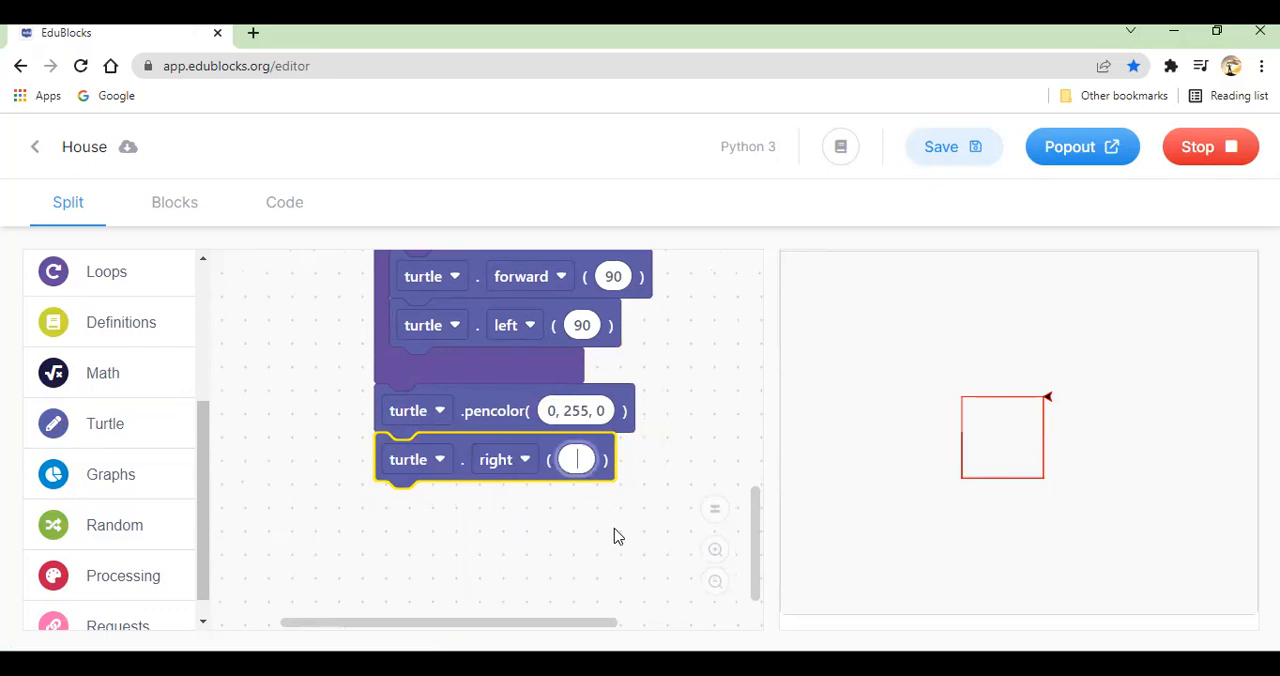
text(60)
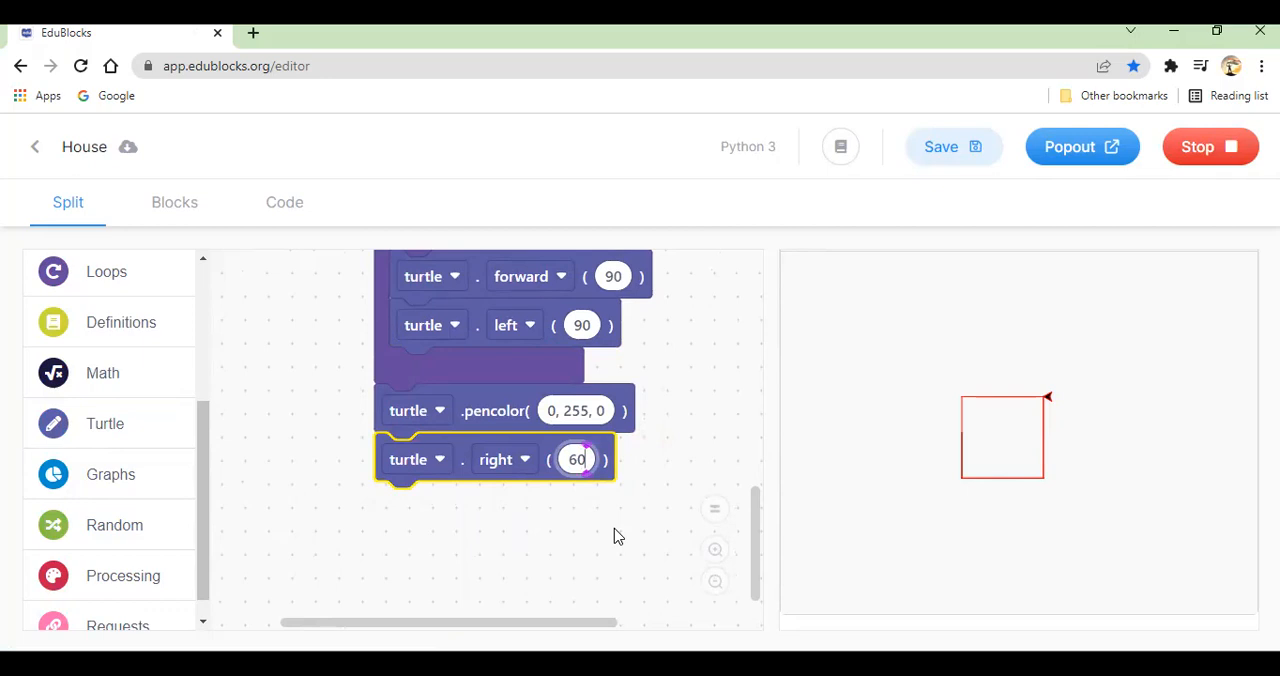
click(1210, 147)
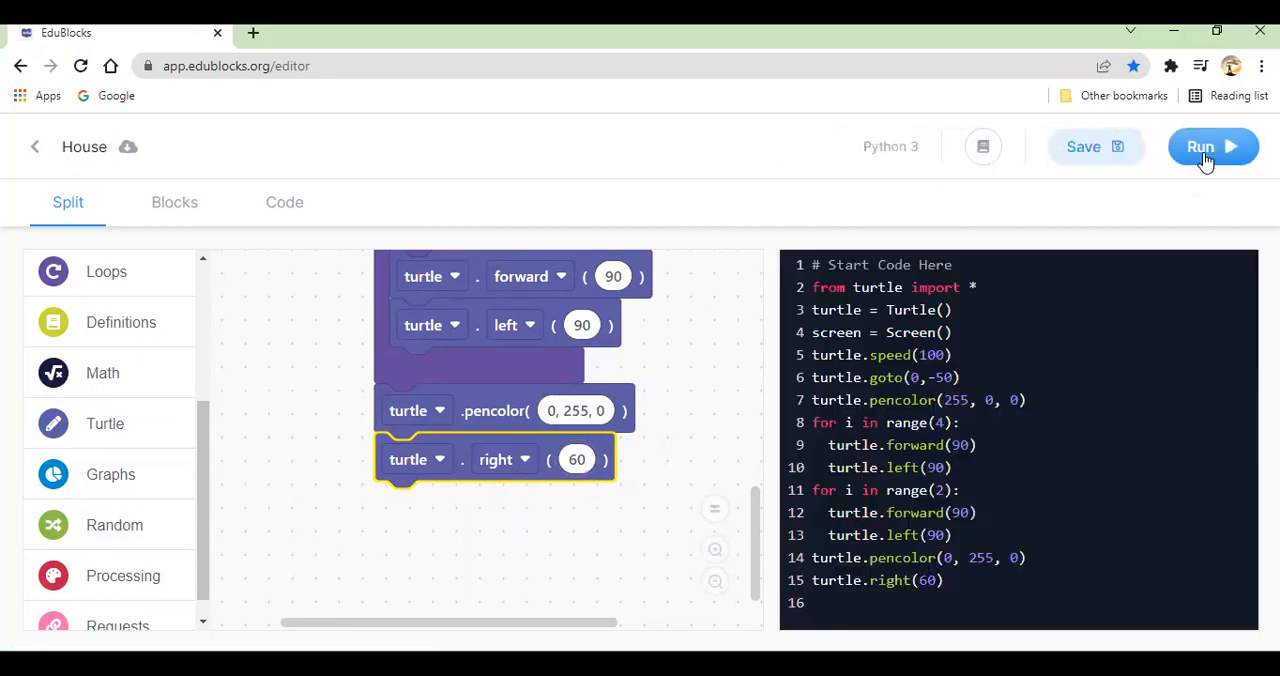
Step: Add a copied loop set to range 3 and run it to test
click(1210, 146)
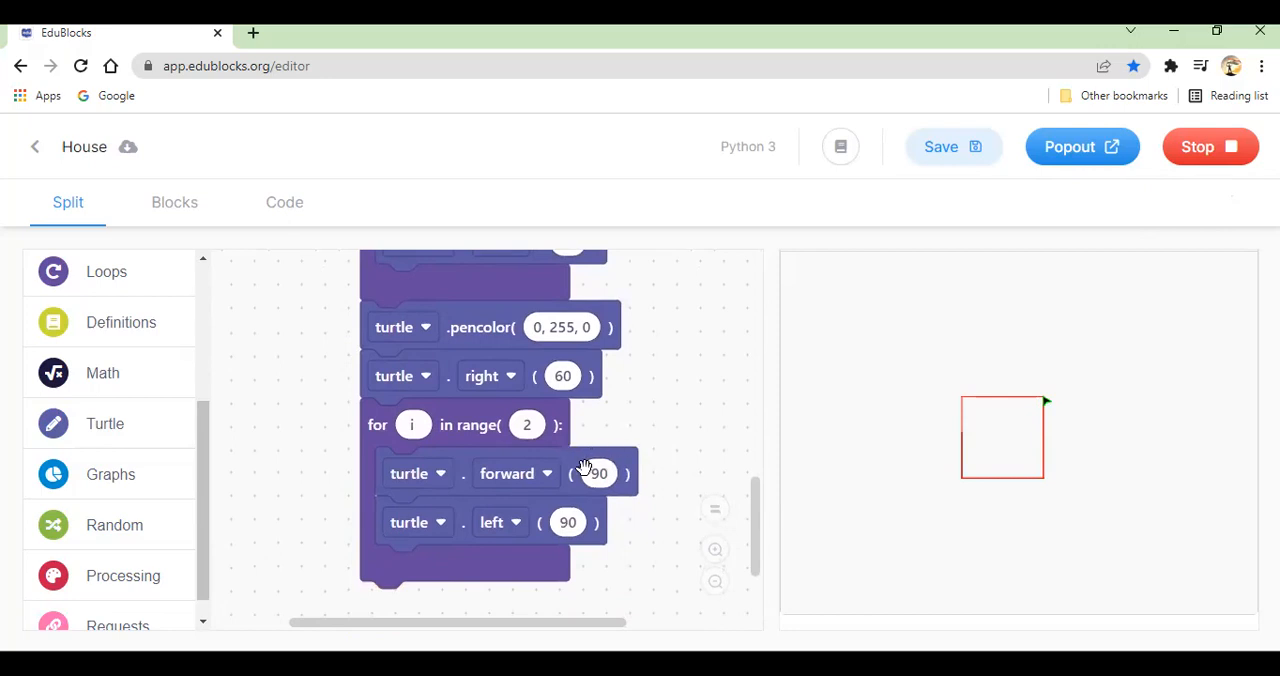
mouse_move(570, 472)
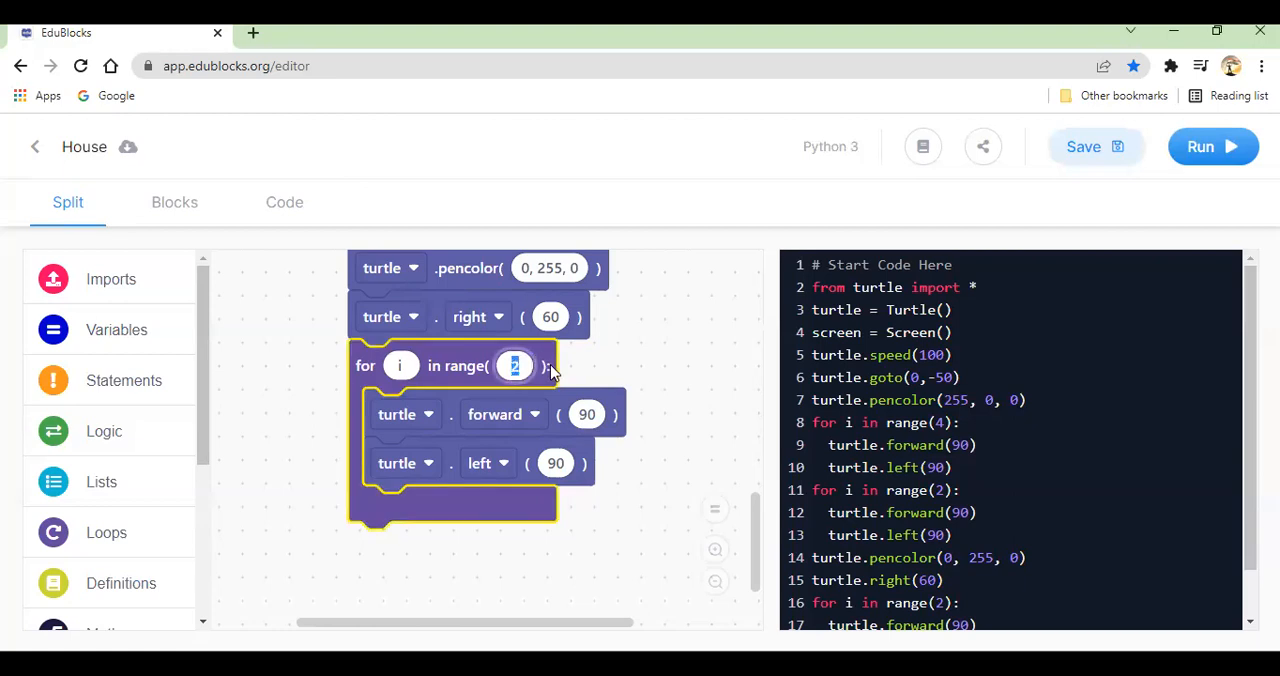
text(3)
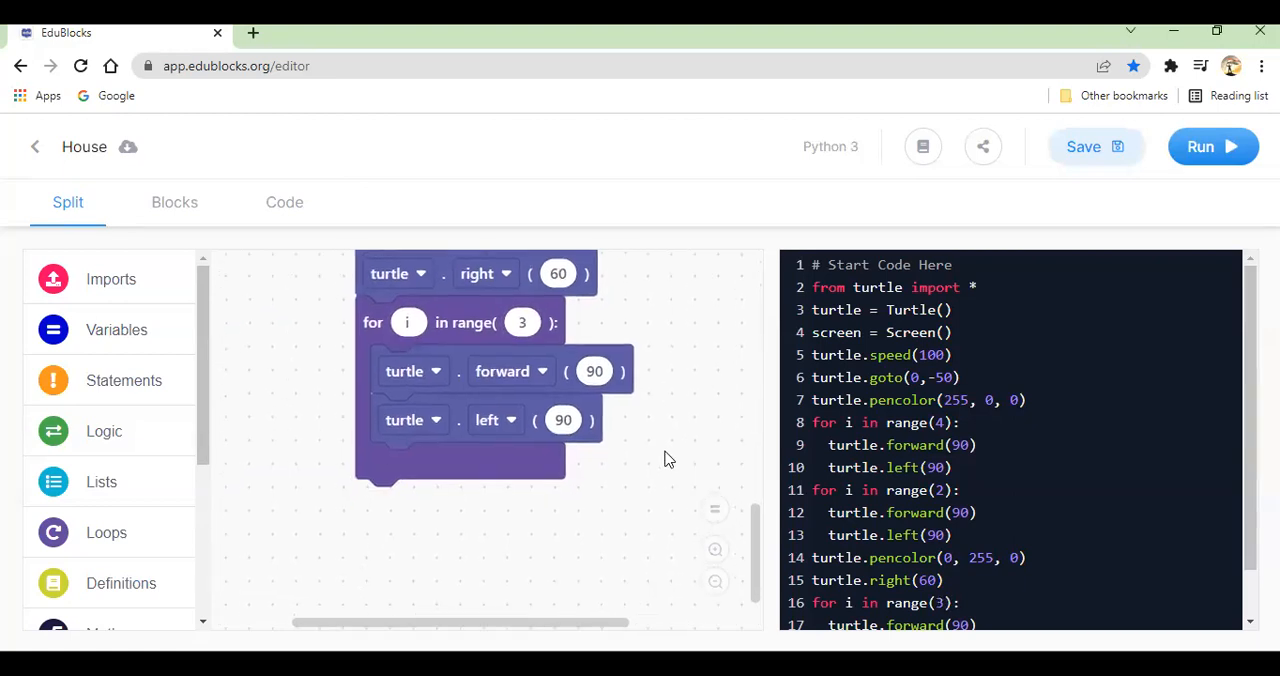
mouse_move(1213, 147)
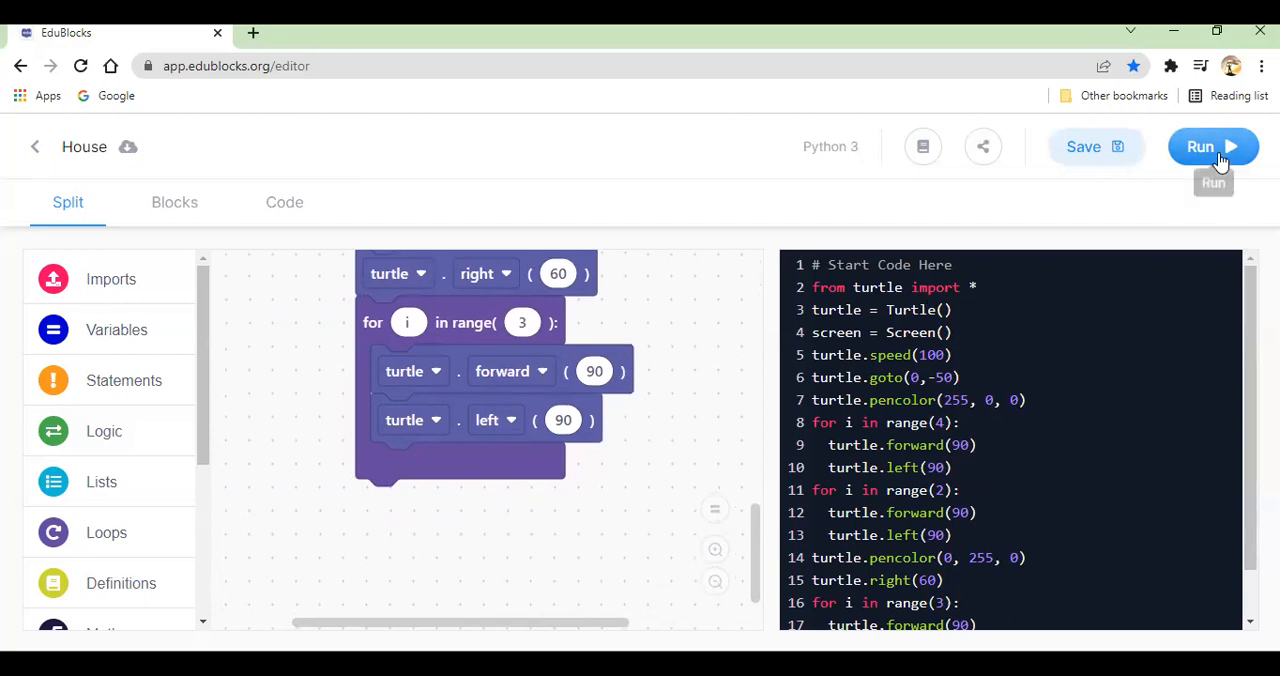
click(1213, 146)
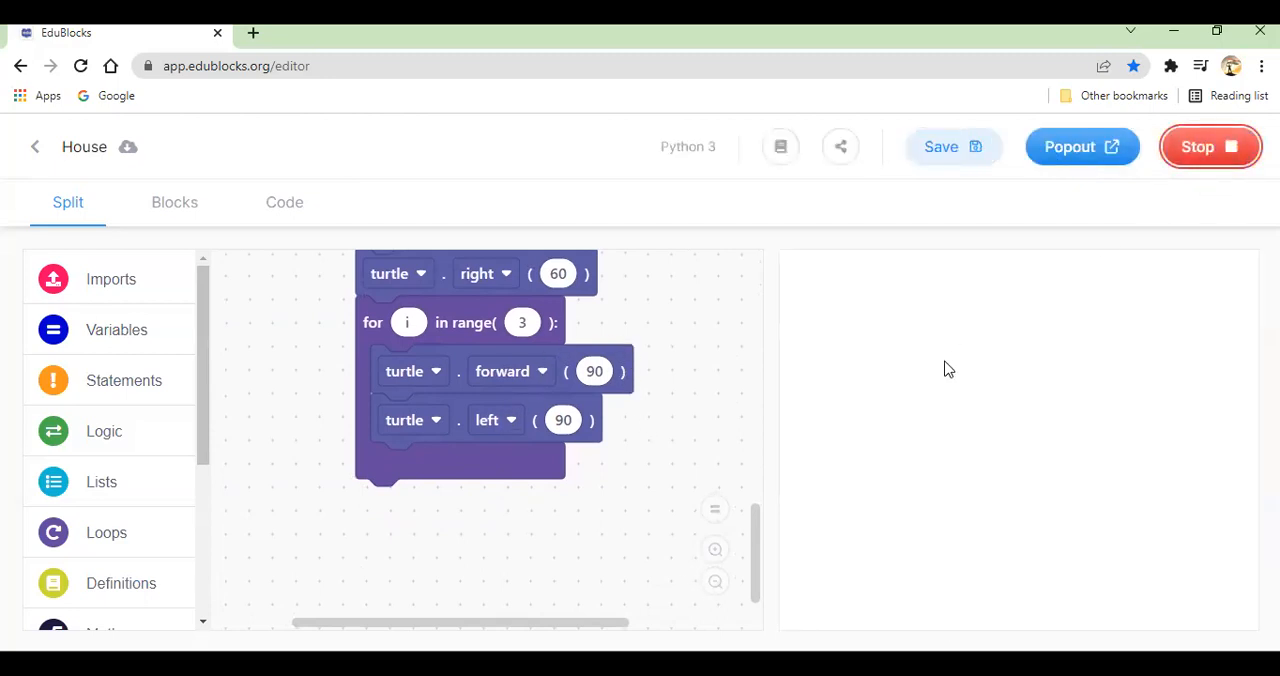
Step: Change the loop's turn to left 120 and rerun to draw the green roof
click(1209, 146)
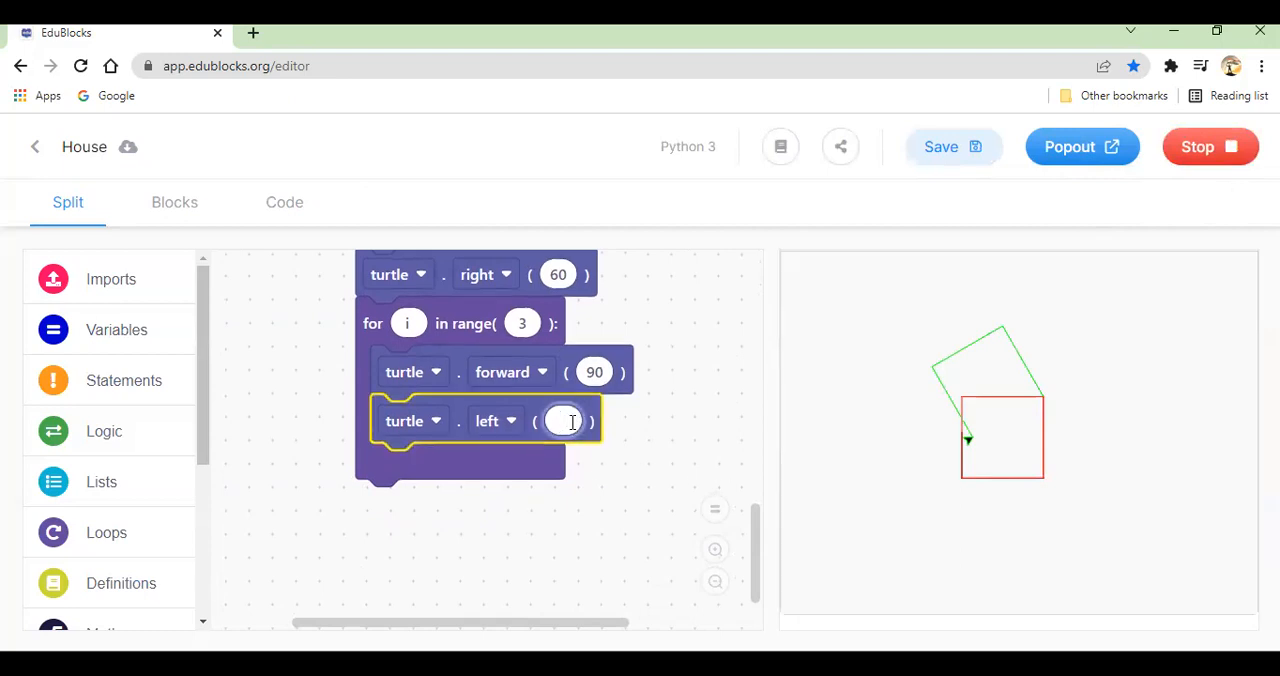
text(120)
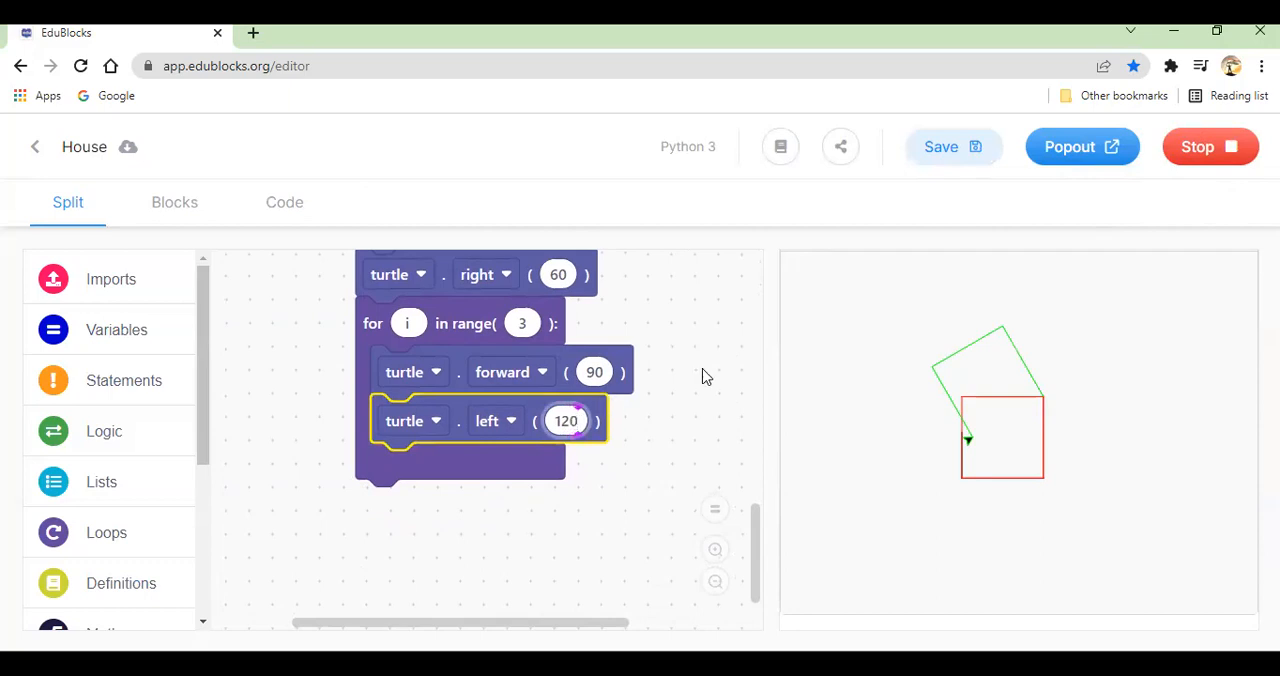
click(1210, 146)
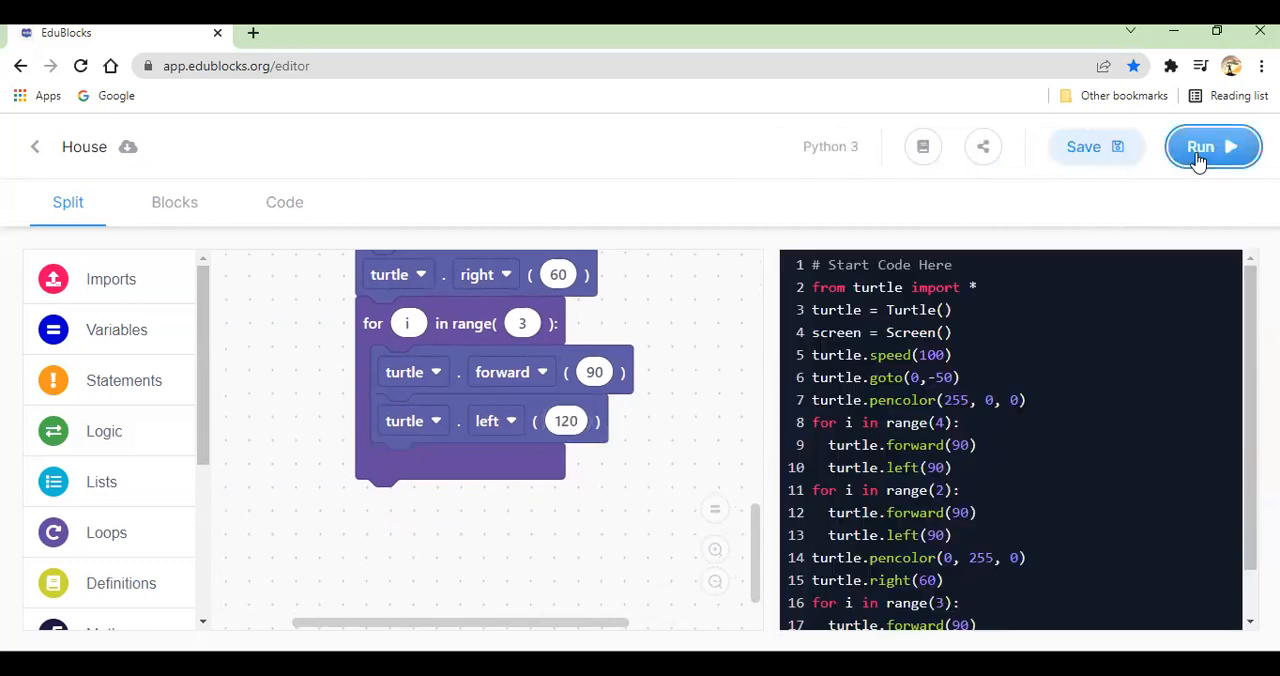
click(1212, 146)
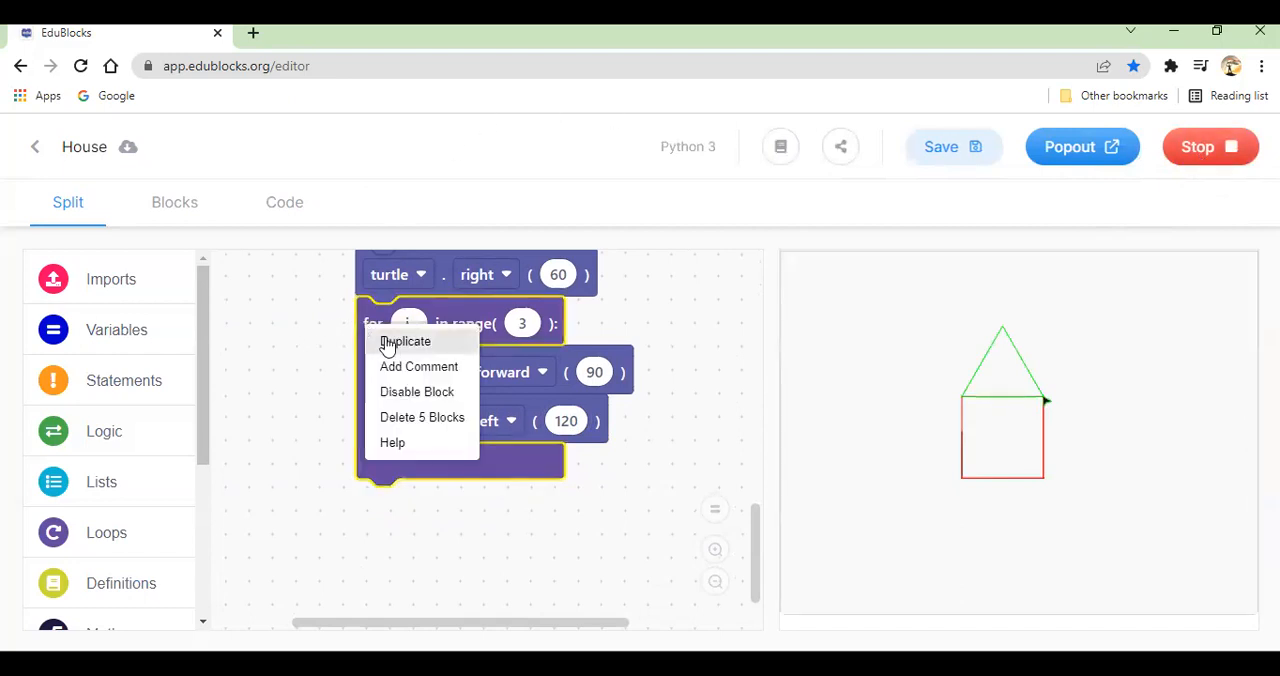
Step: Duplicate the roof loop with range 1, then stop and rerun the program
click(405, 341)
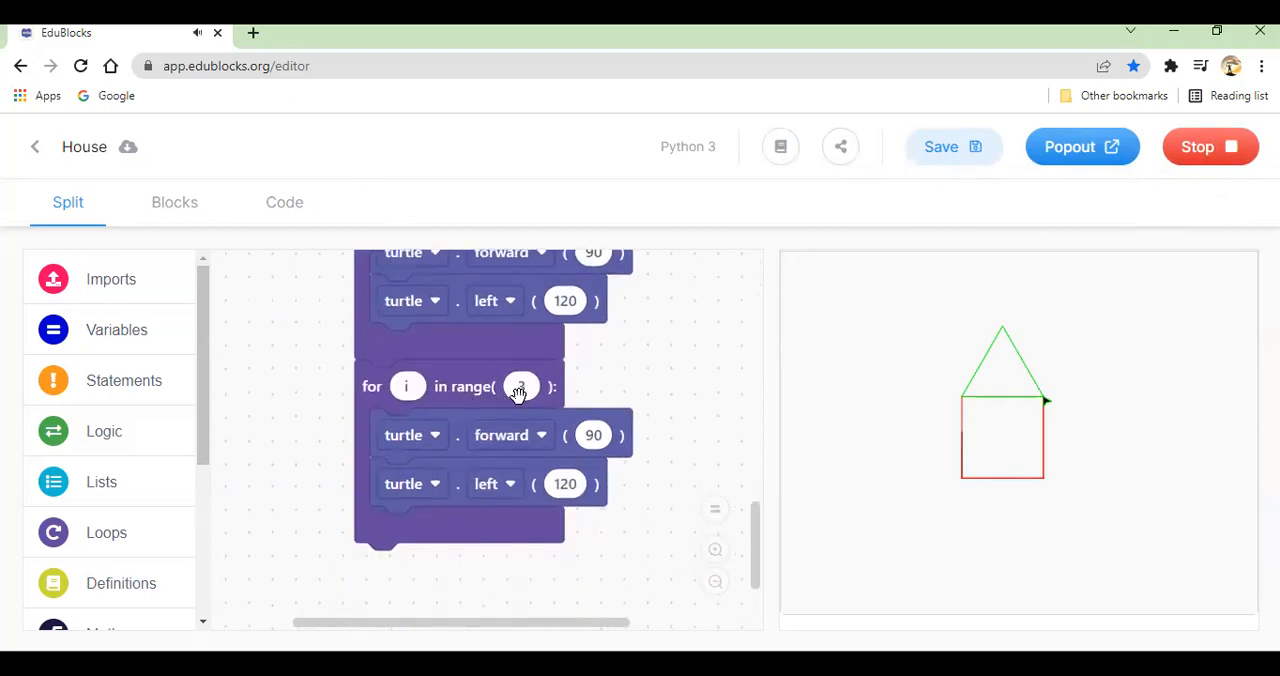
click(520, 387)
text(1)
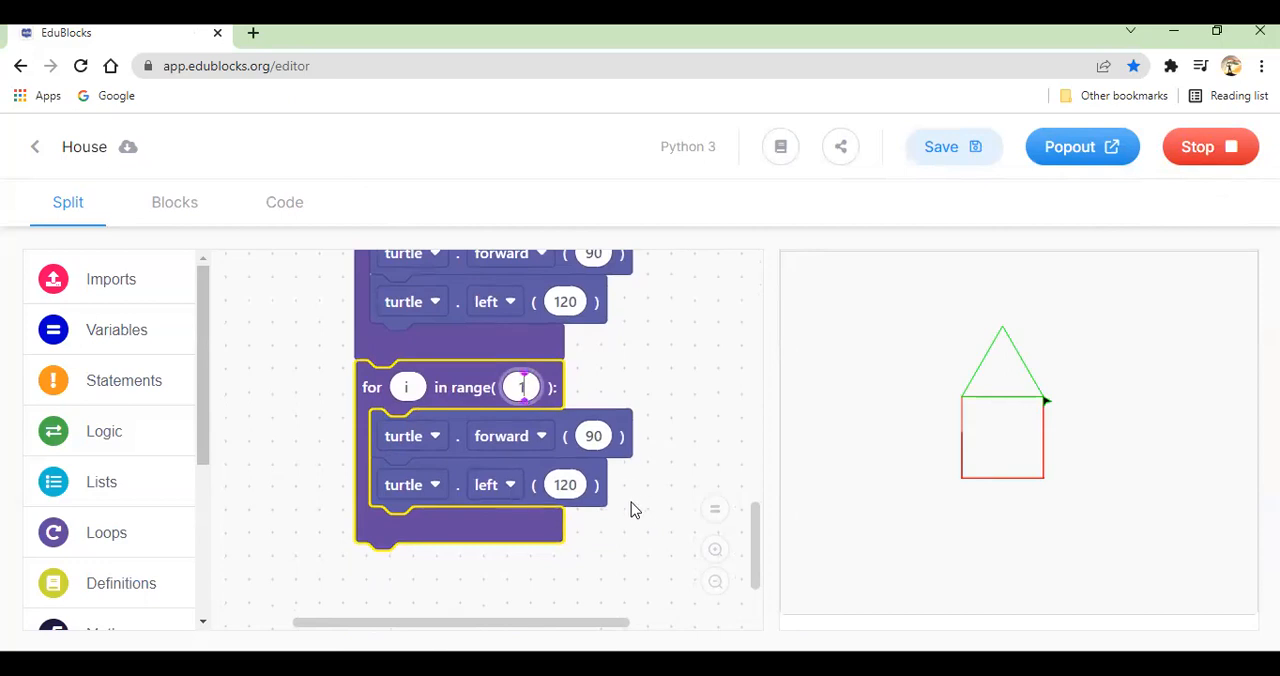
scroll(down, 3)
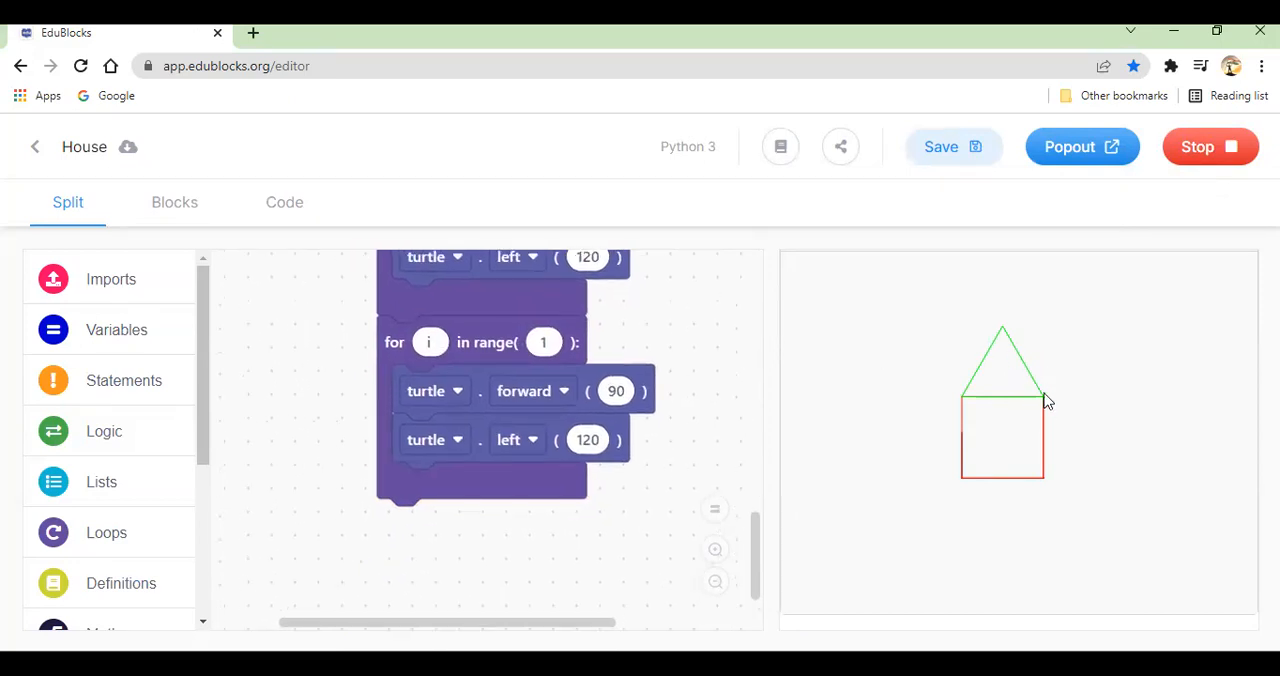
click(1210, 147)
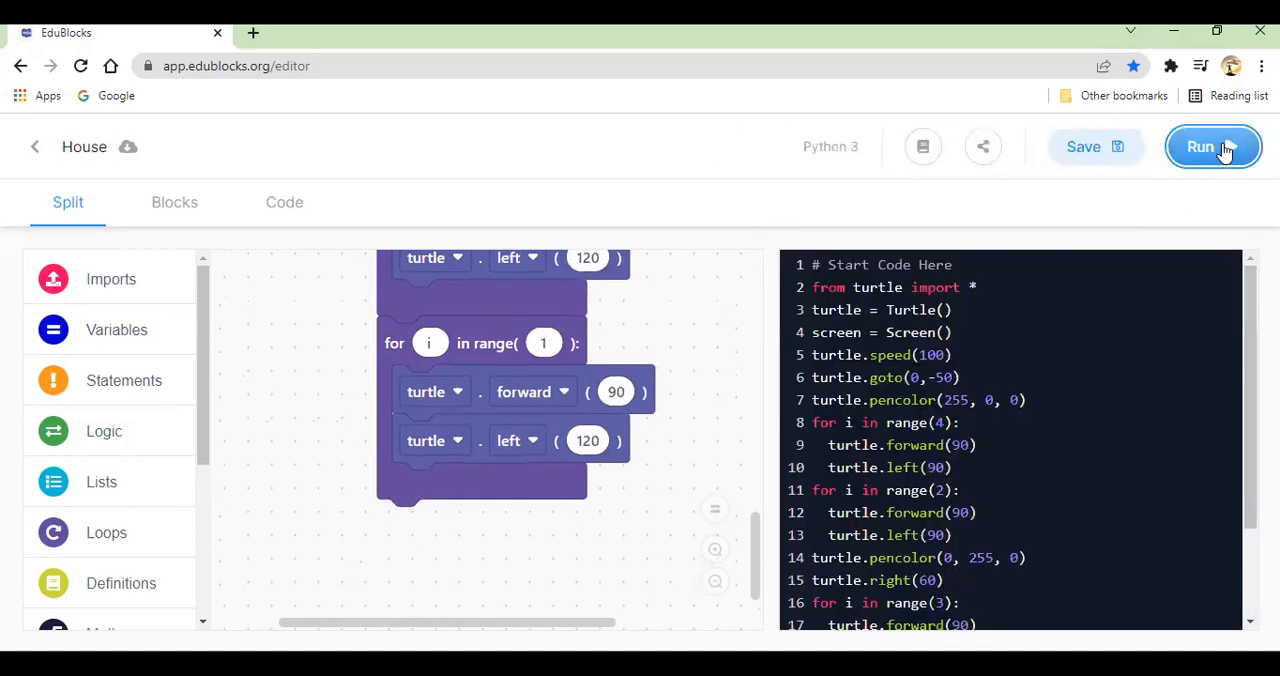
click(1212, 147)
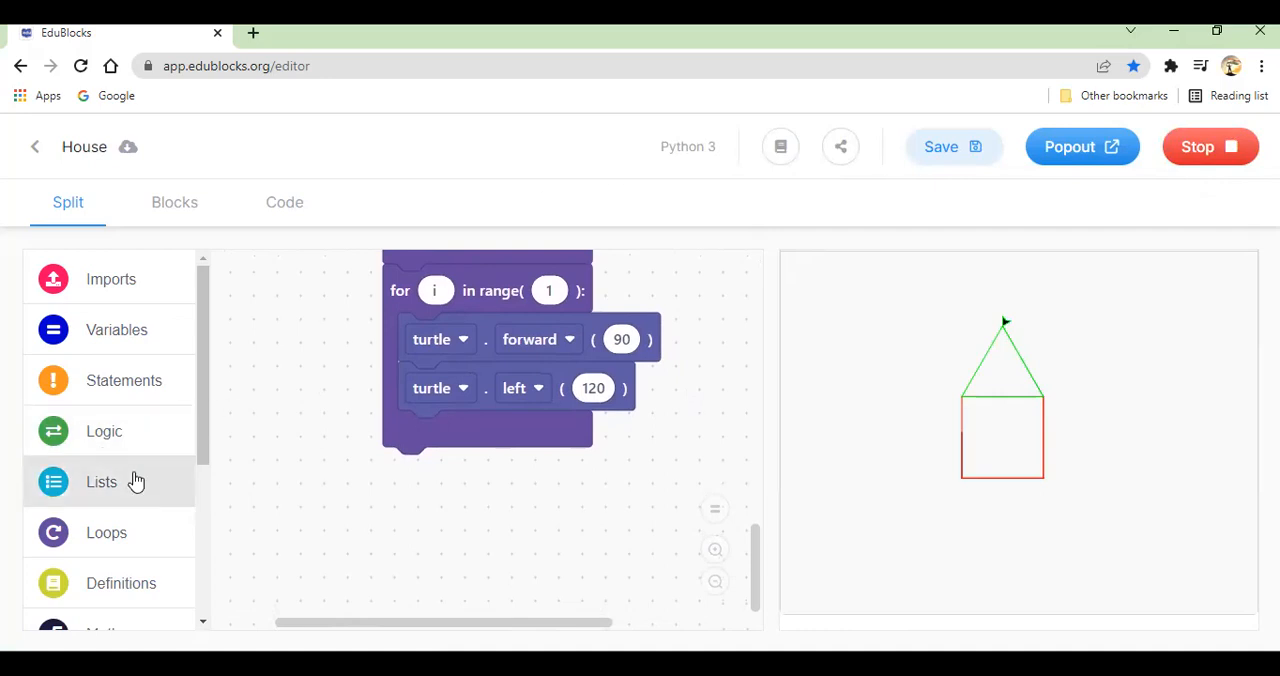
scroll(down, 3)
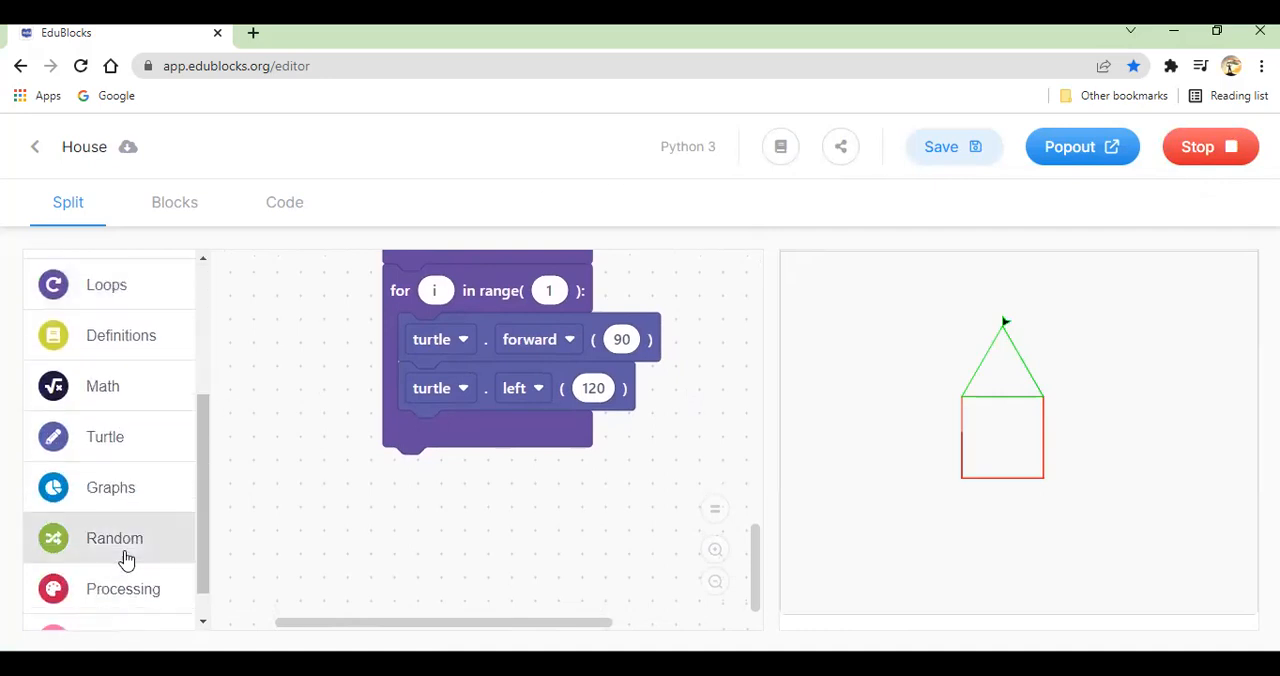
Step: Add a pencolor block set to blue (0, 0, 255) after the roof loop
click(105, 436)
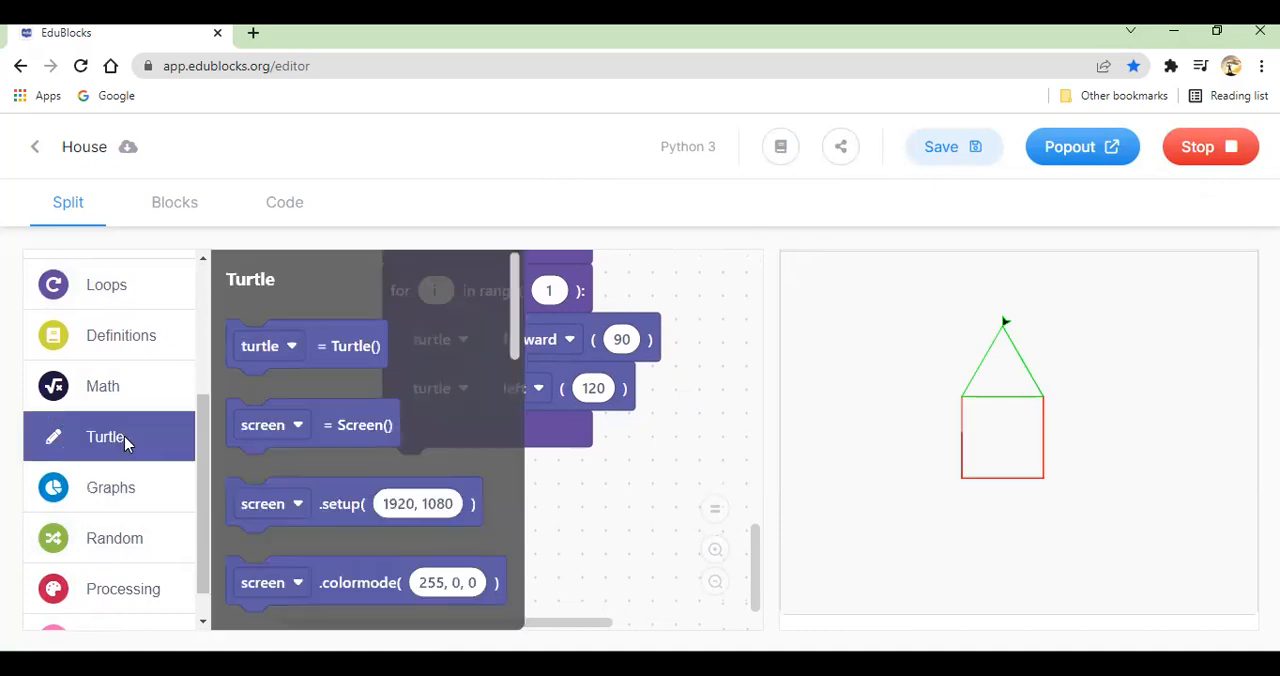
scroll(down, 3)
text(0, 0,)
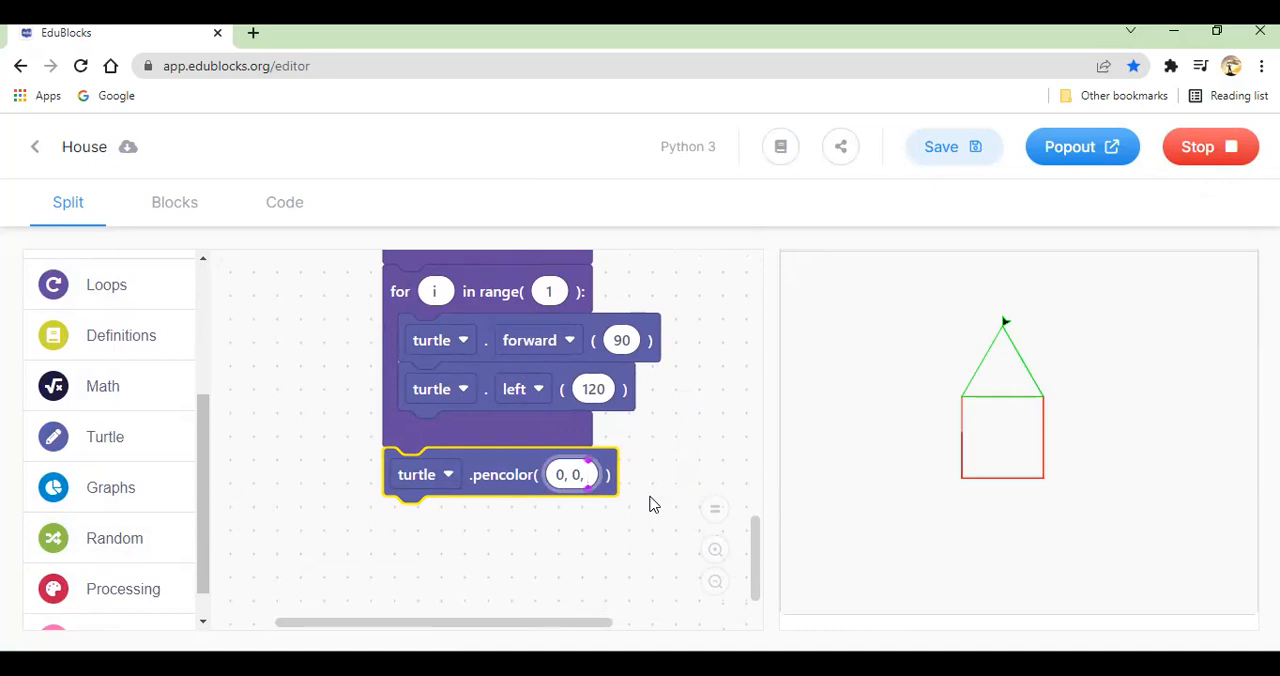
text(255)
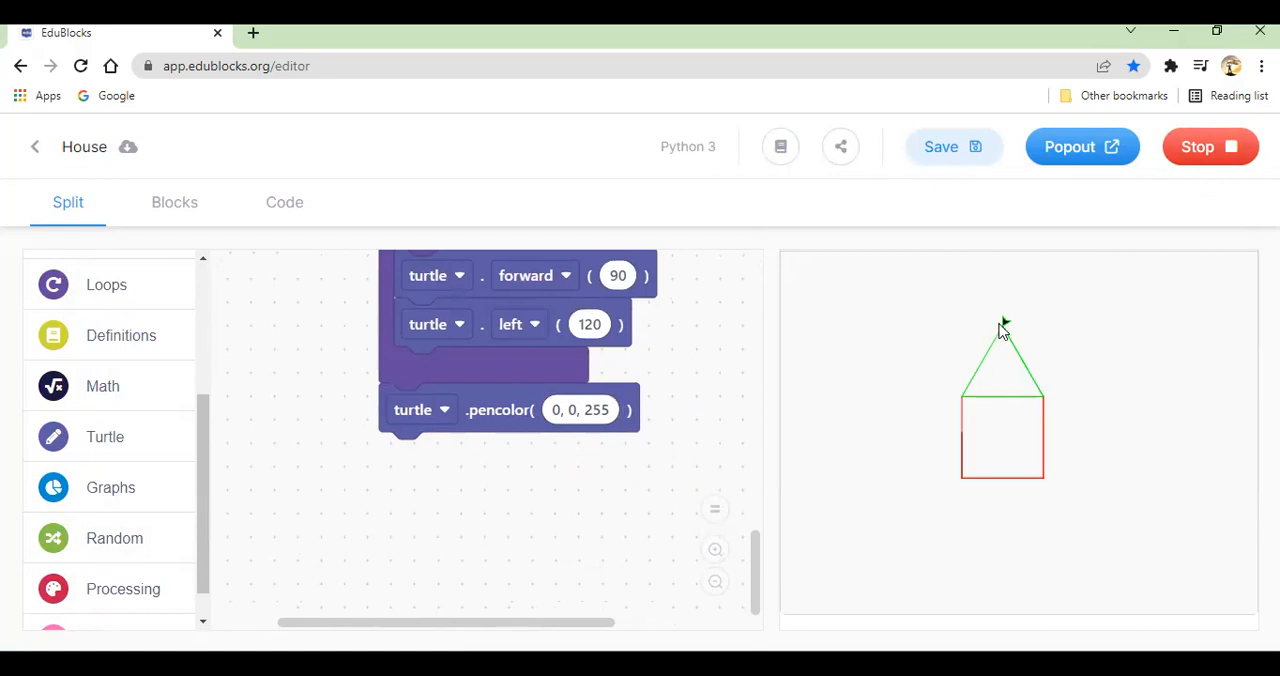
mouse_move(1026, 363)
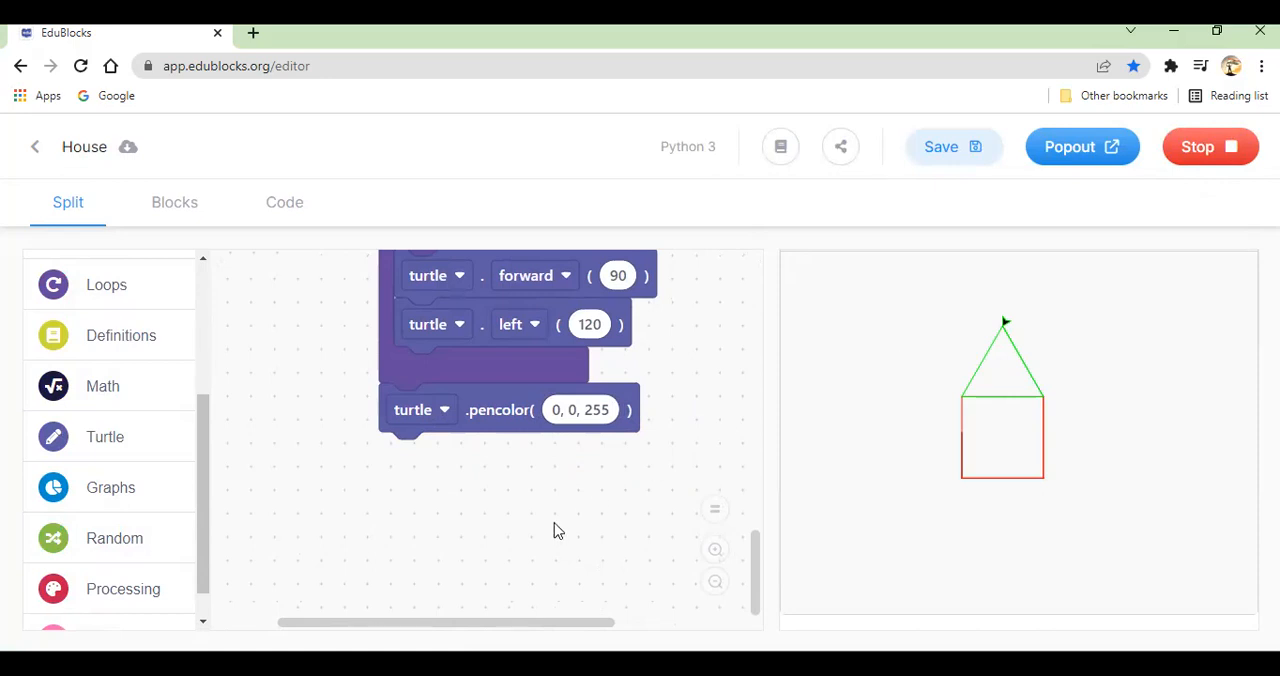
Step: Duplicate the left 120 block, change its angle to 200, and stop the program
right_click(435, 324)
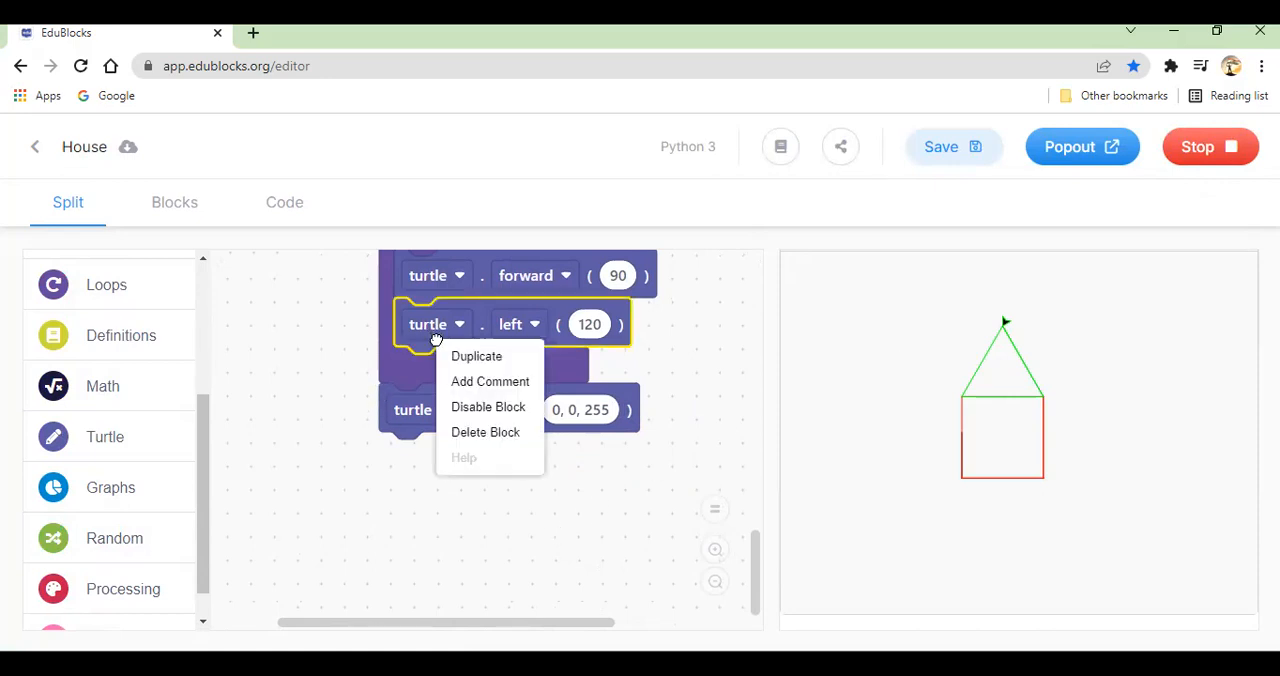
click(477, 356)
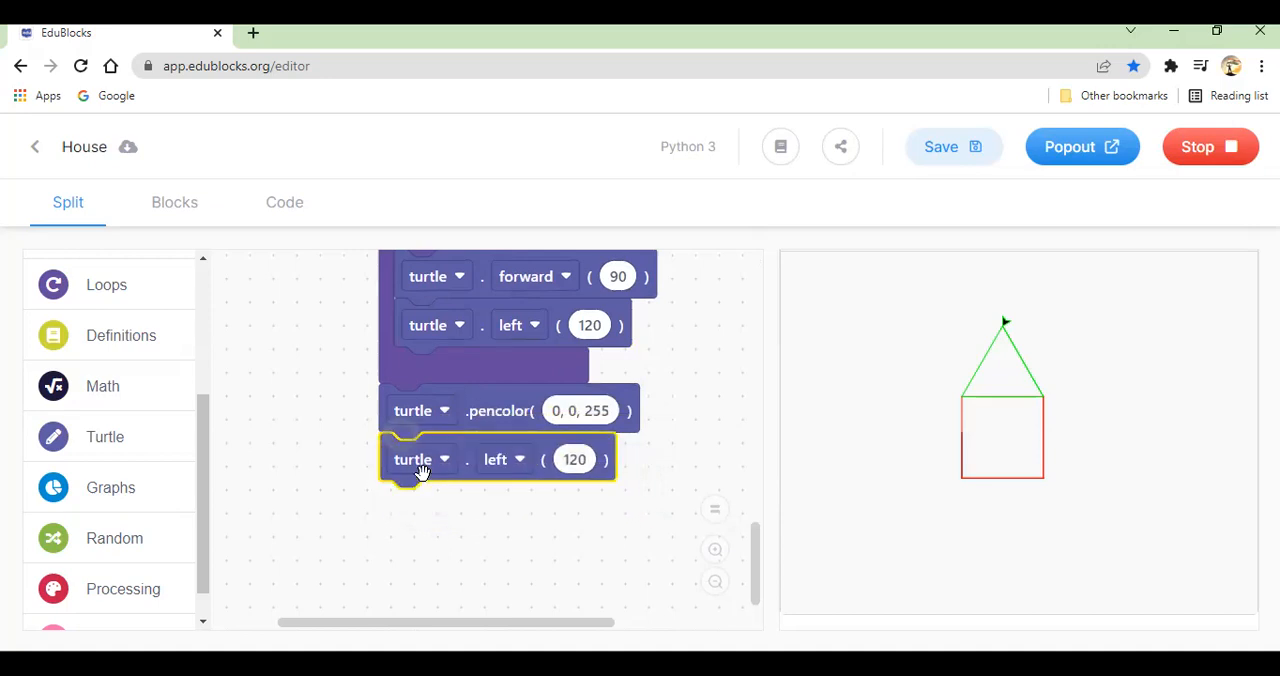
triple_click(574, 459)
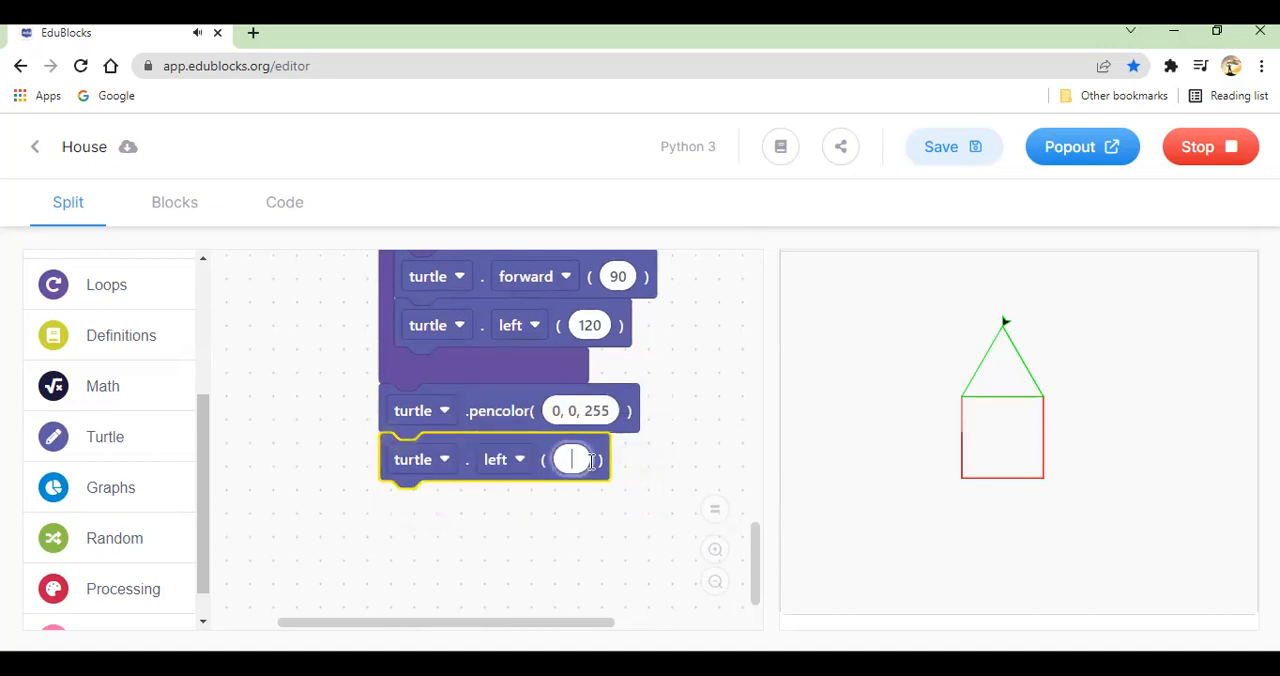
text(200)
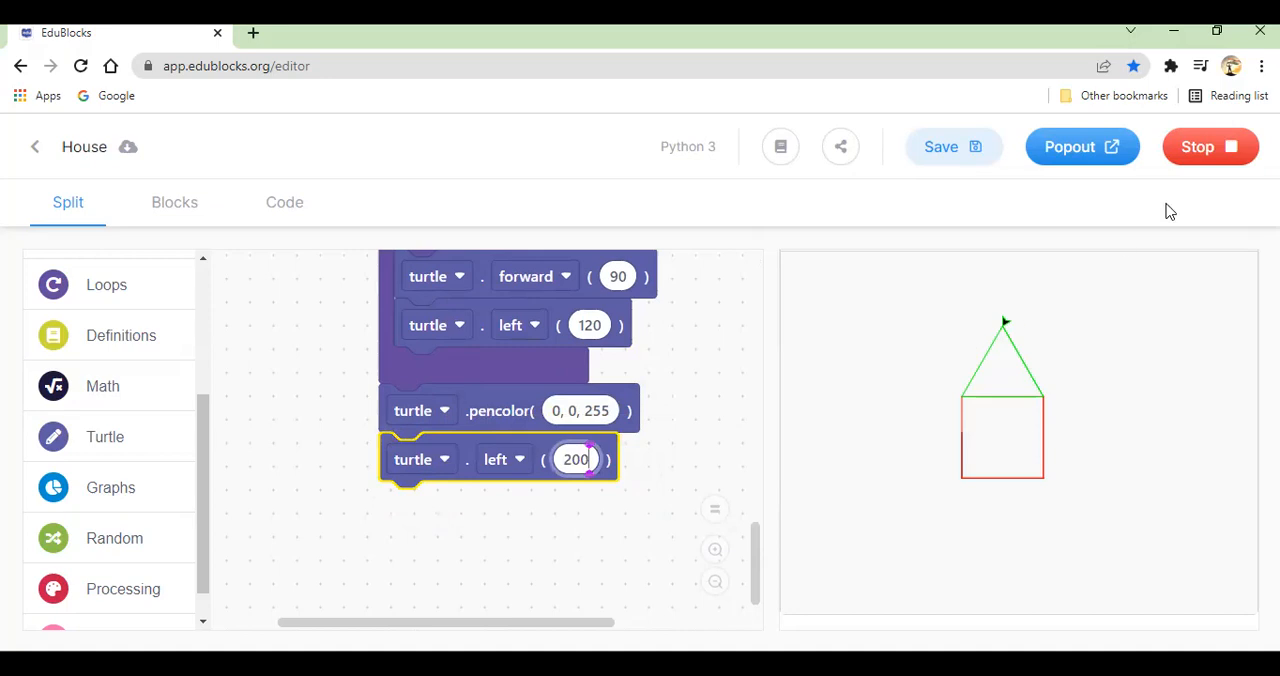
click(1210, 147)
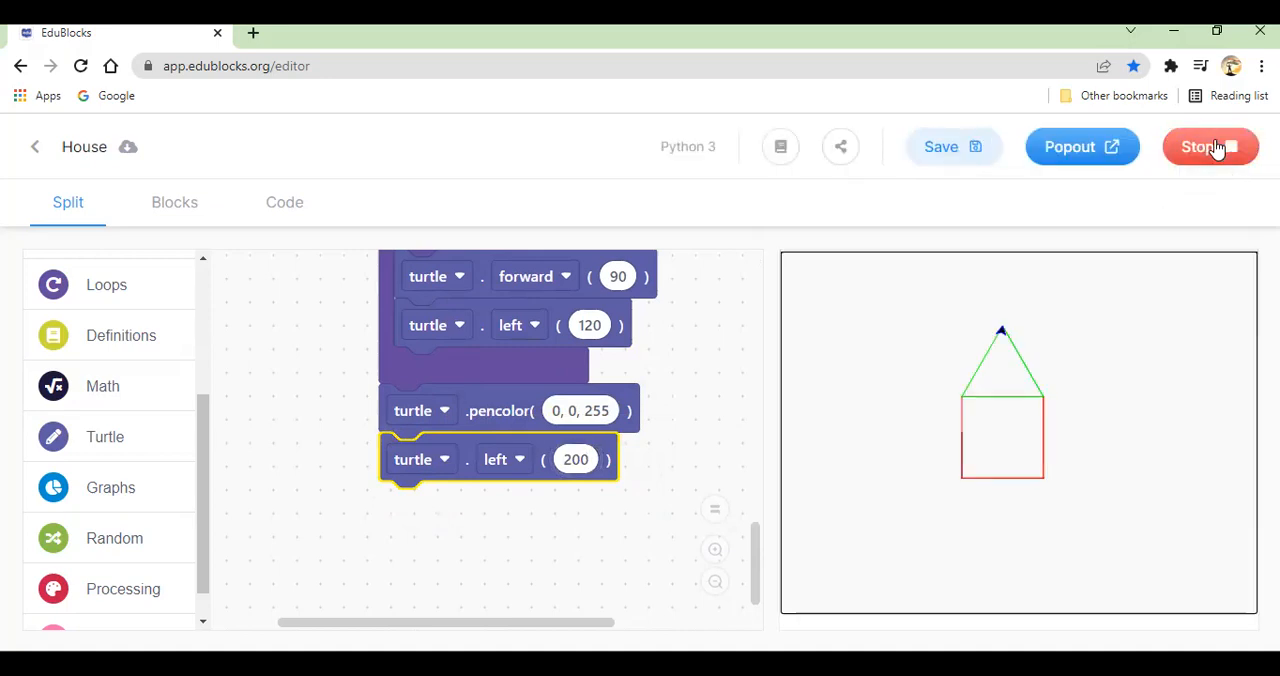
mouse_move(500, 573)
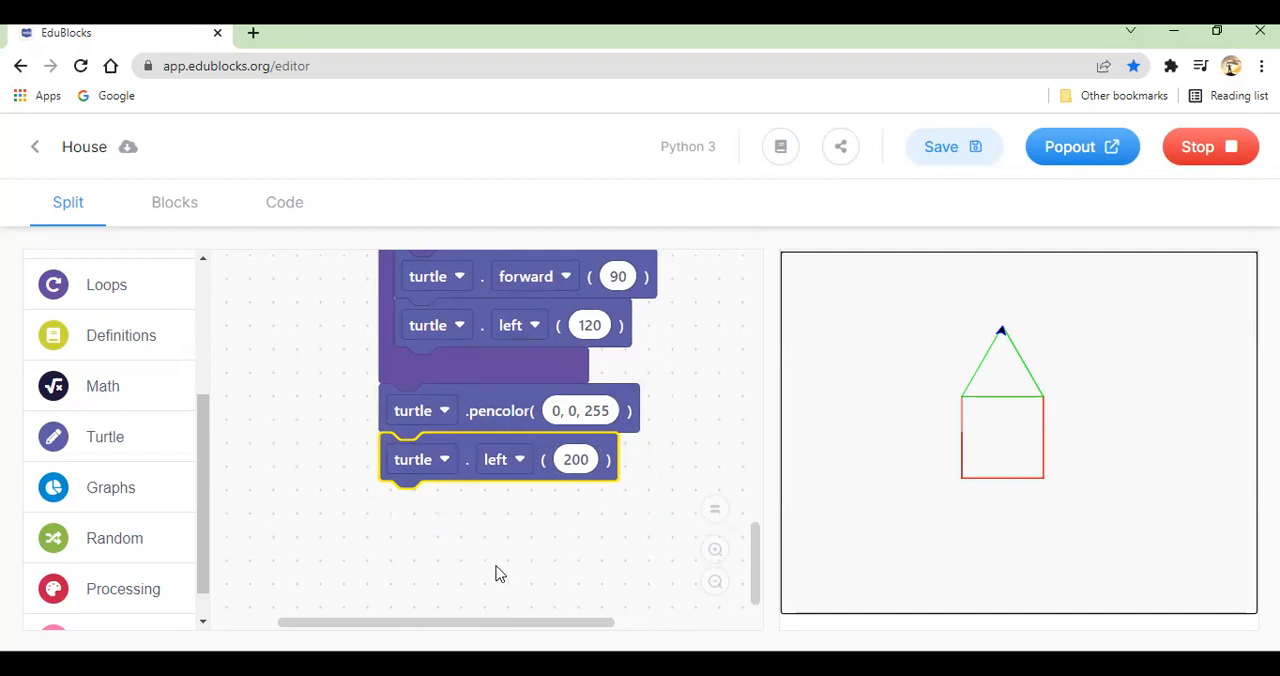
mouse_move(341, 382)
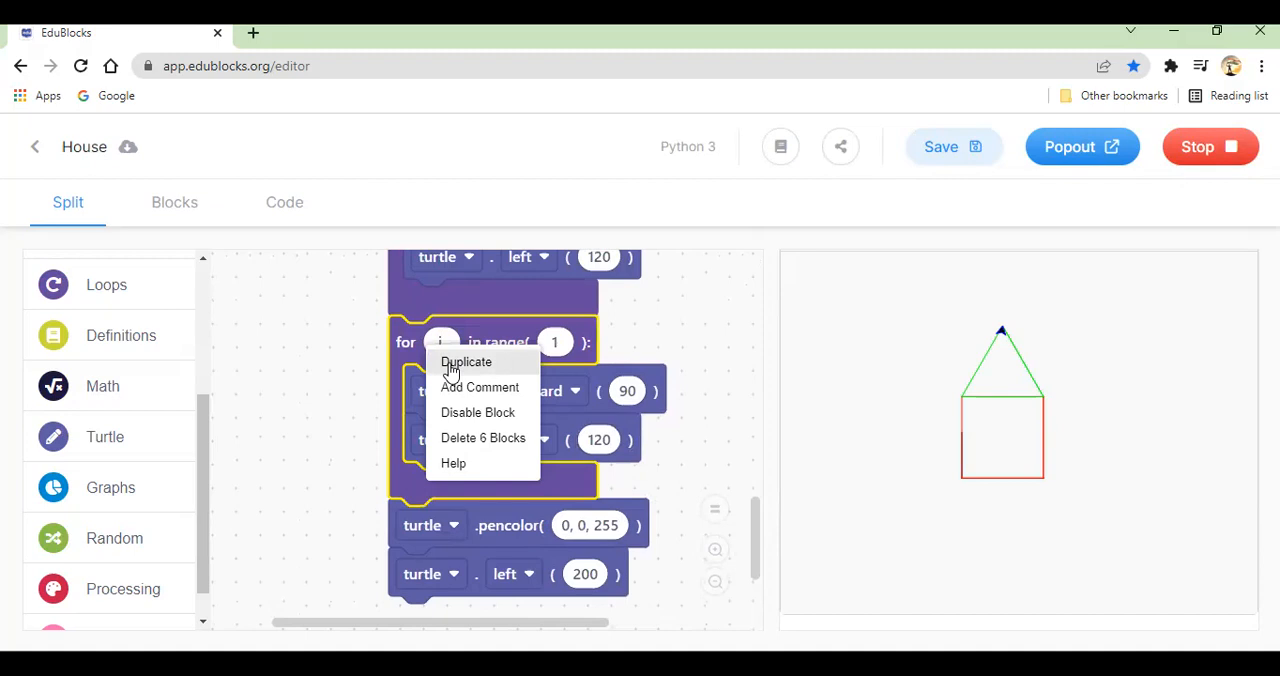
Step: Duplicate the roof loop into a five-pass star loop of forward 70, left 144
click(466, 362)
text(5)
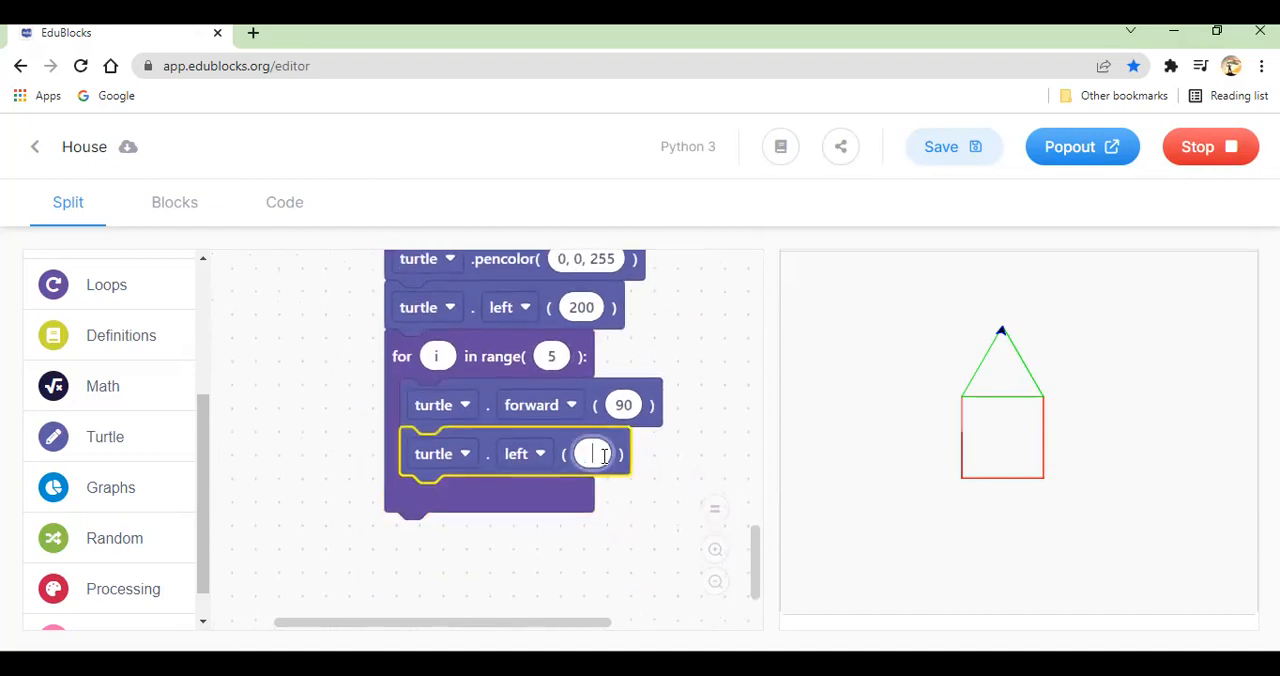
text(144)
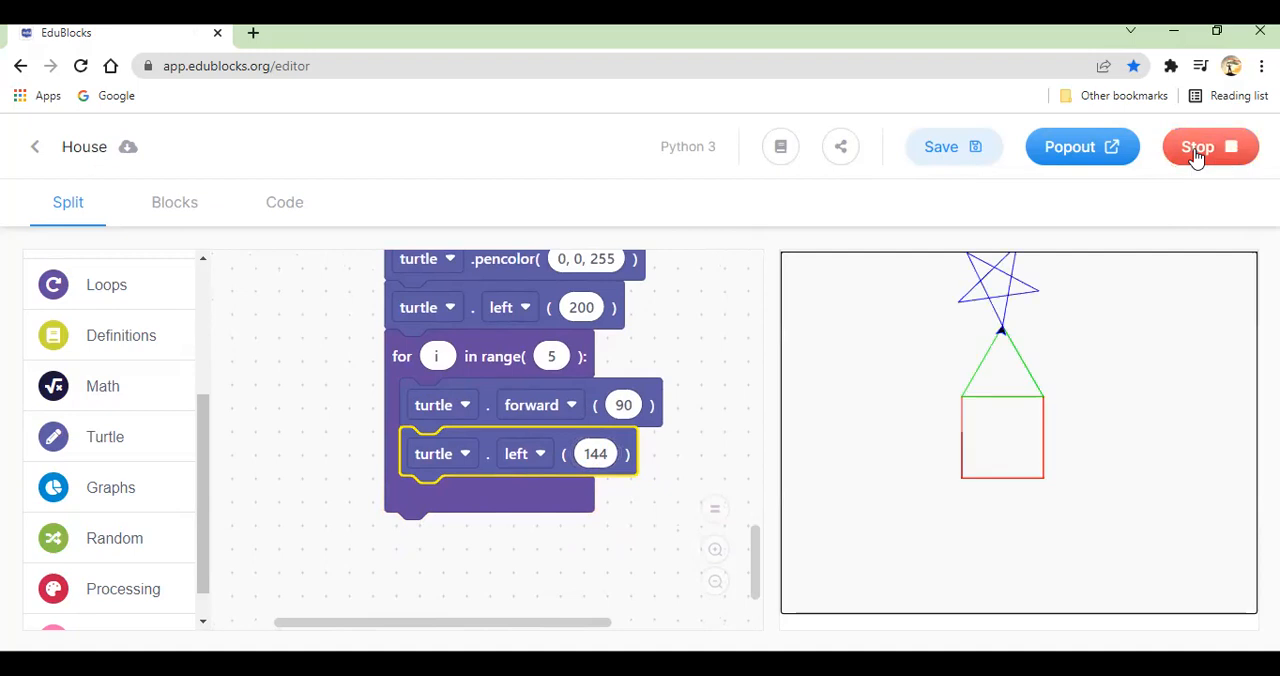
mouse_move(948, 338)
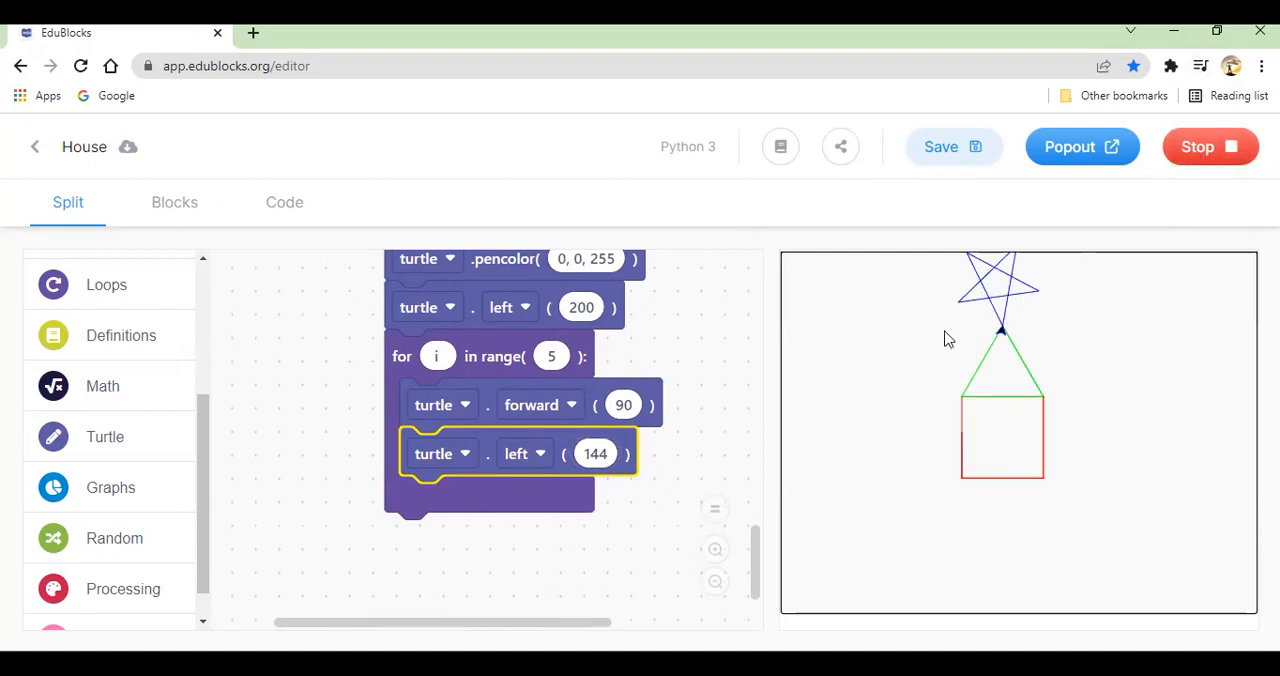
click(623, 404)
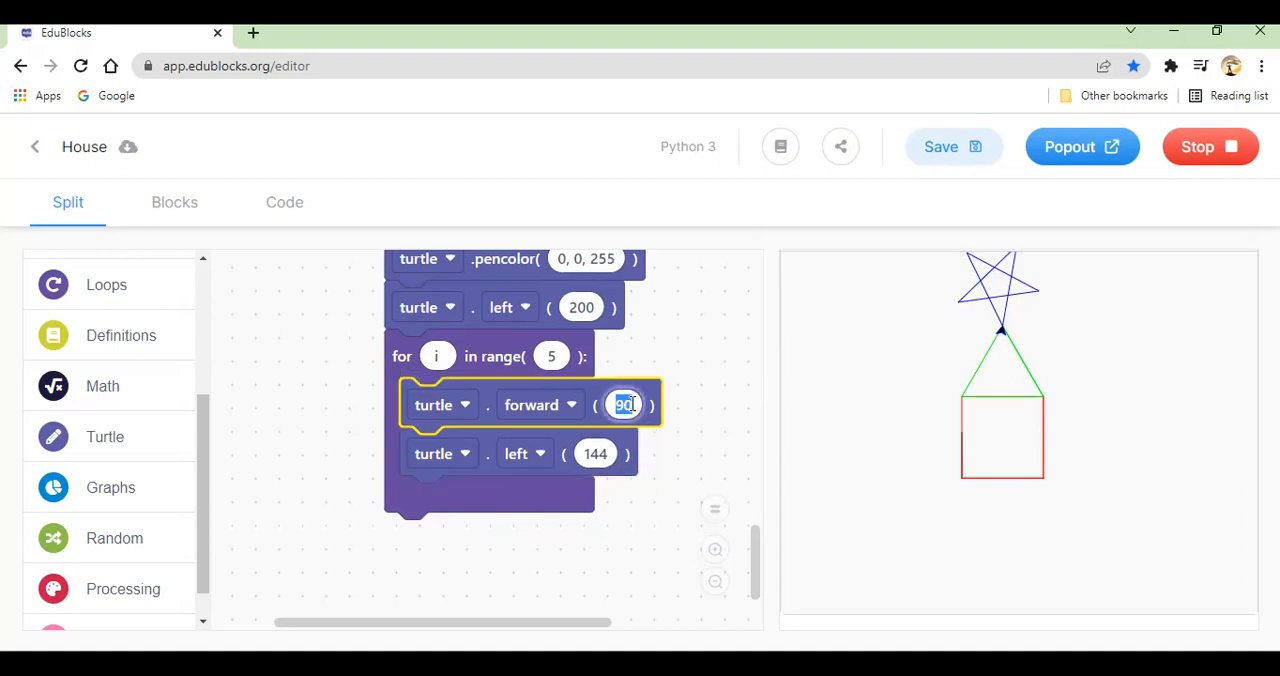
text(70)
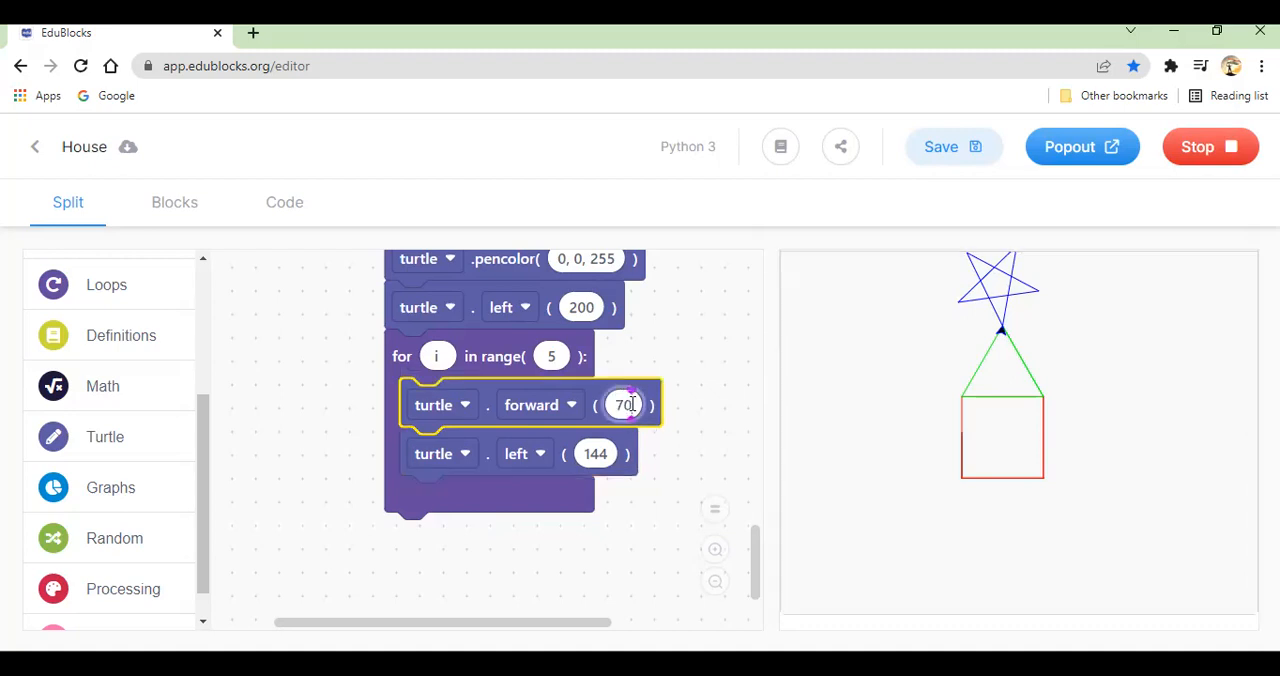
mouse_move(1197, 147)
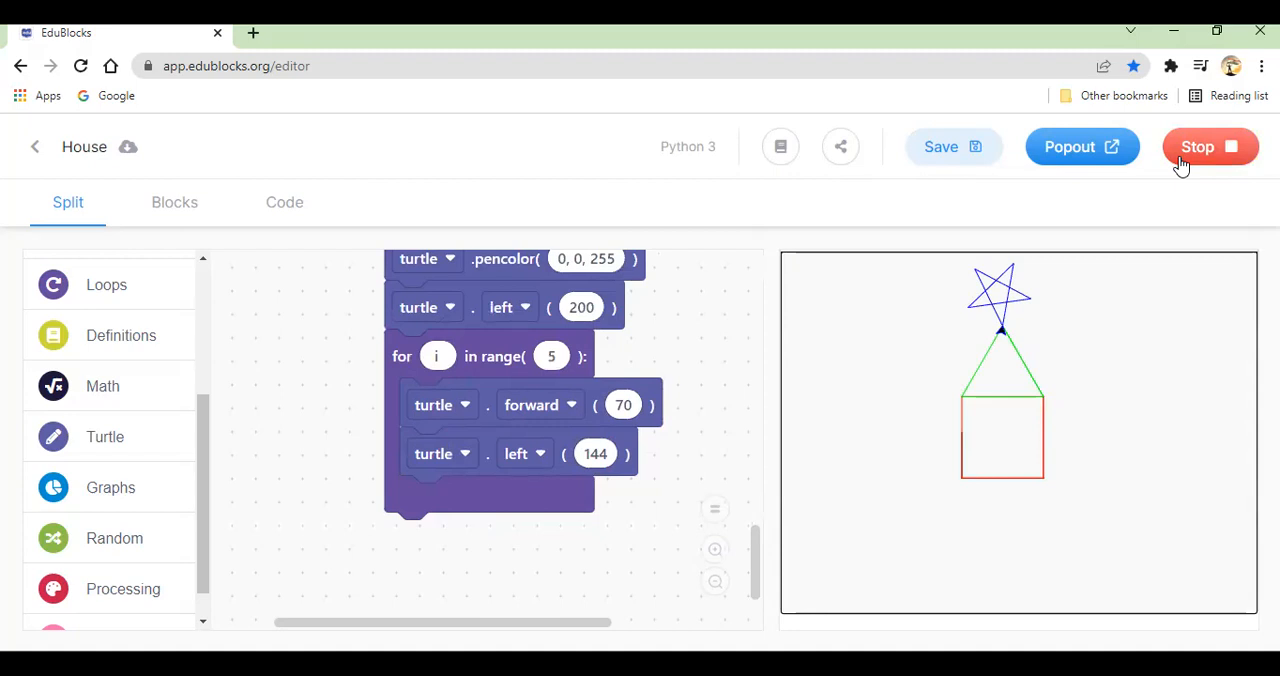
mouse_move(395, 641)
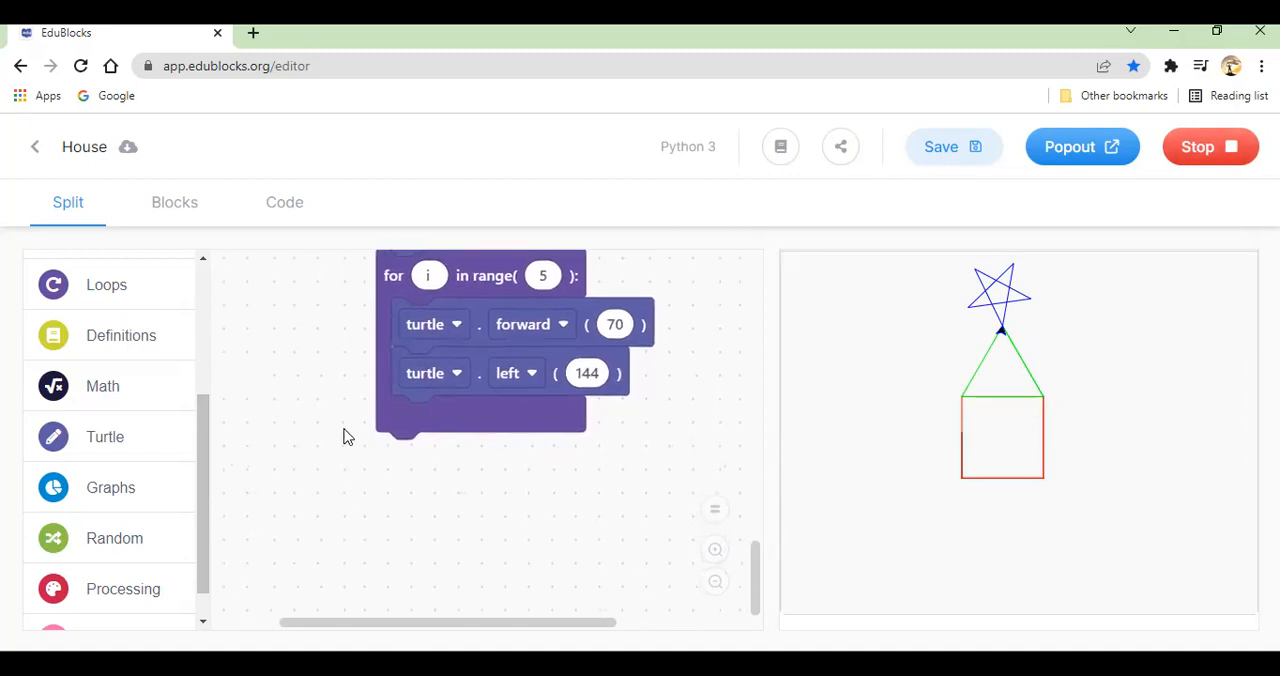
mouse_move(990, 325)
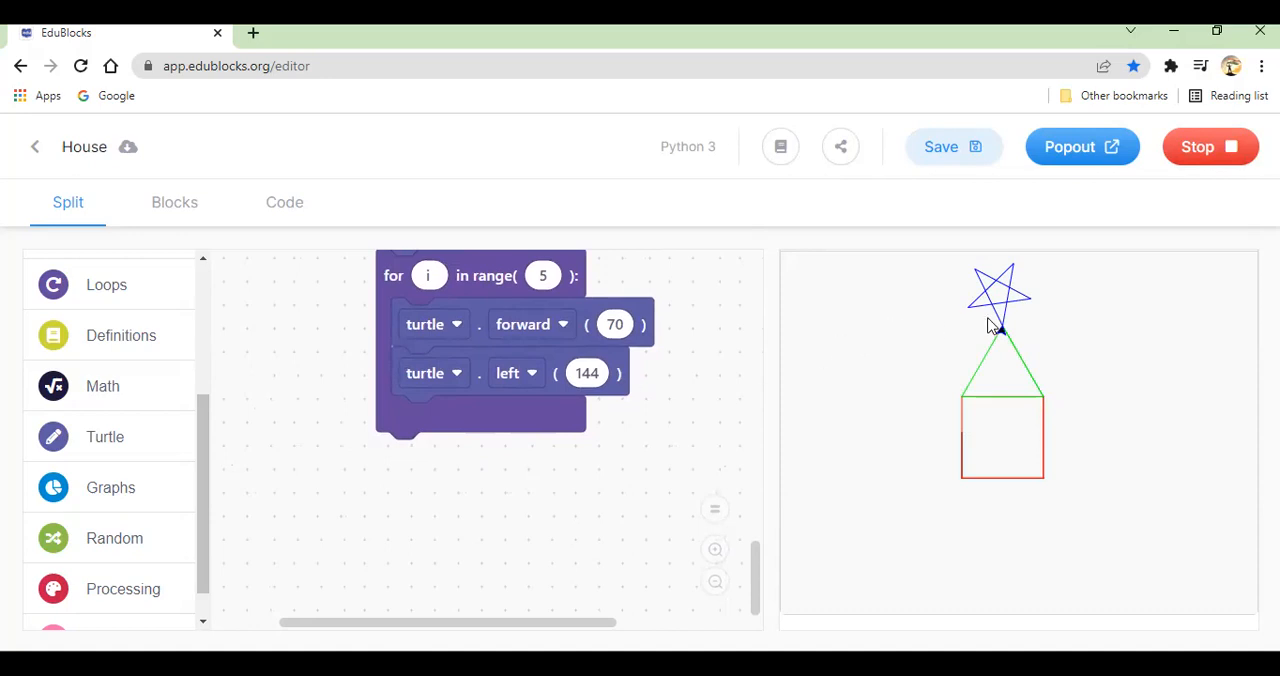
mouse_move(995, 465)
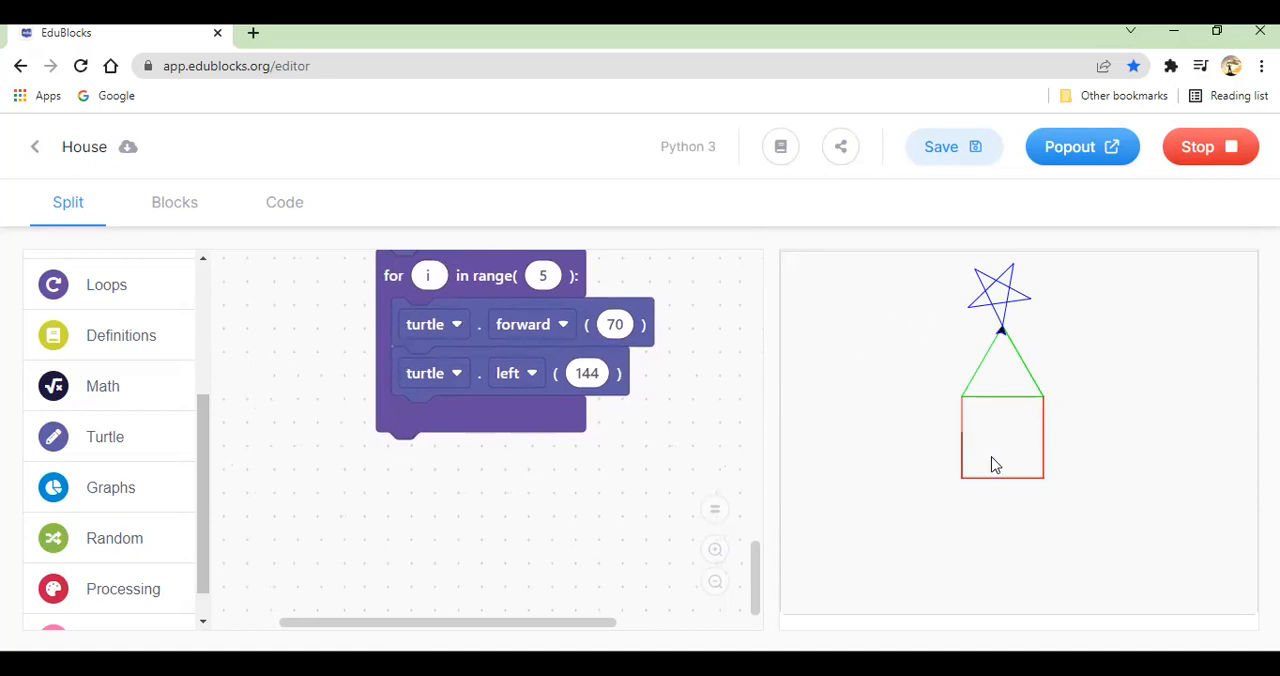
mouse_move(1006, 487)
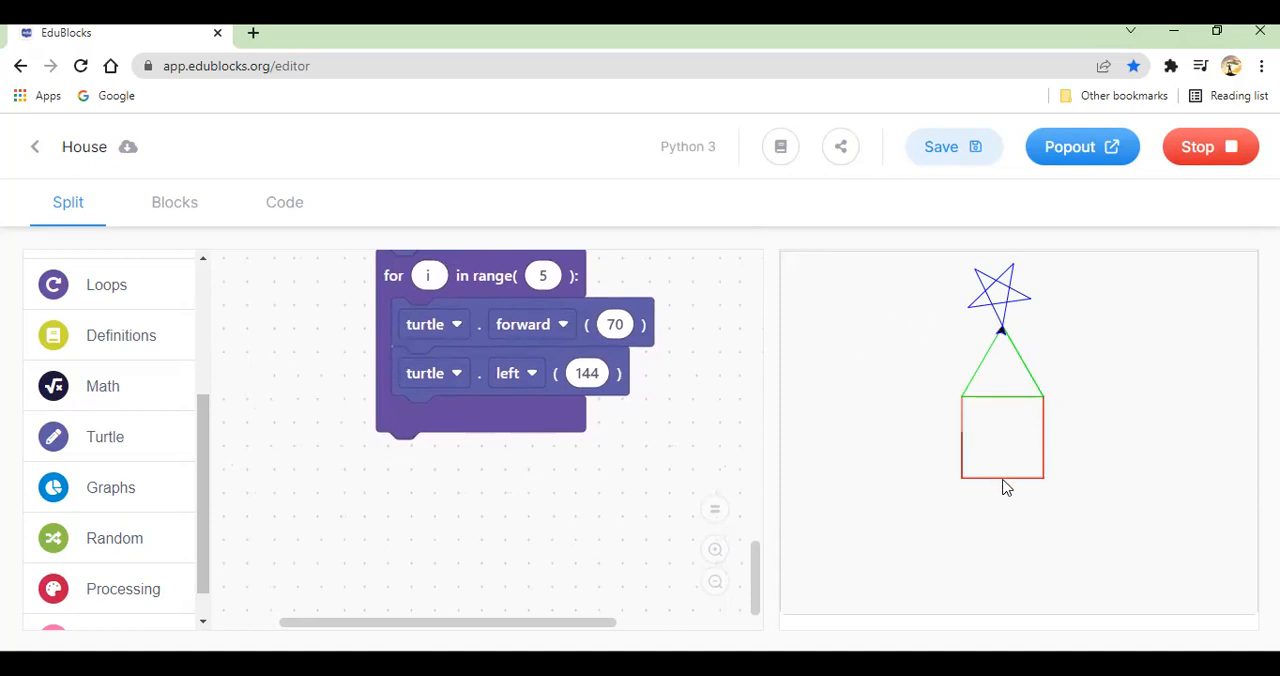
click(105, 436)
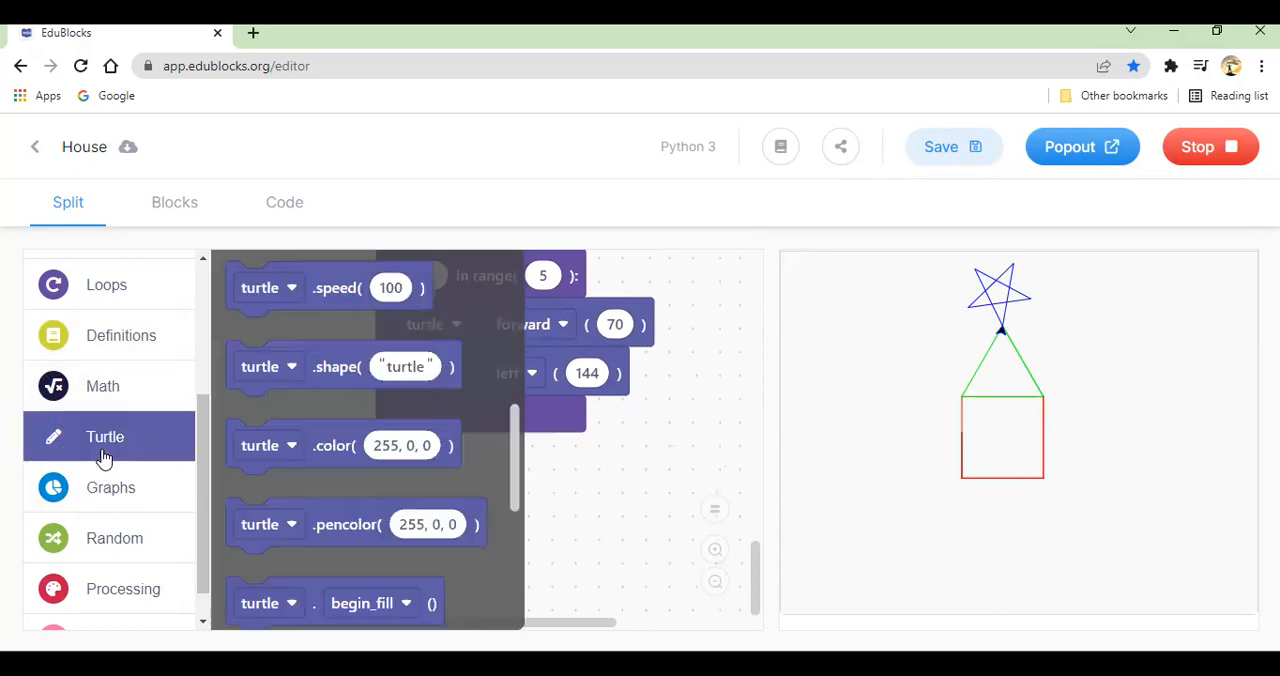
Step: Duplicate the star's turn block and set the copy to left 100
scroll(down, 3)
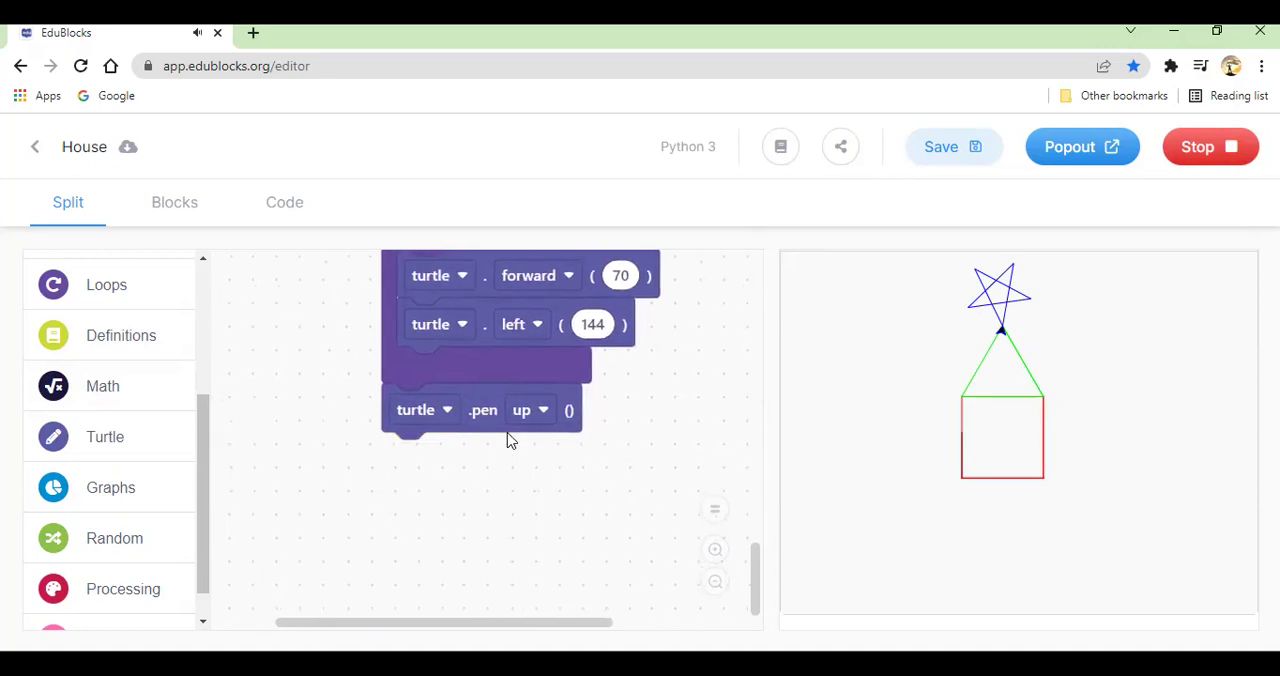
right_click(510, 324)
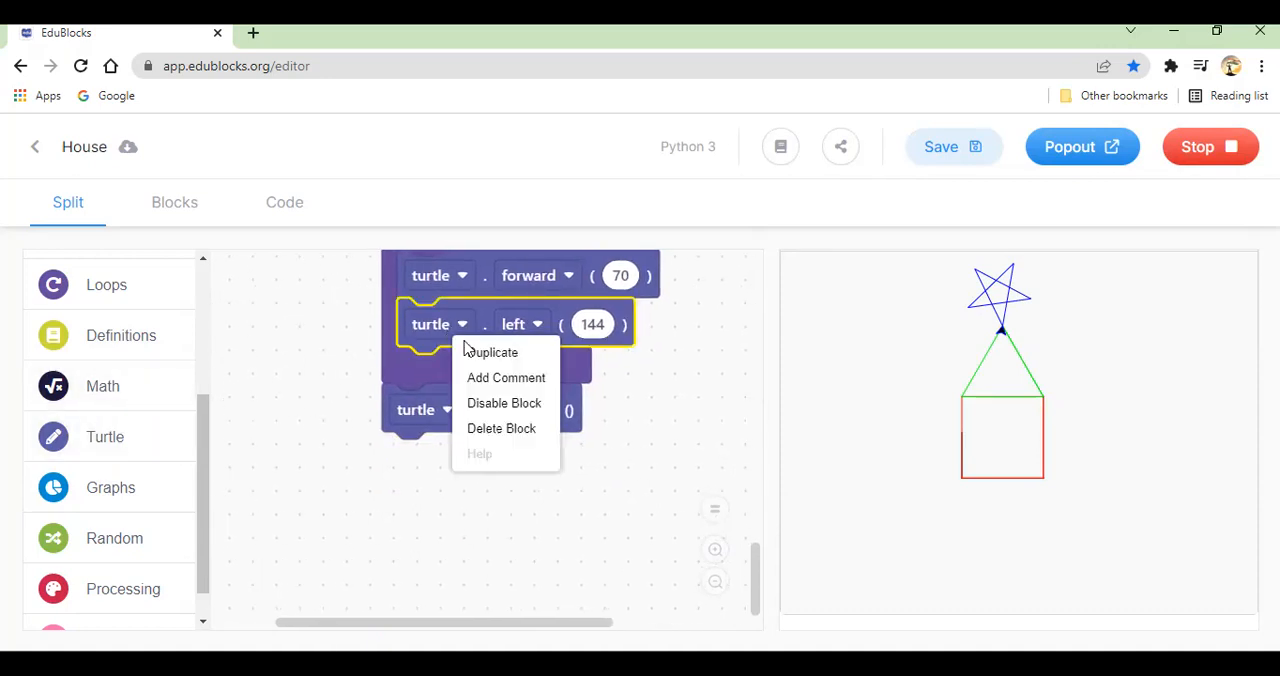
click(491, 351)
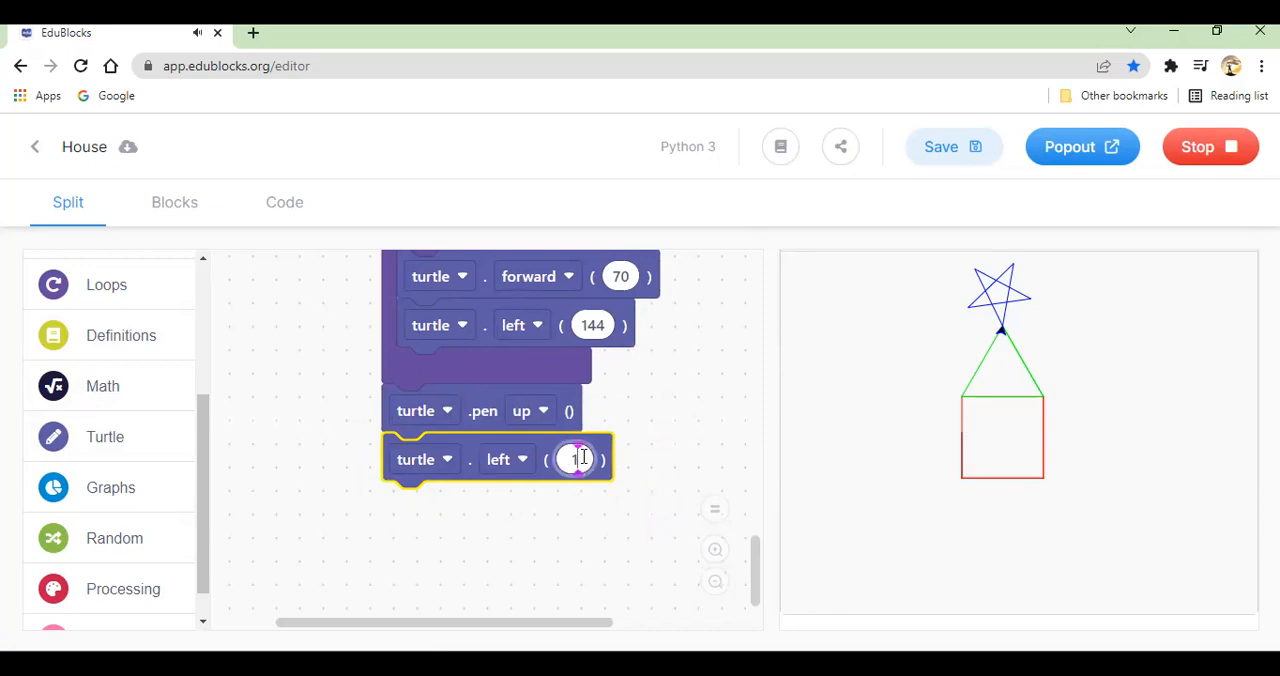
text(100)
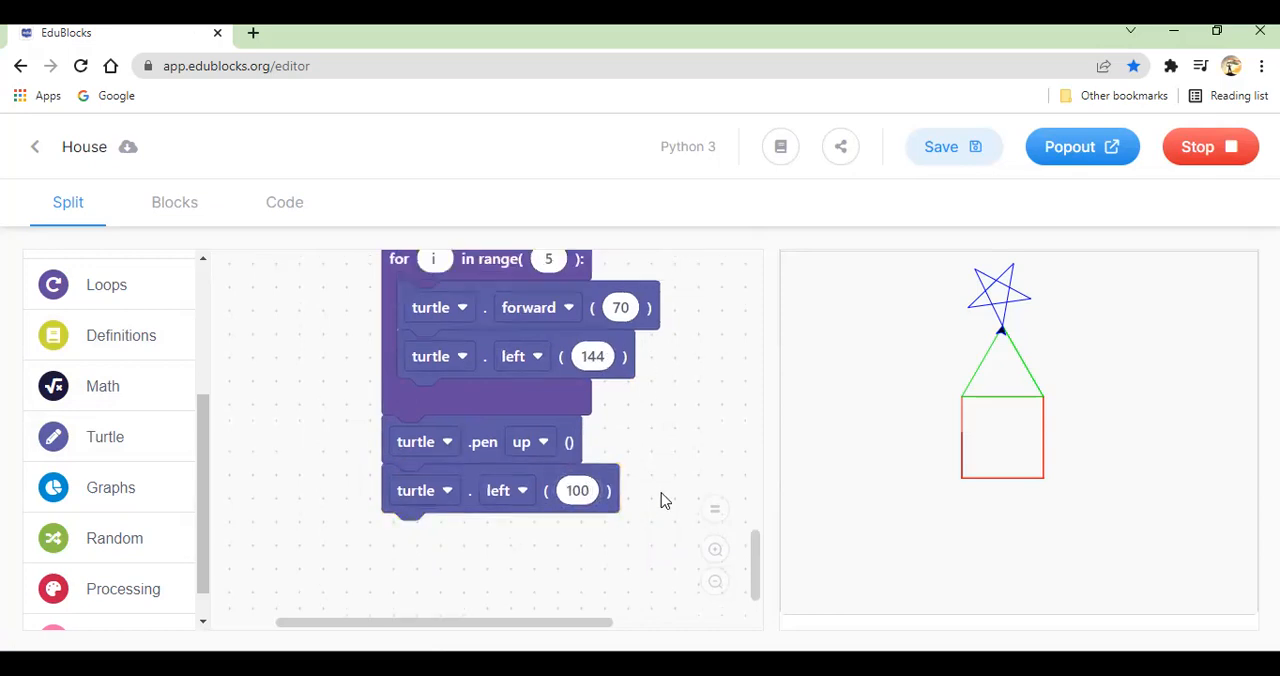
scroll(down, 3)
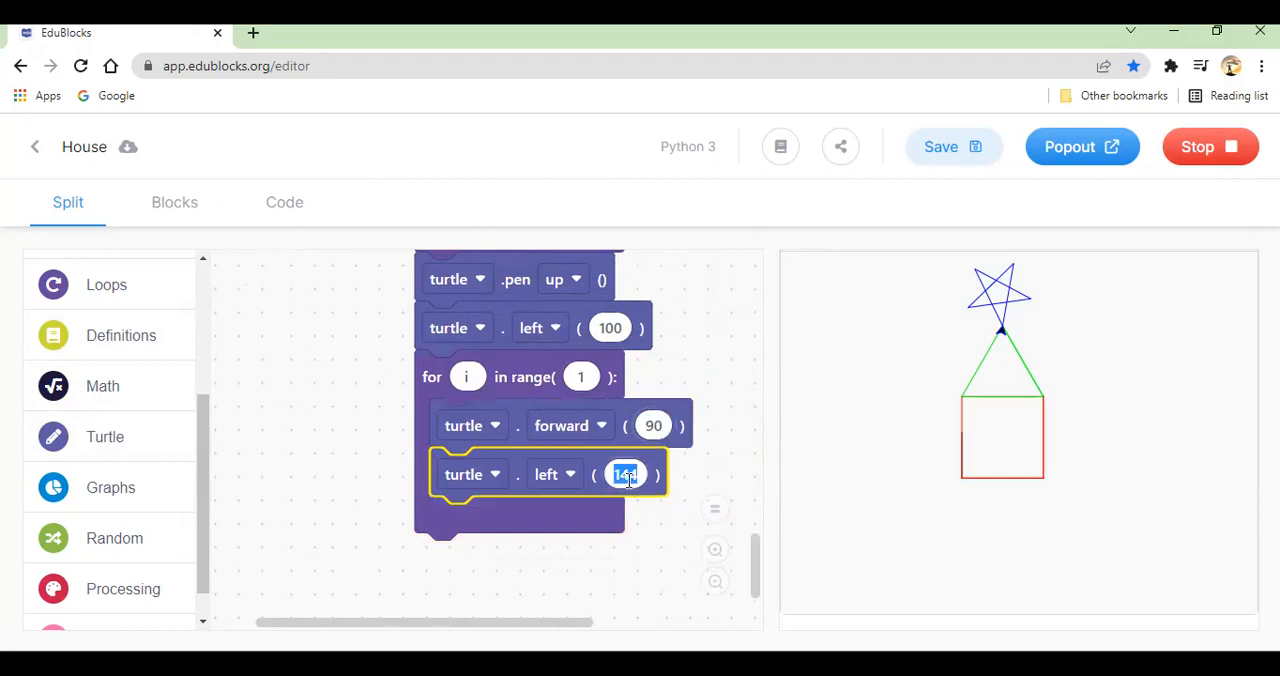
Step: Change the new loop's left turn value to 120
text(120)
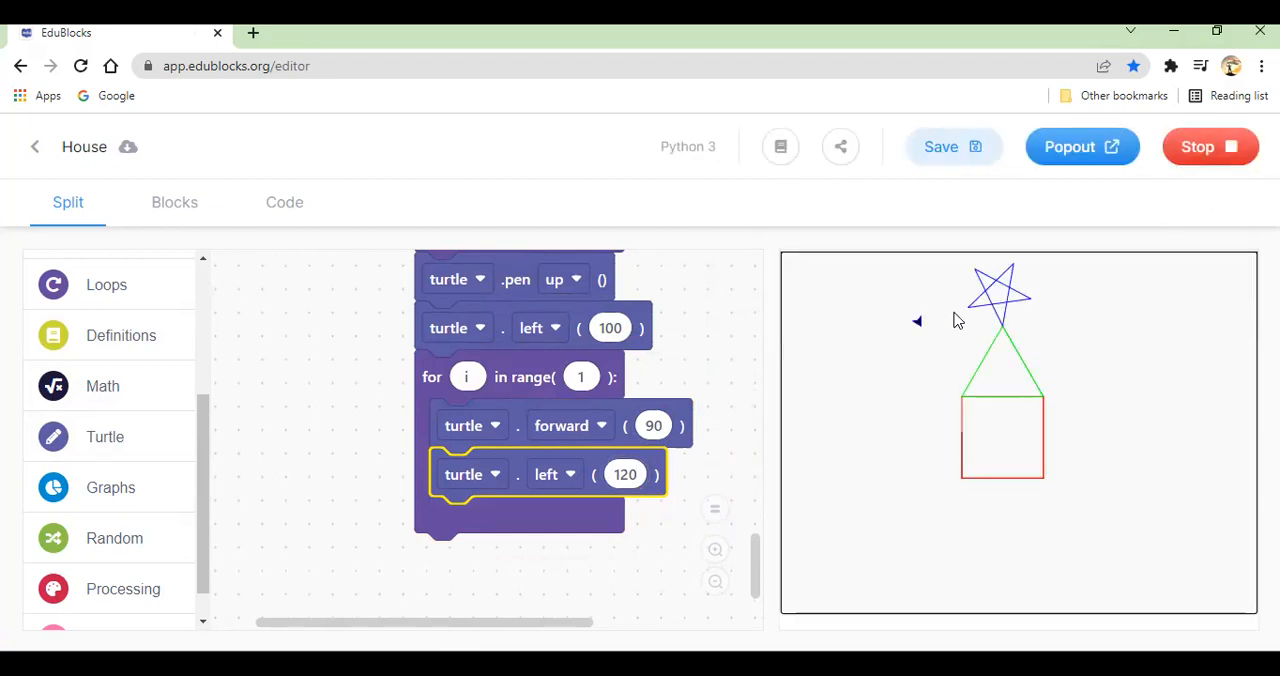
mouse_move(910, 308)
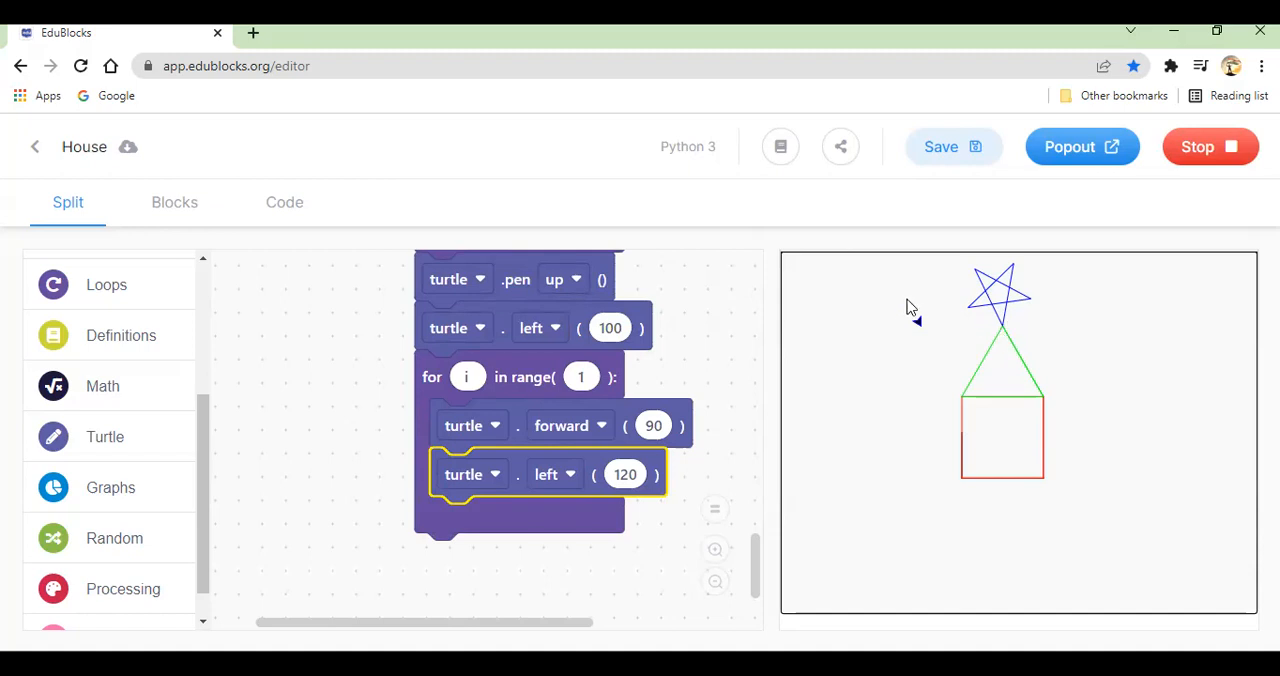
mouse_move(975, 320)
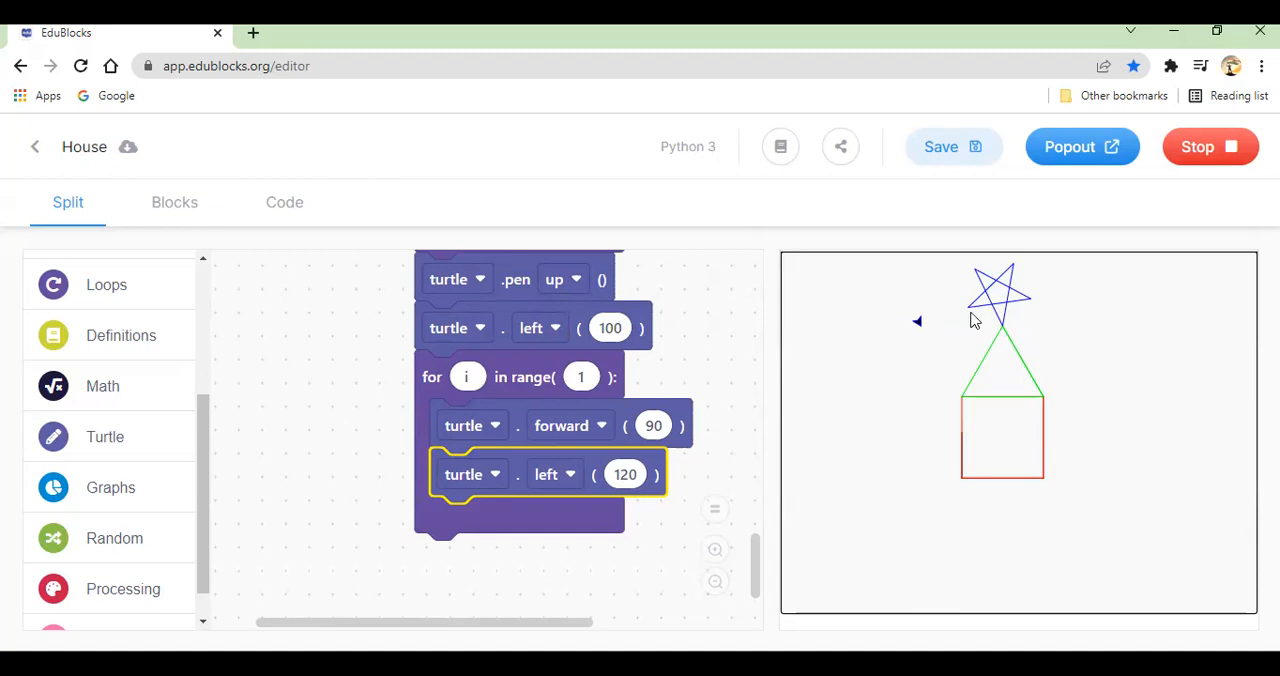
mouse_move(1013, 345)
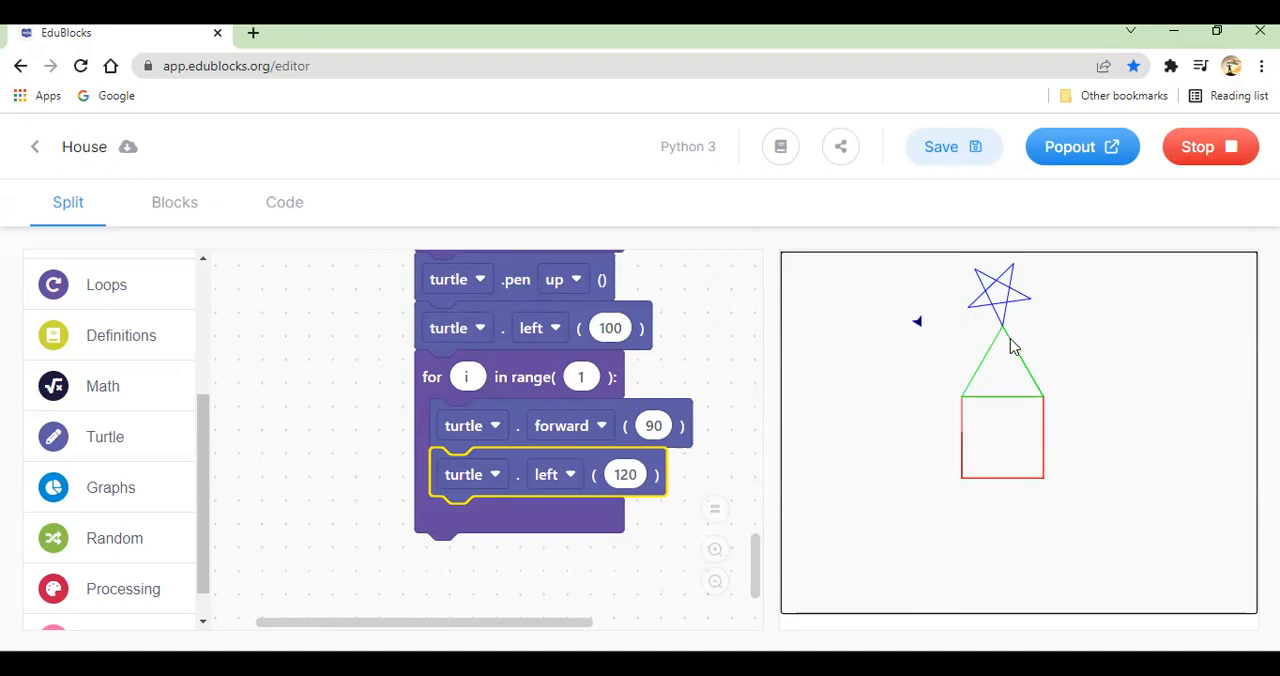
mouse_move(986, 382)
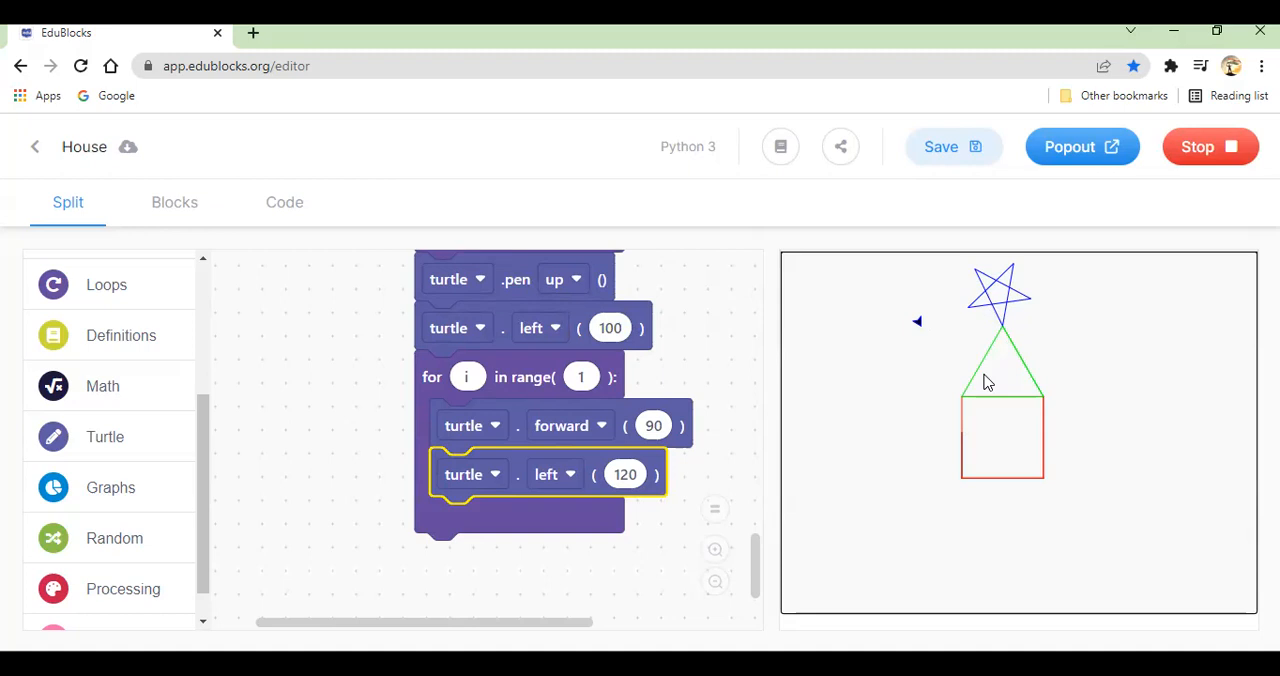
mouse_move(1007, 489)
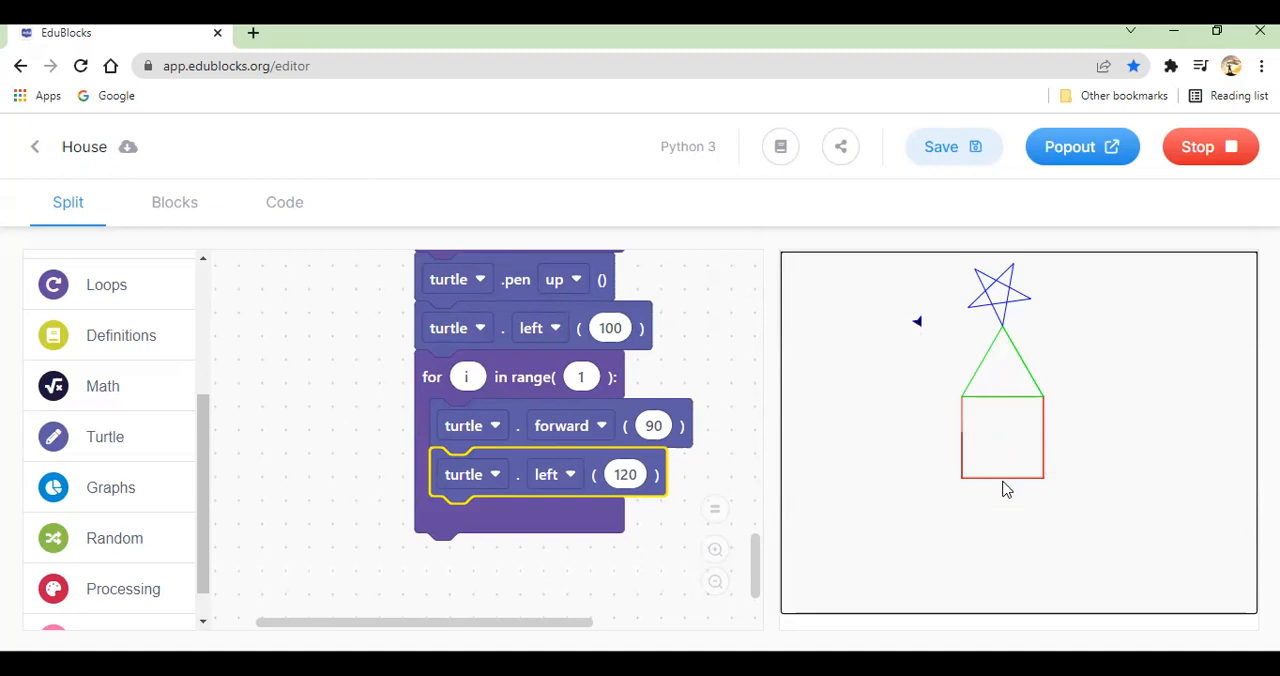
mouse_move(1013, 487)
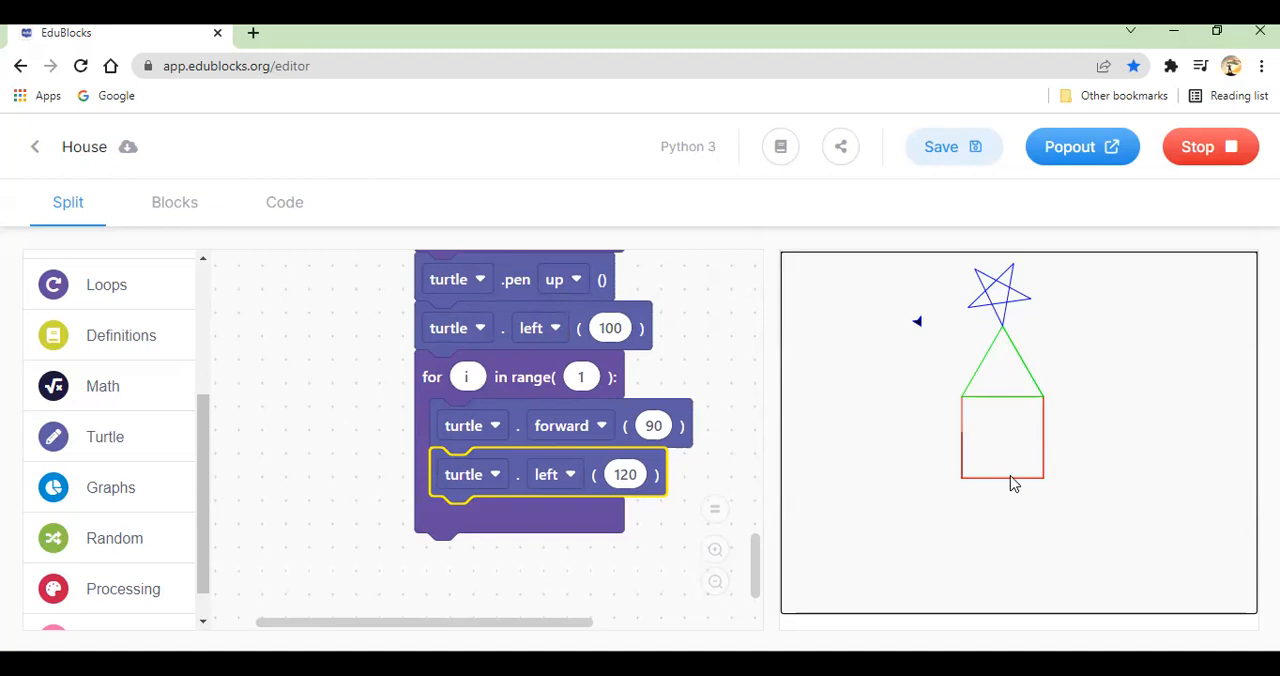
mouse_move(950, 312)
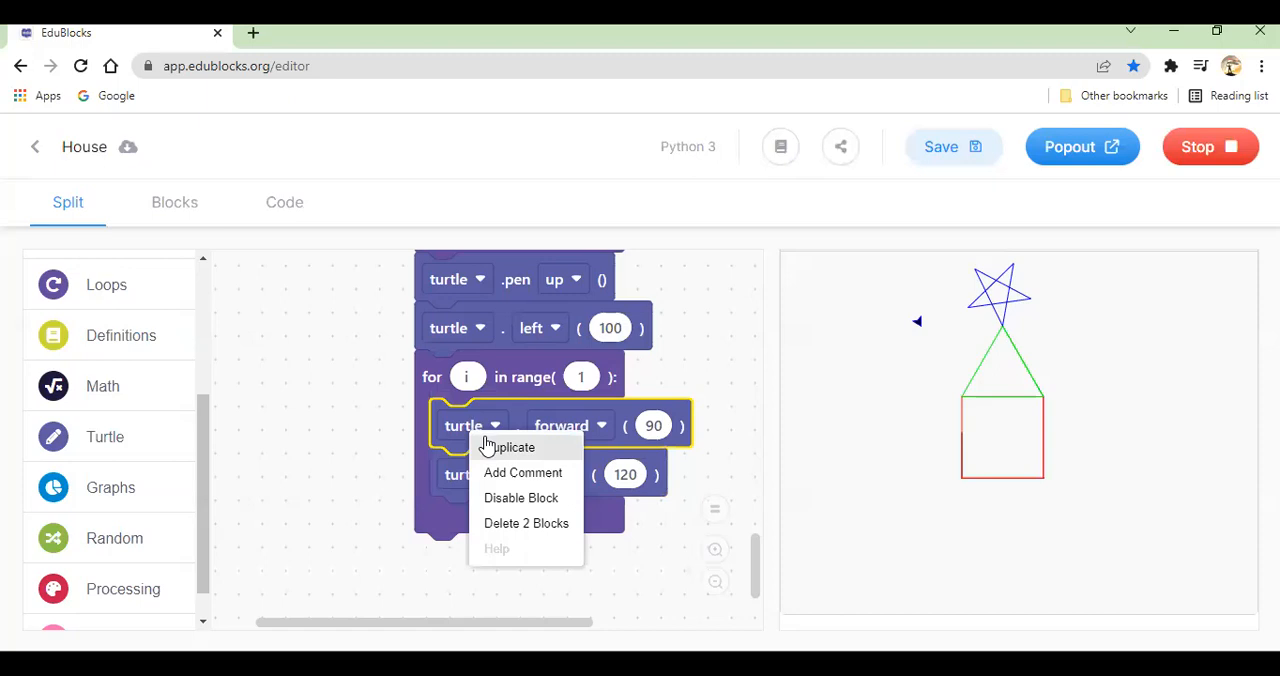
Step: Attach a copied forward block below the roof loop, set to 195
click(511, 447)
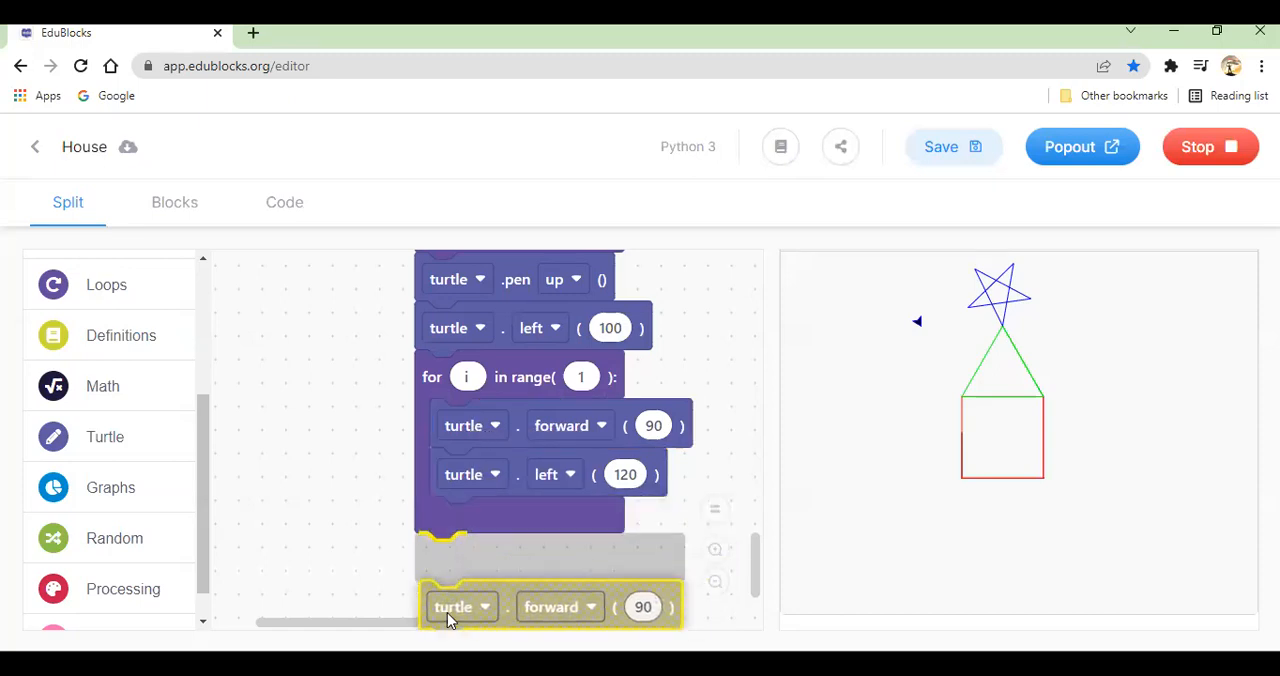
drag(550, 607, 545, 559)
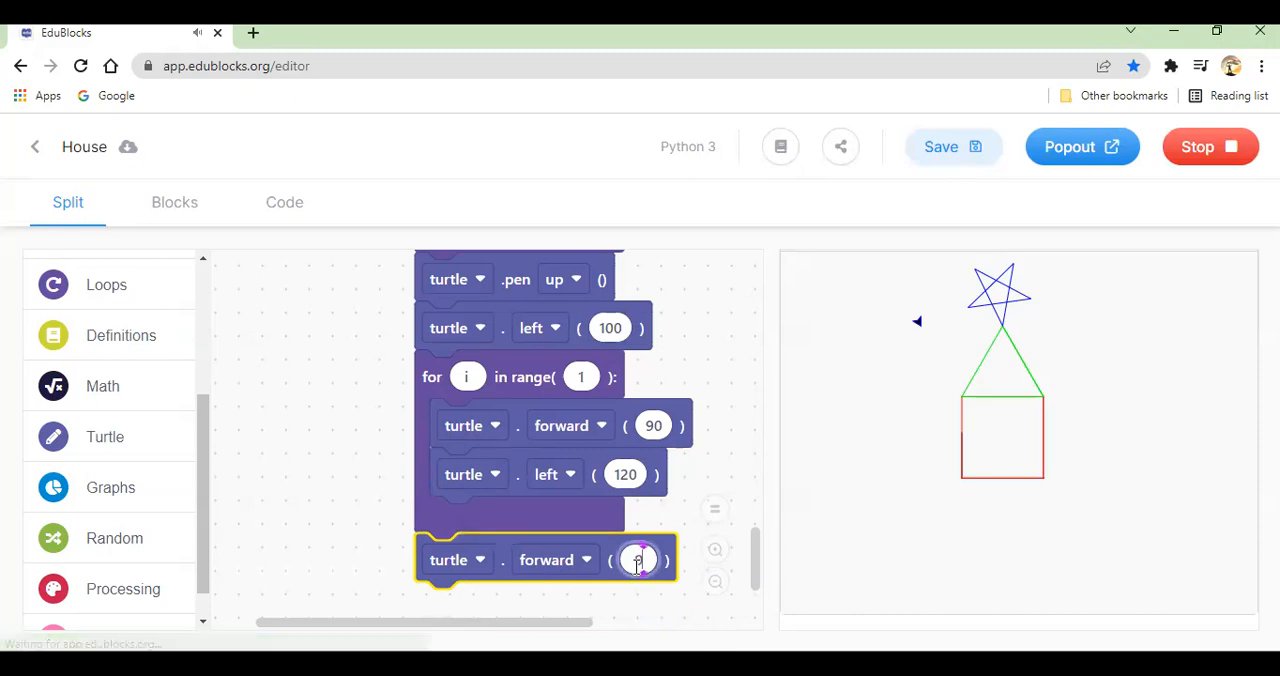
text(15)
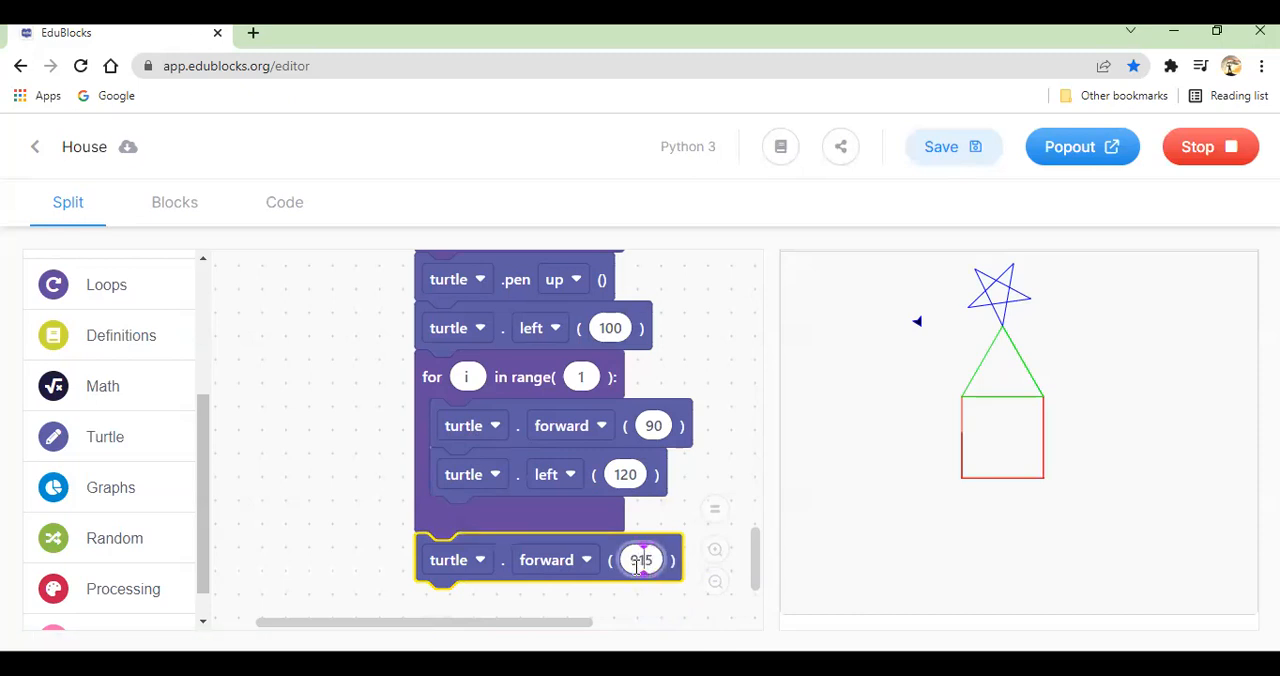
text(195)
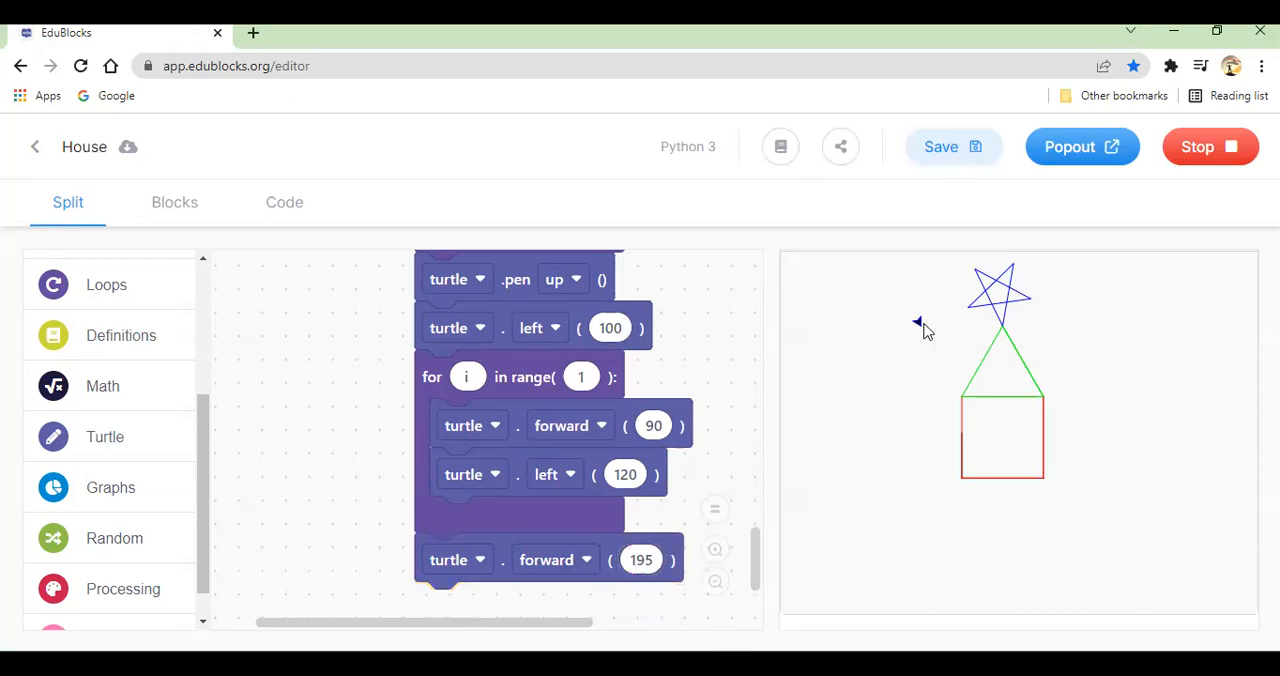
mouse_move(1210, 146)
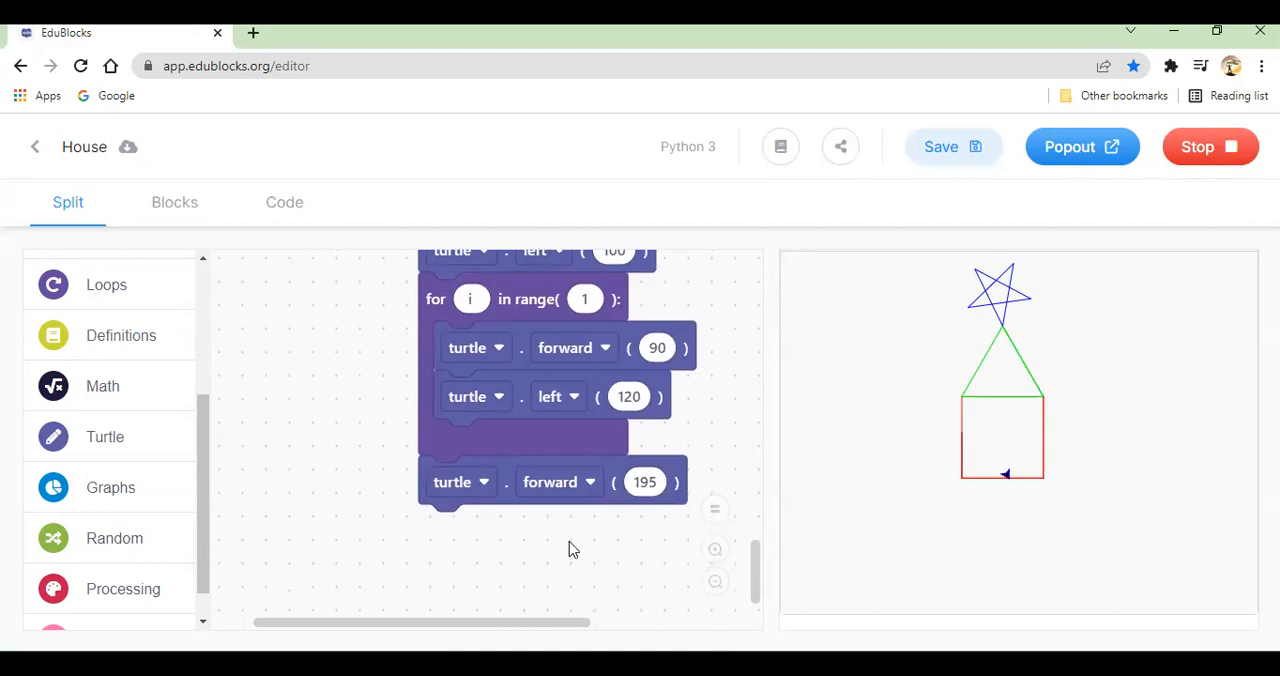
mouse_move(1031, 475)
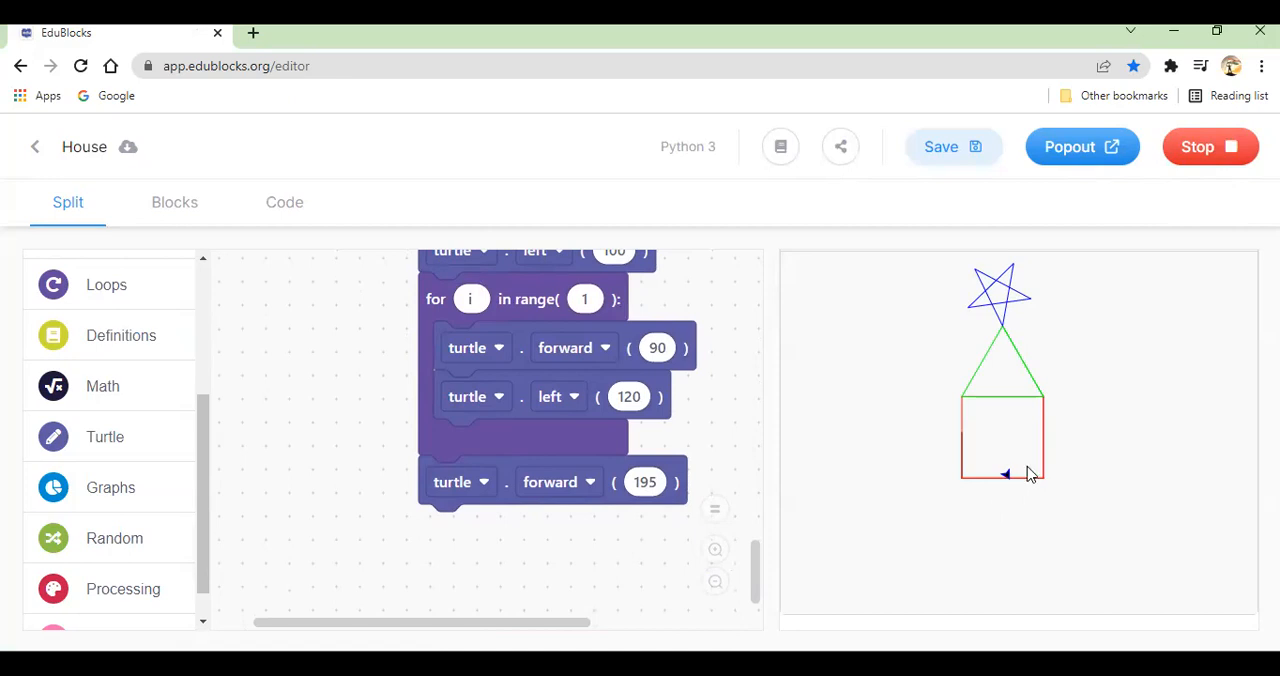
Step: Duplicate the forward 195 block and change the copy into a left turn
right_click(553, 481)
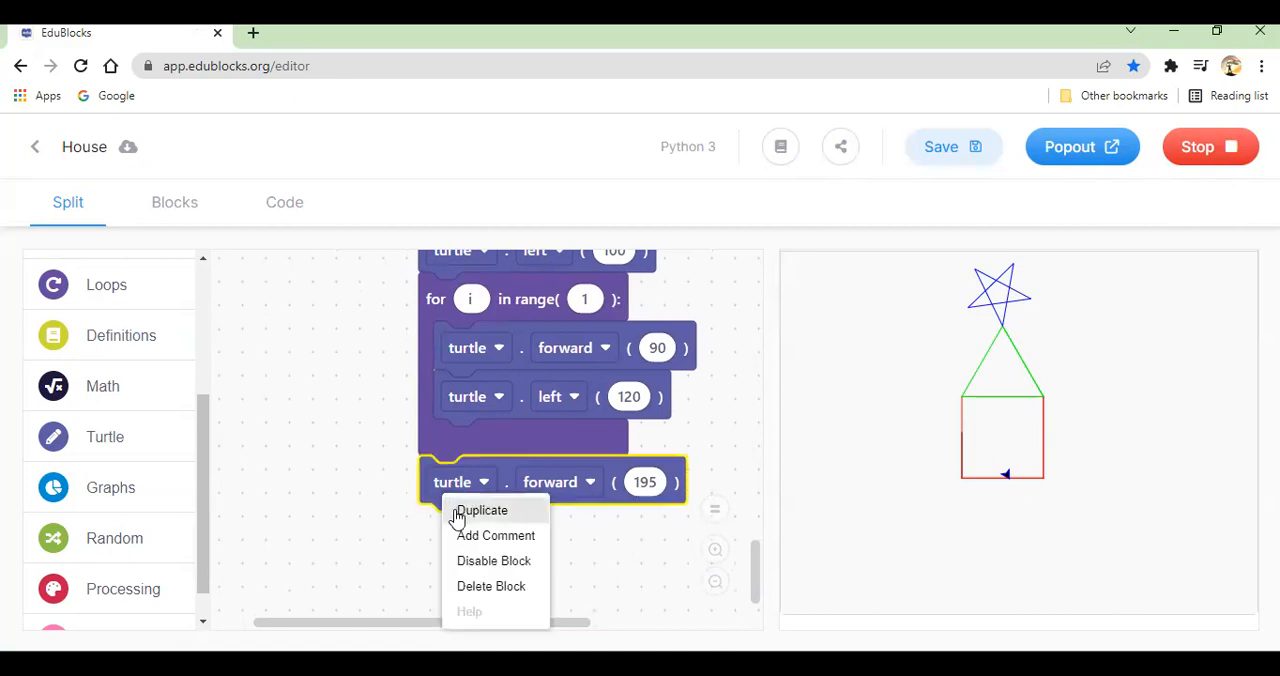
click(482, 510)
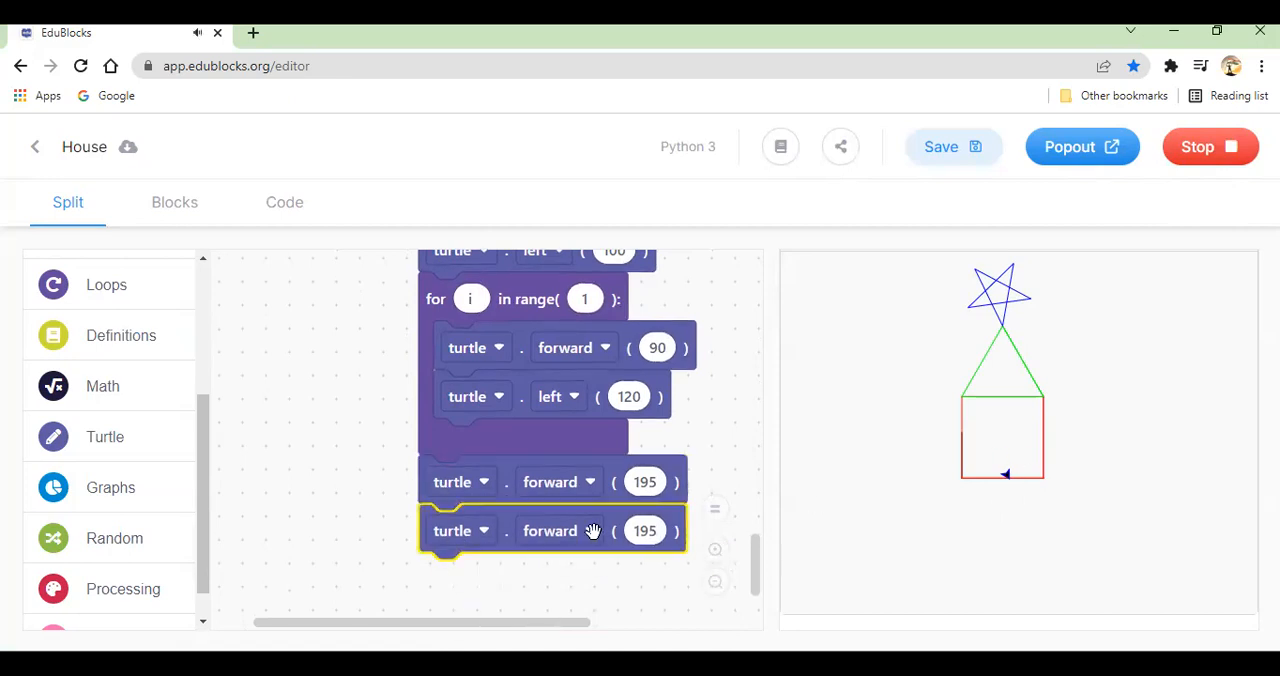
click(559, 530)
text(60)
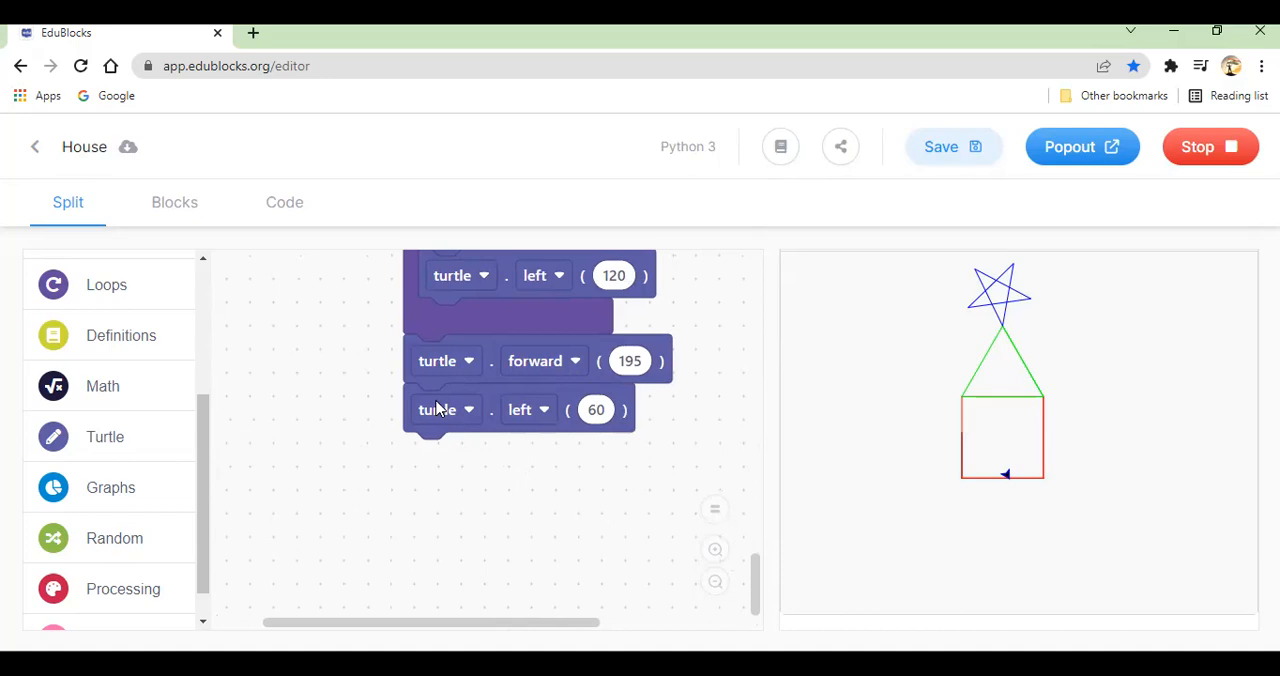
mouse_move(822, 459)
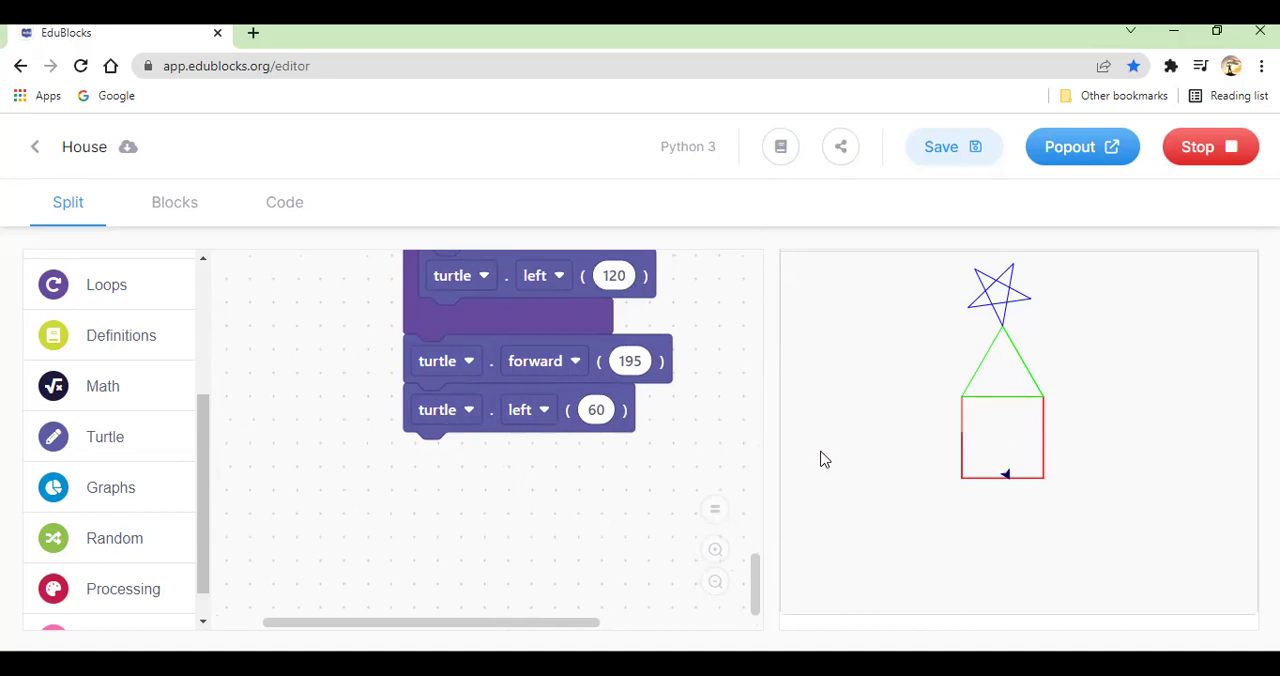
Step: Add a turtle pen block below left 60 and set it to down
click(105, 436)
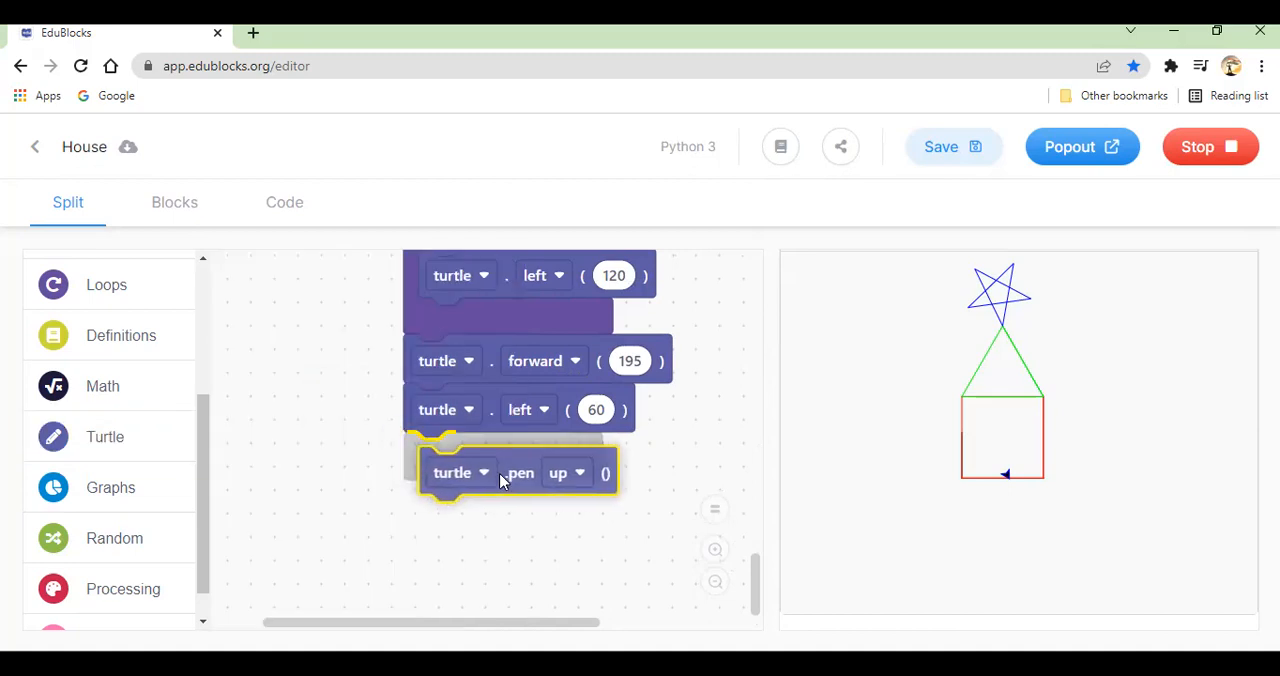
click(565, 473)
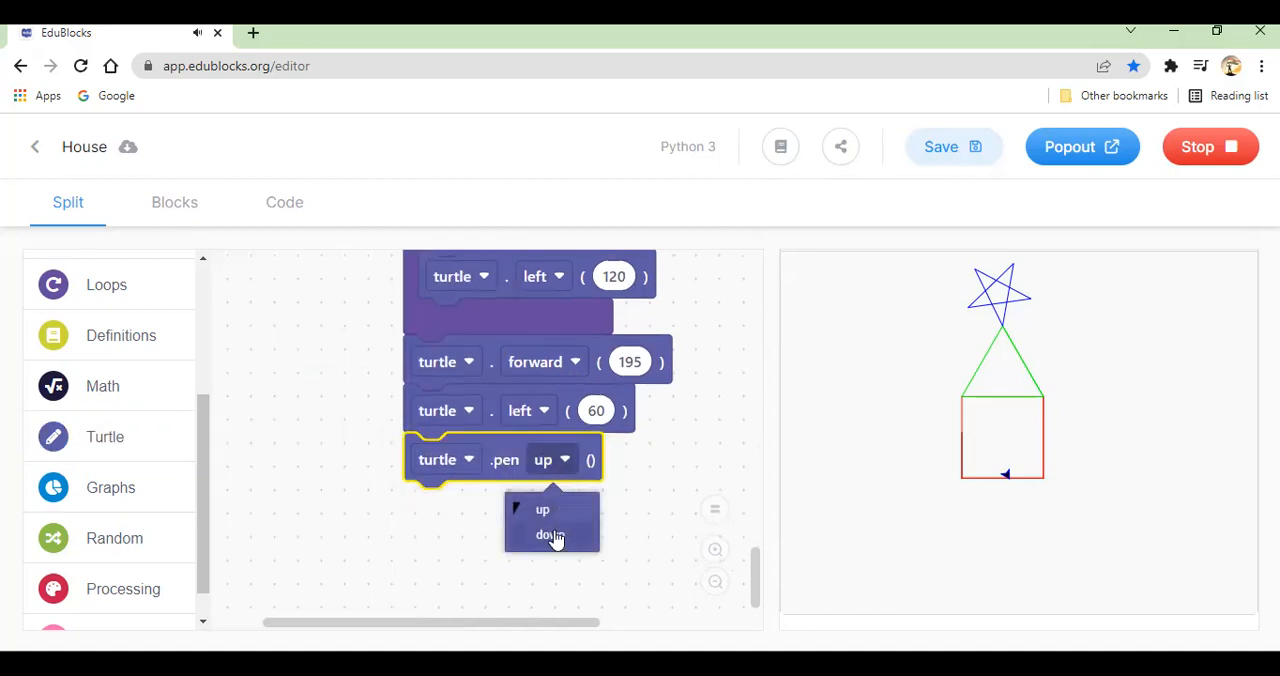
click(549, 534)
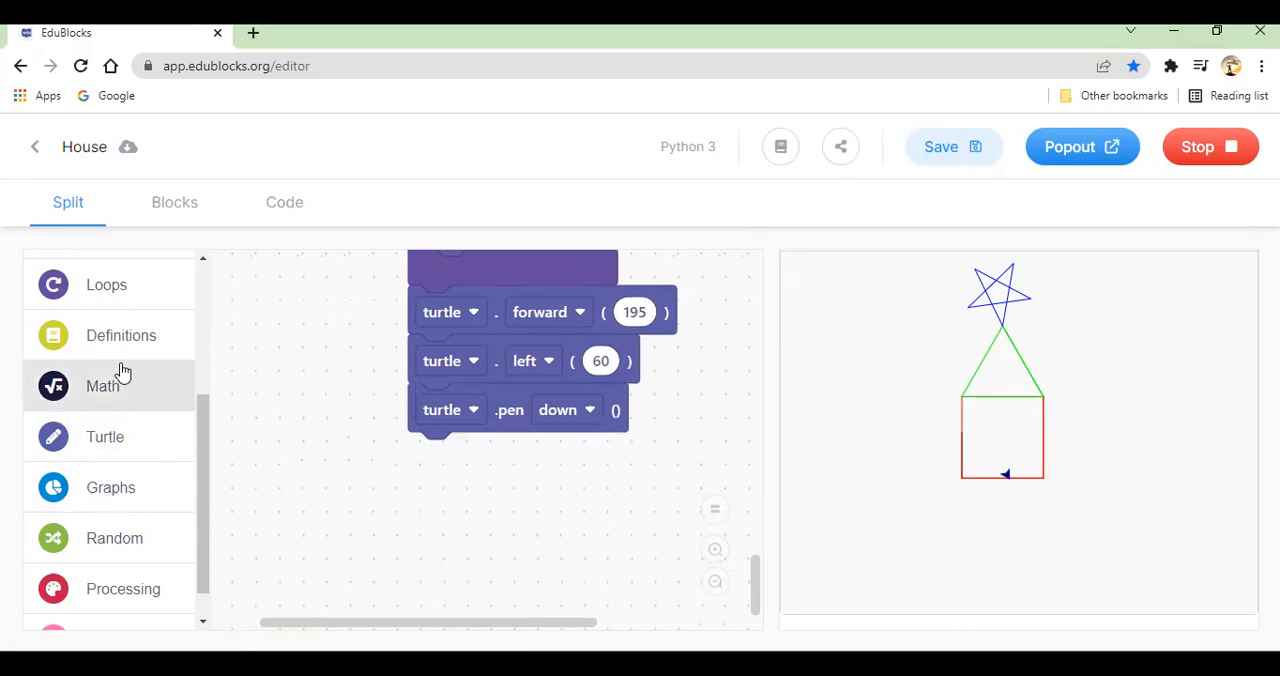
click(106, 284)
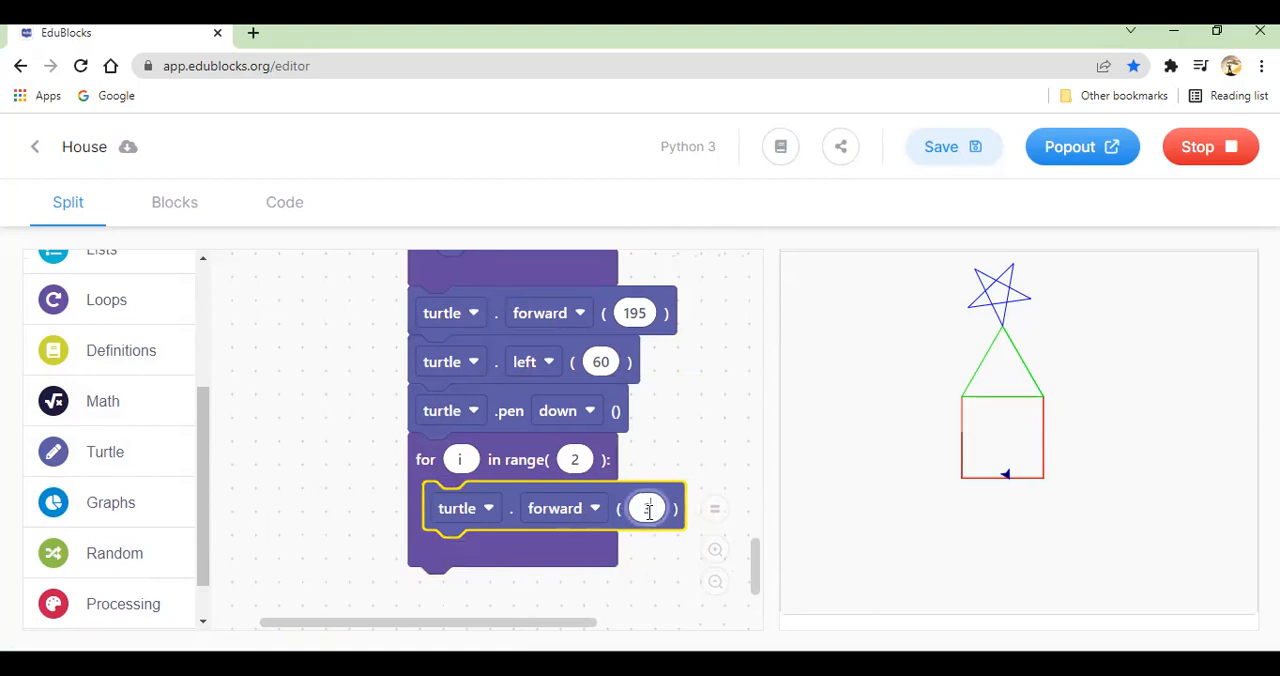
Step: Inside the loop, set backward 30, add a right 90 turn, then backward 50
click(591, 508)
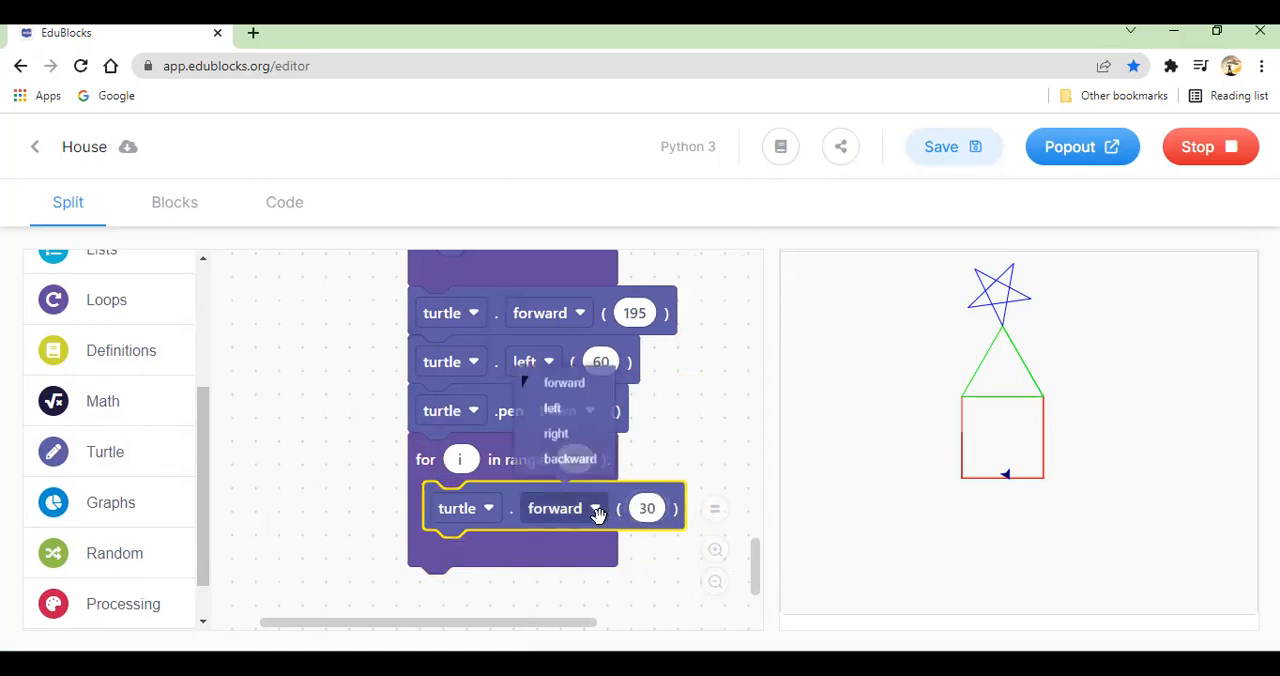
click(569, 459)
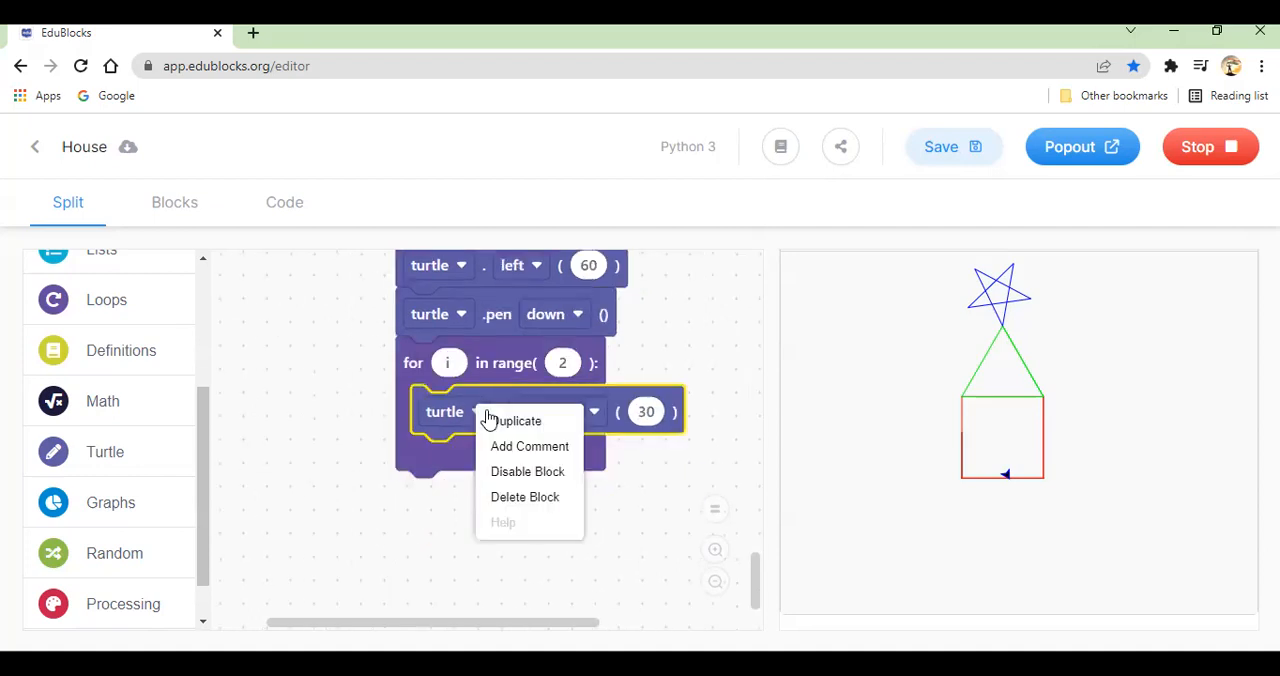
click(519, 420)
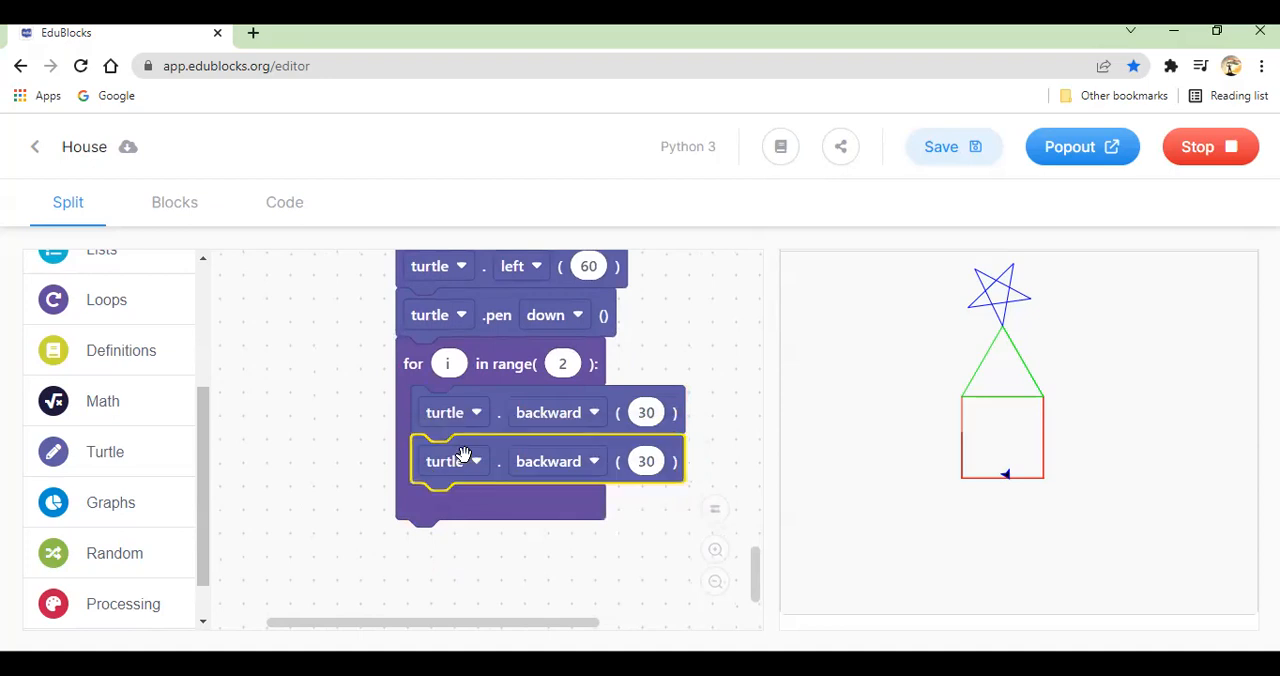
click(557, 461)
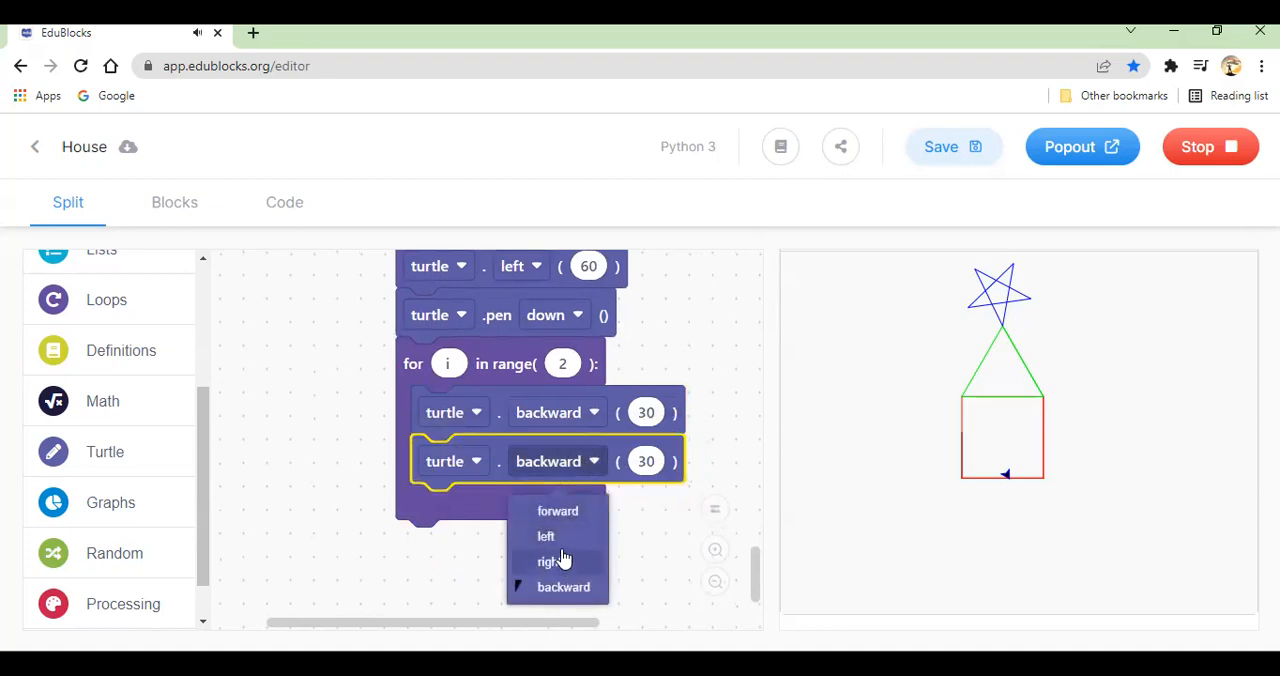
click(545, 536)
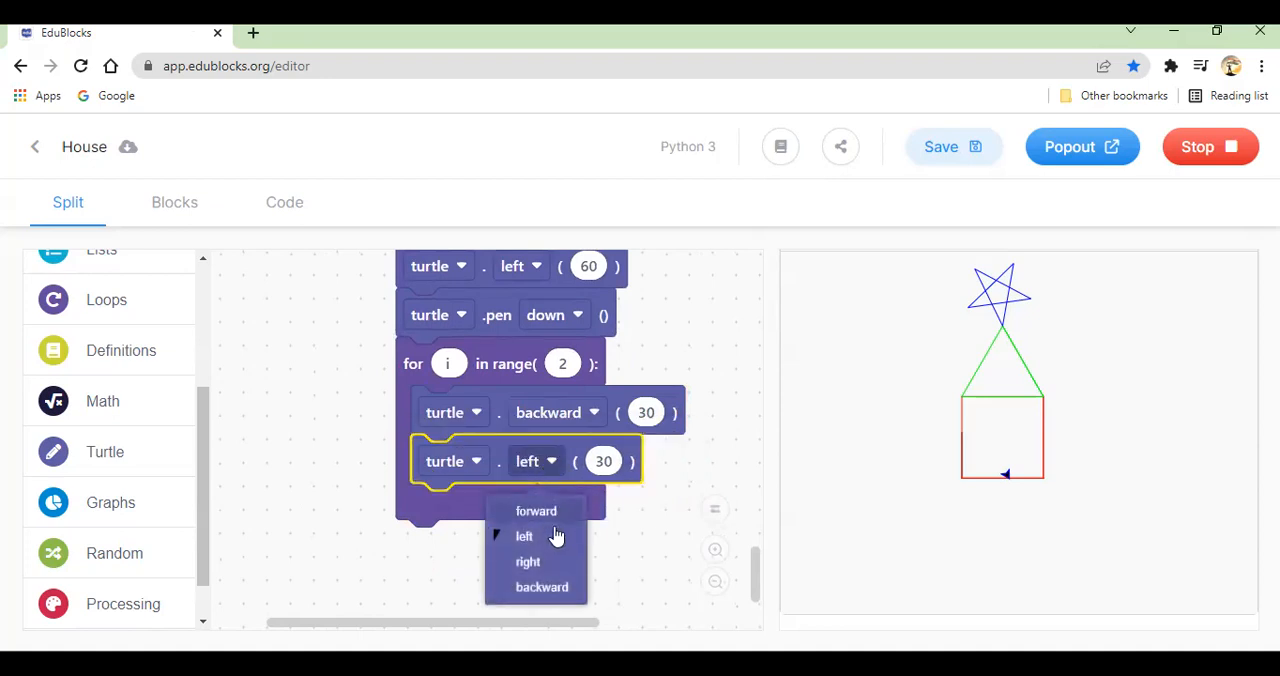
click(527, 561)
text(90)
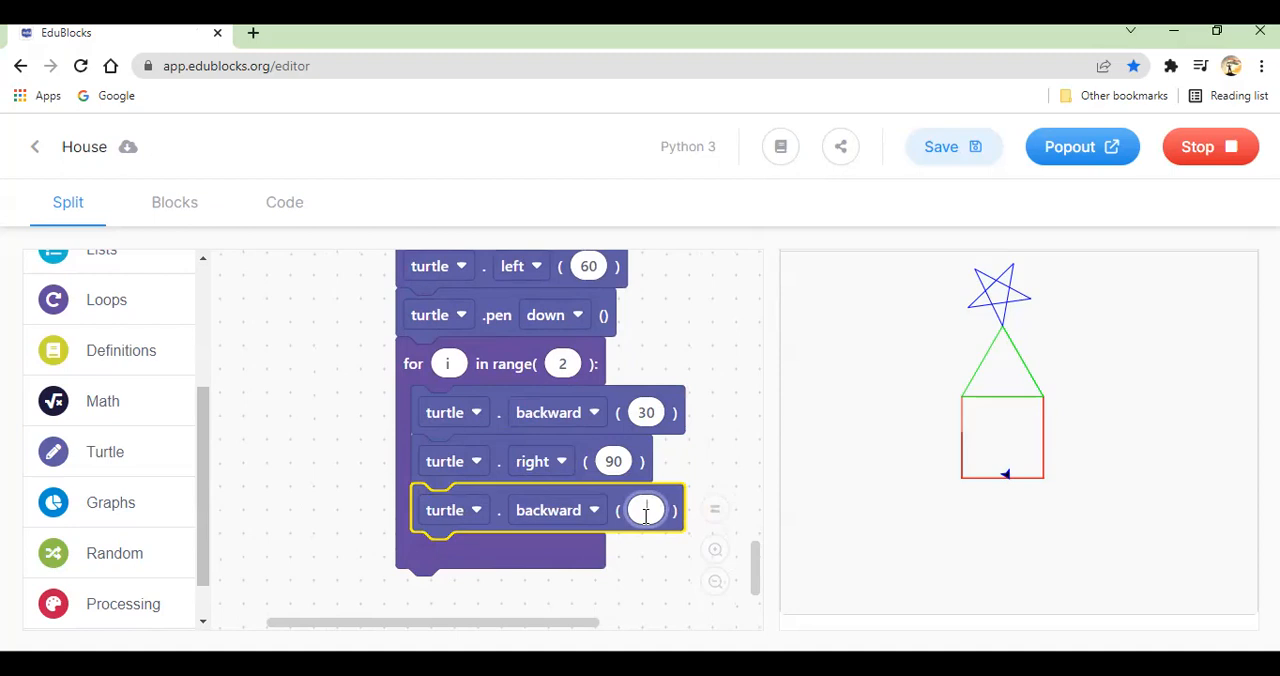
text(50)
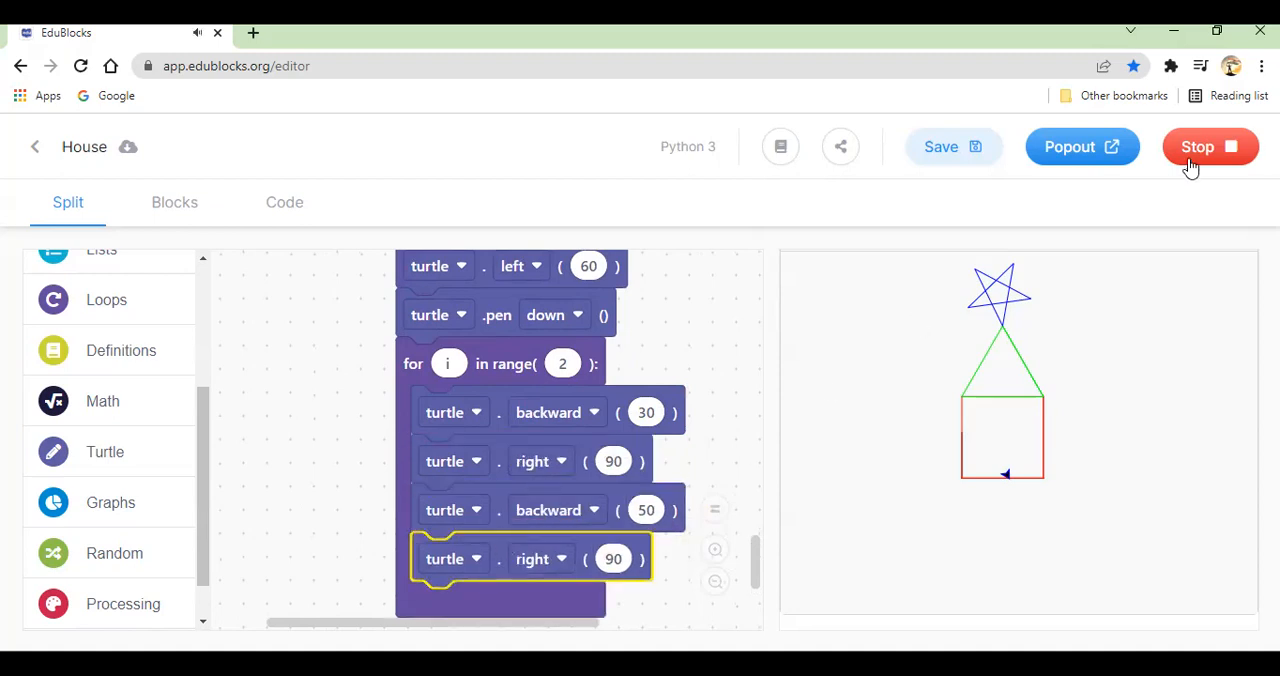
Step: Stop and rerun the House program to draw the blue door
click(1210, 146)
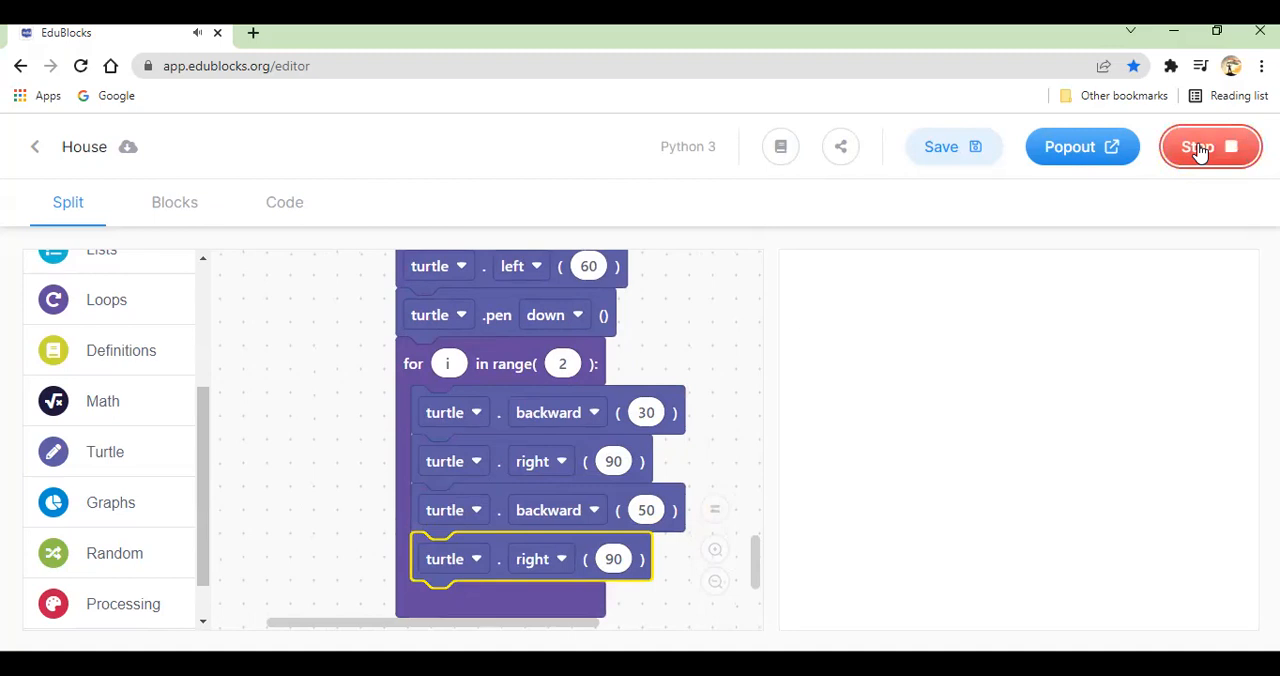
click(1199, 146)
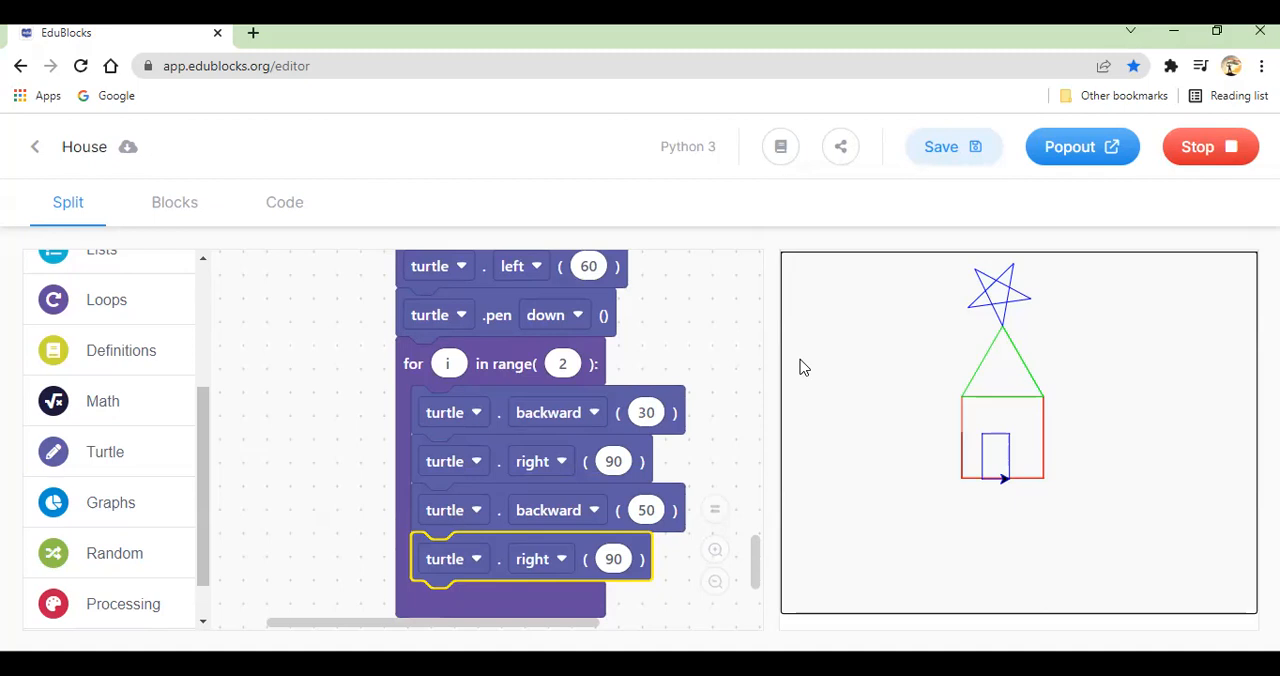
mouse_move(919, 456)
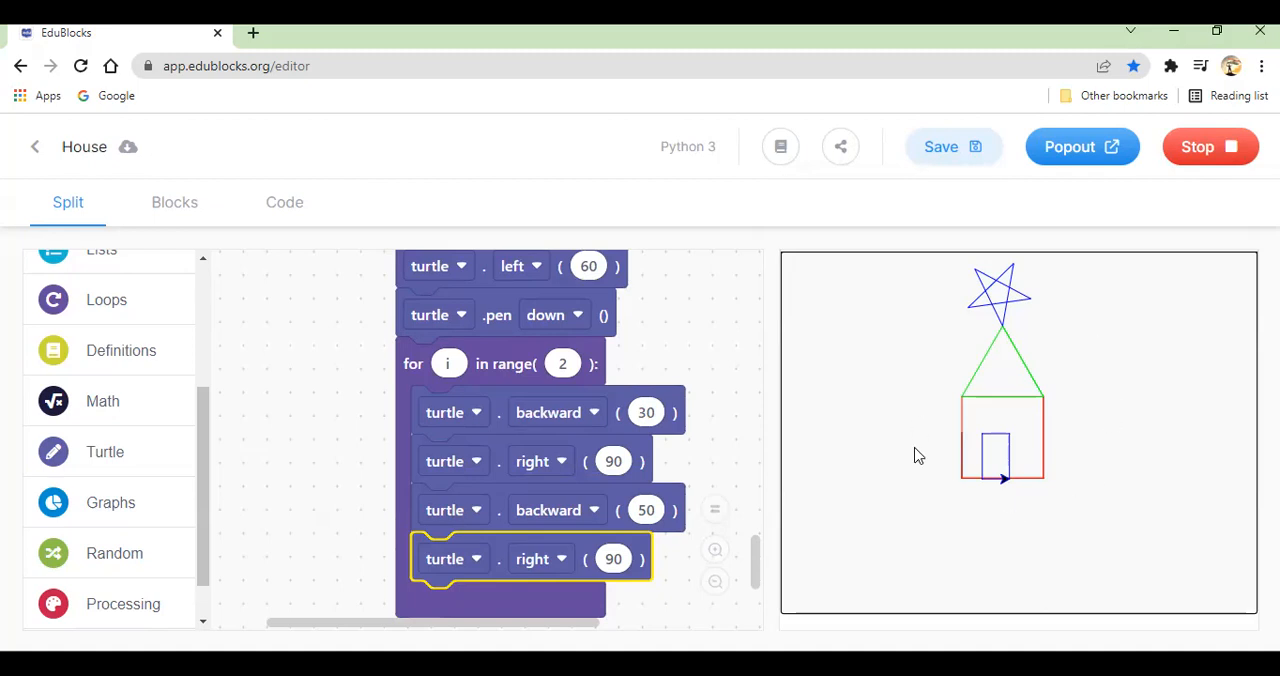
mouse_move(968, 350)
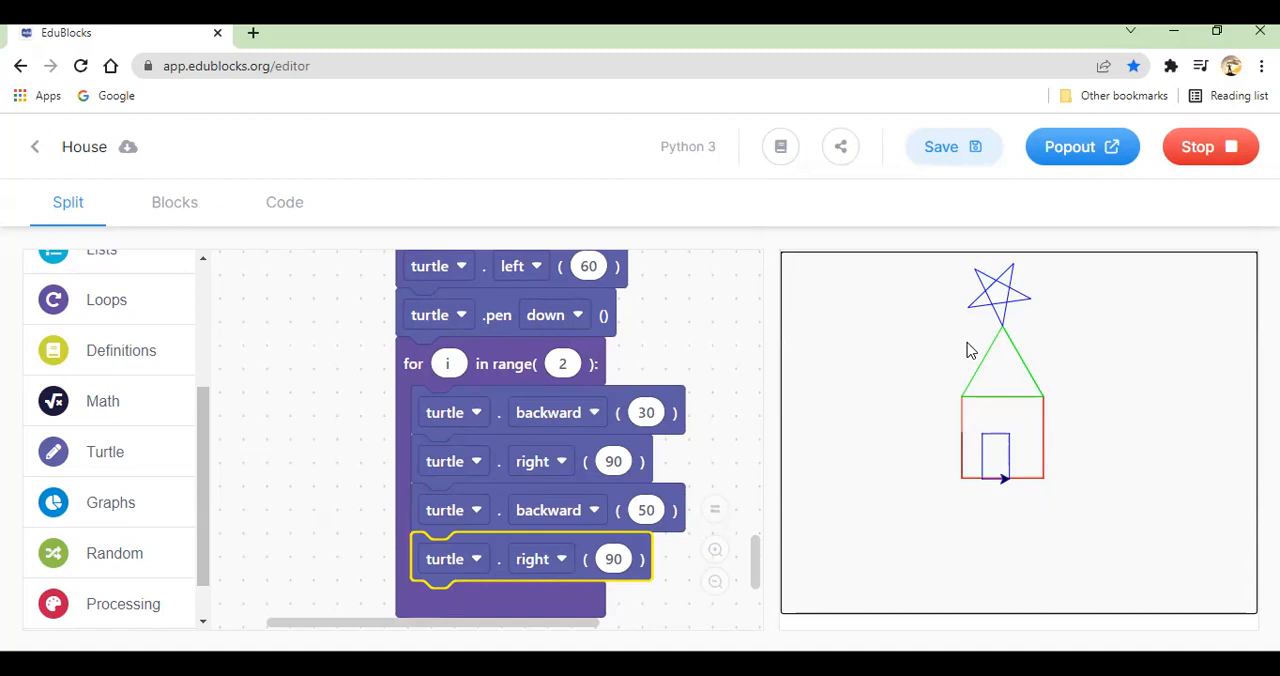
mouse_move(670, 302)
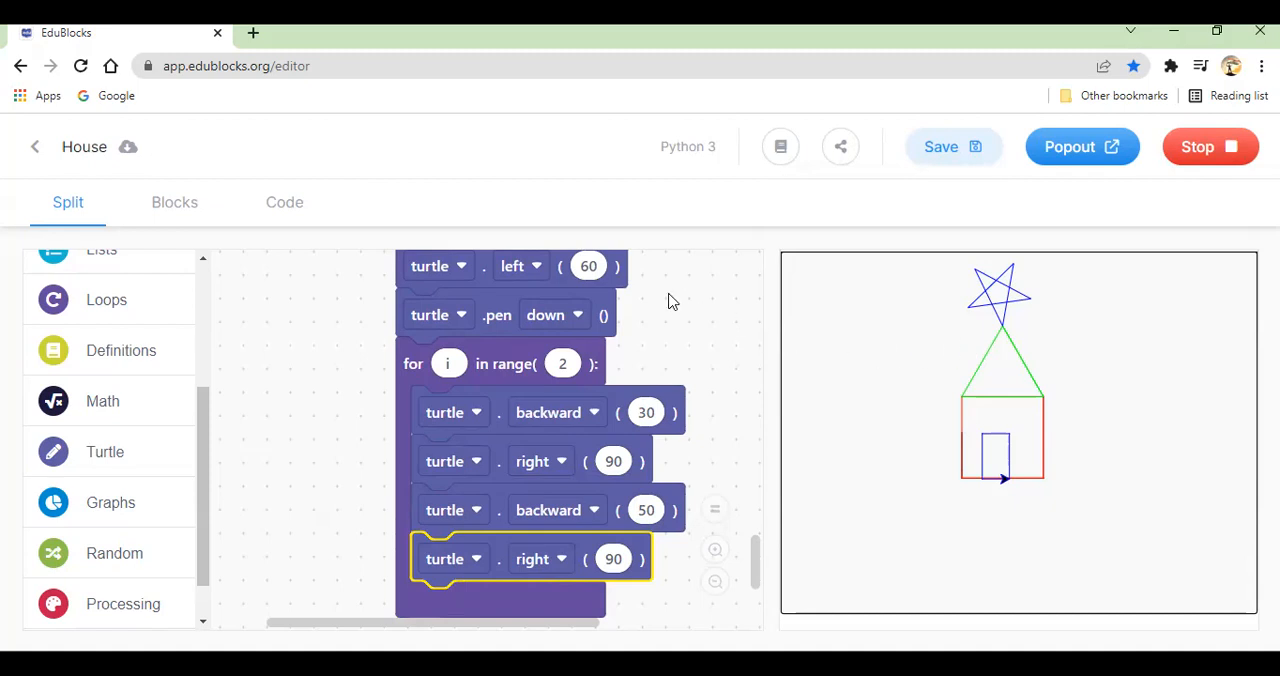
mouse_move(718, 305)
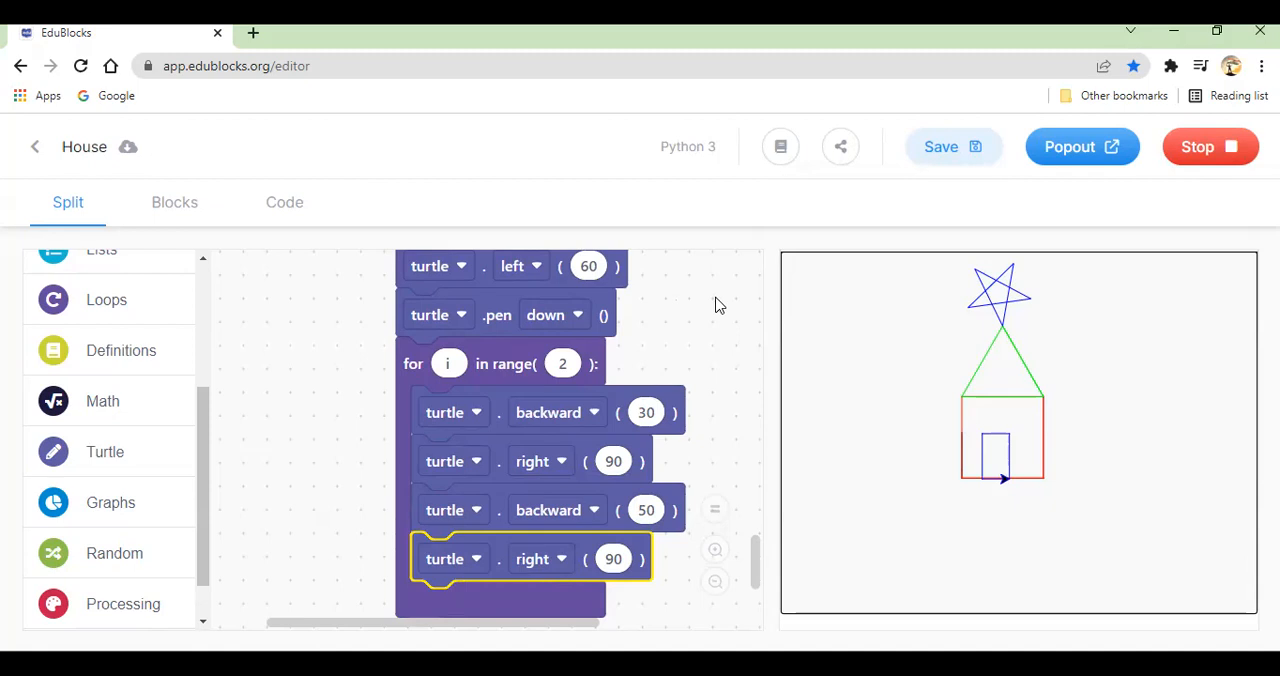